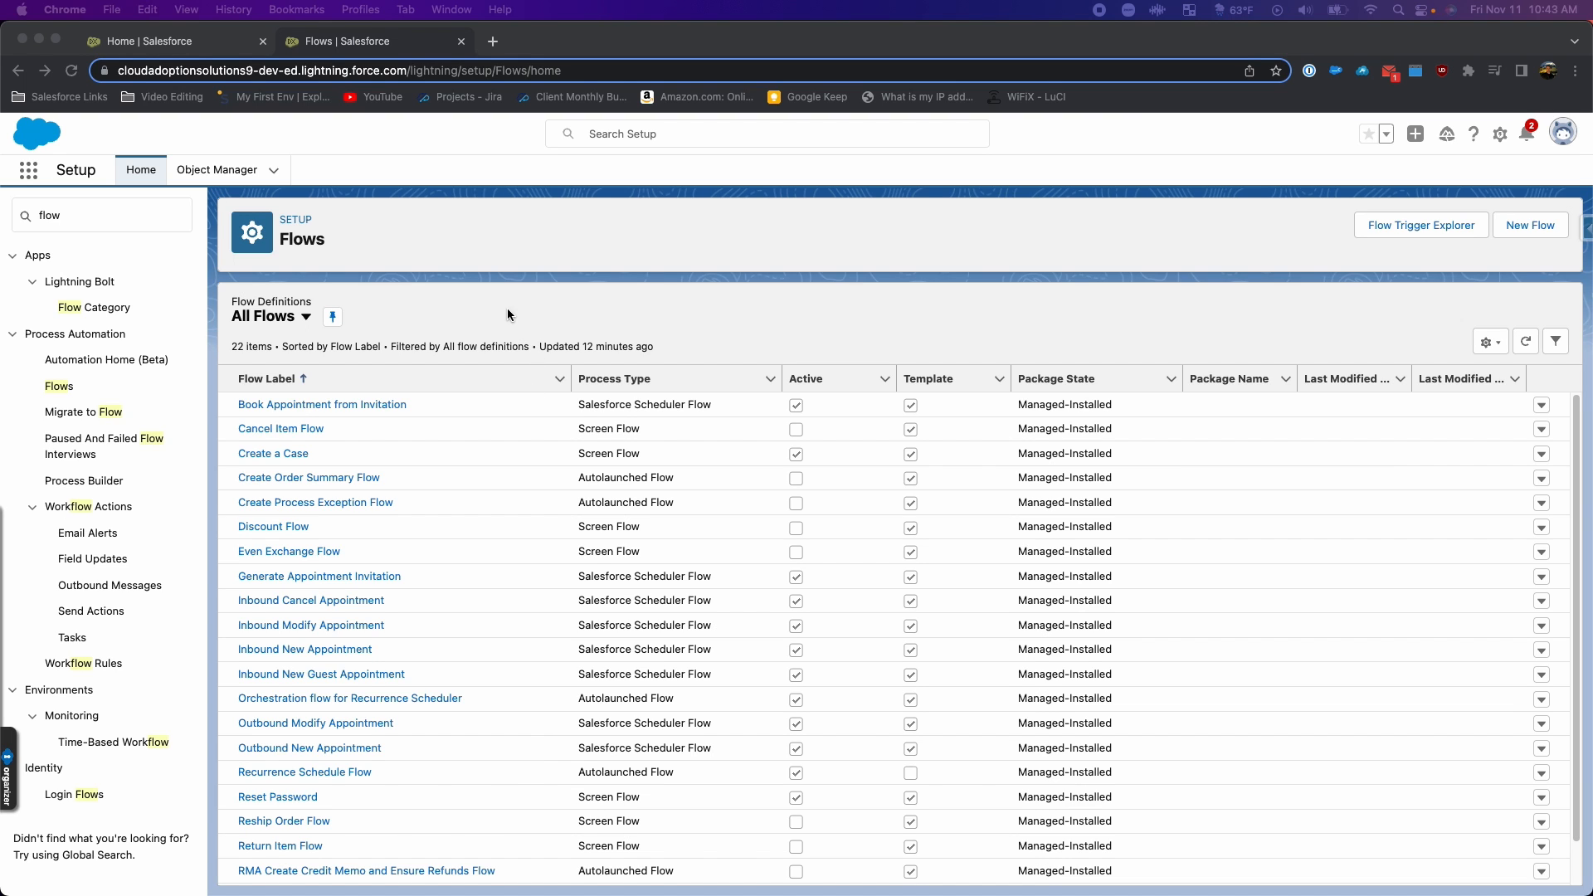
mouse_move(501, 298)
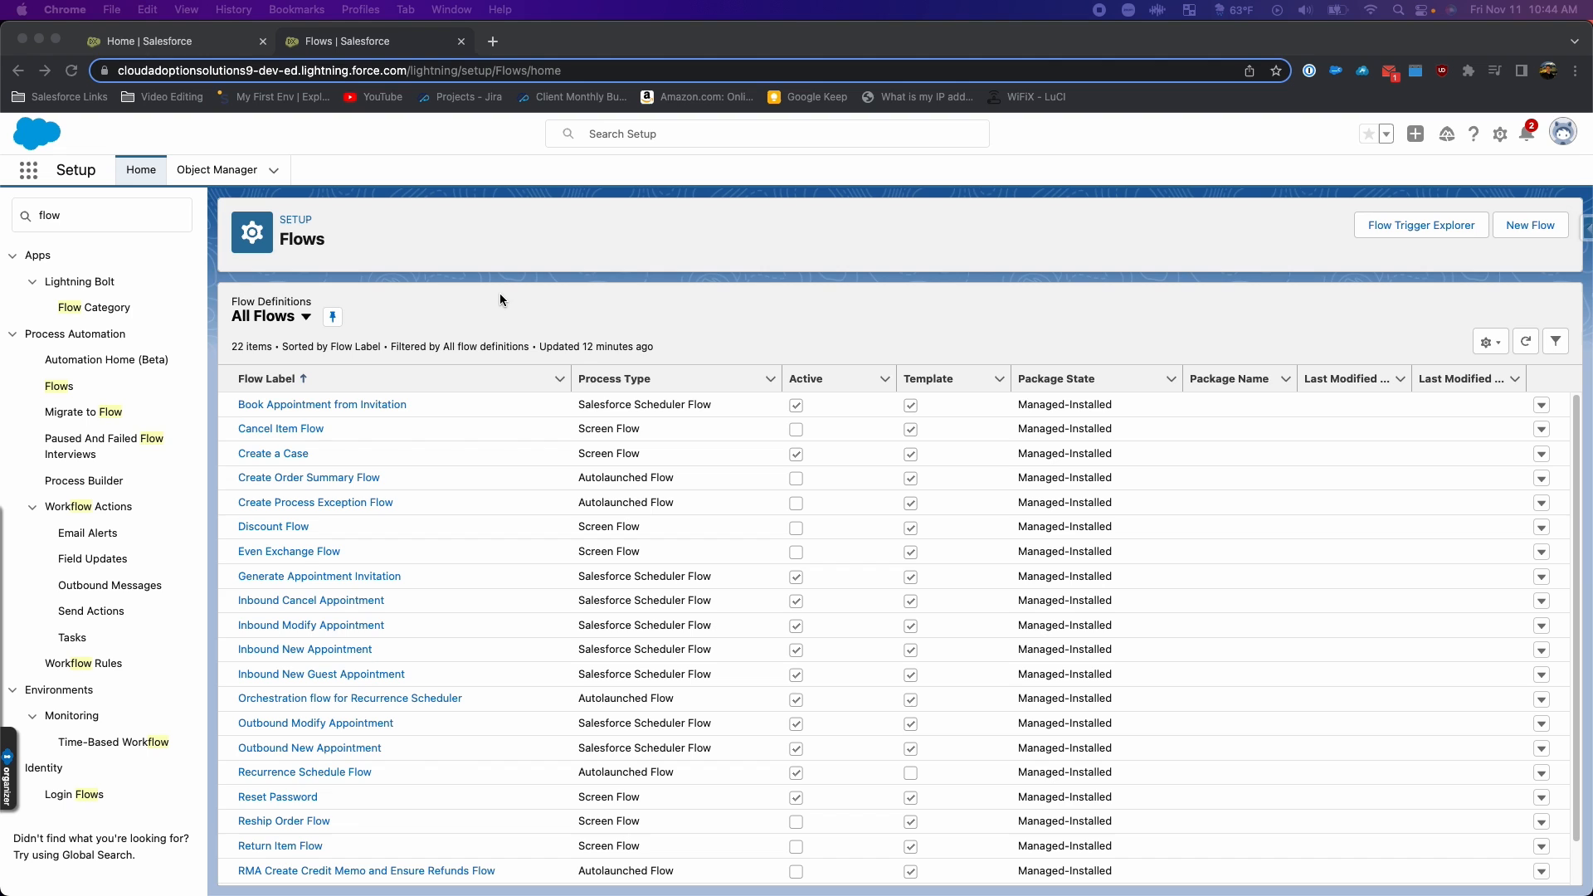
mouse_move(249, 212)
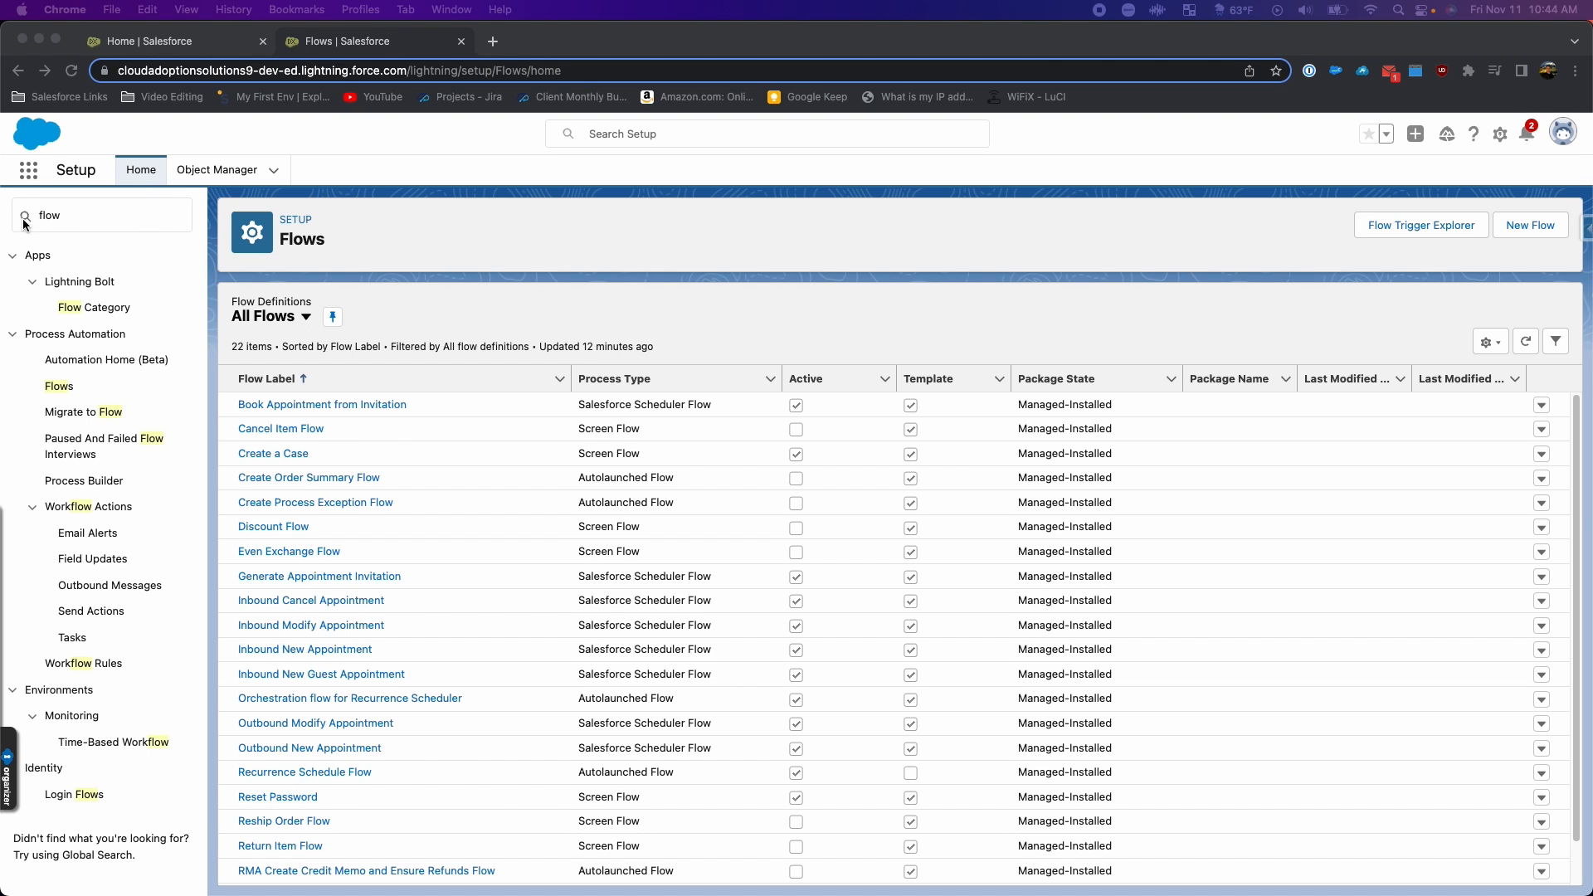
mouse_move(1547, 280)
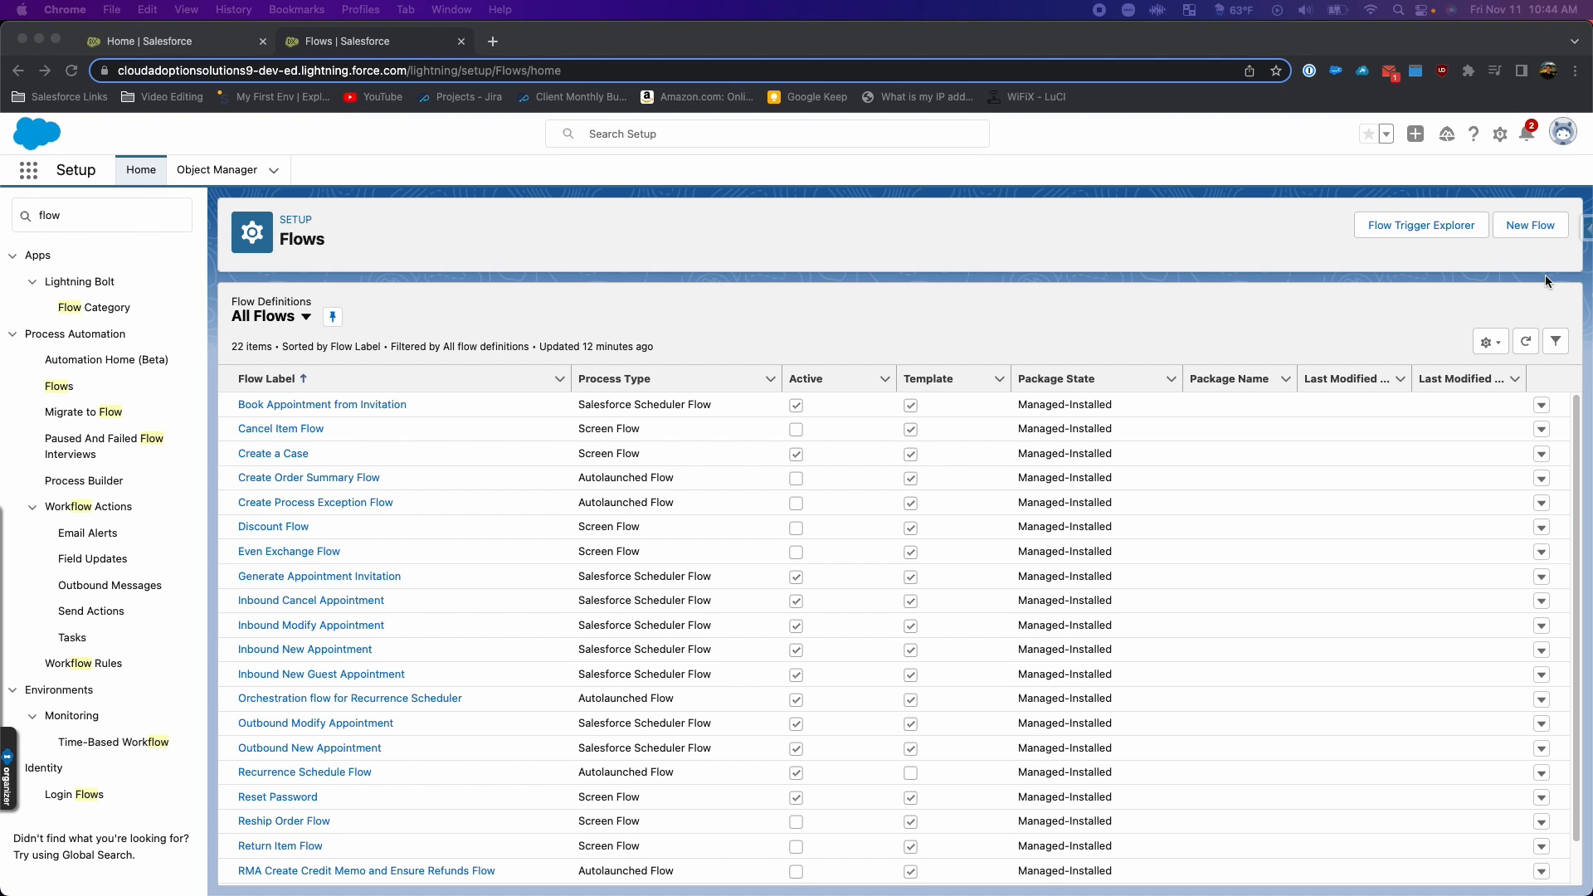
Step: Create a new Screen Flow in Flow Builder
left_click(1530, 225)
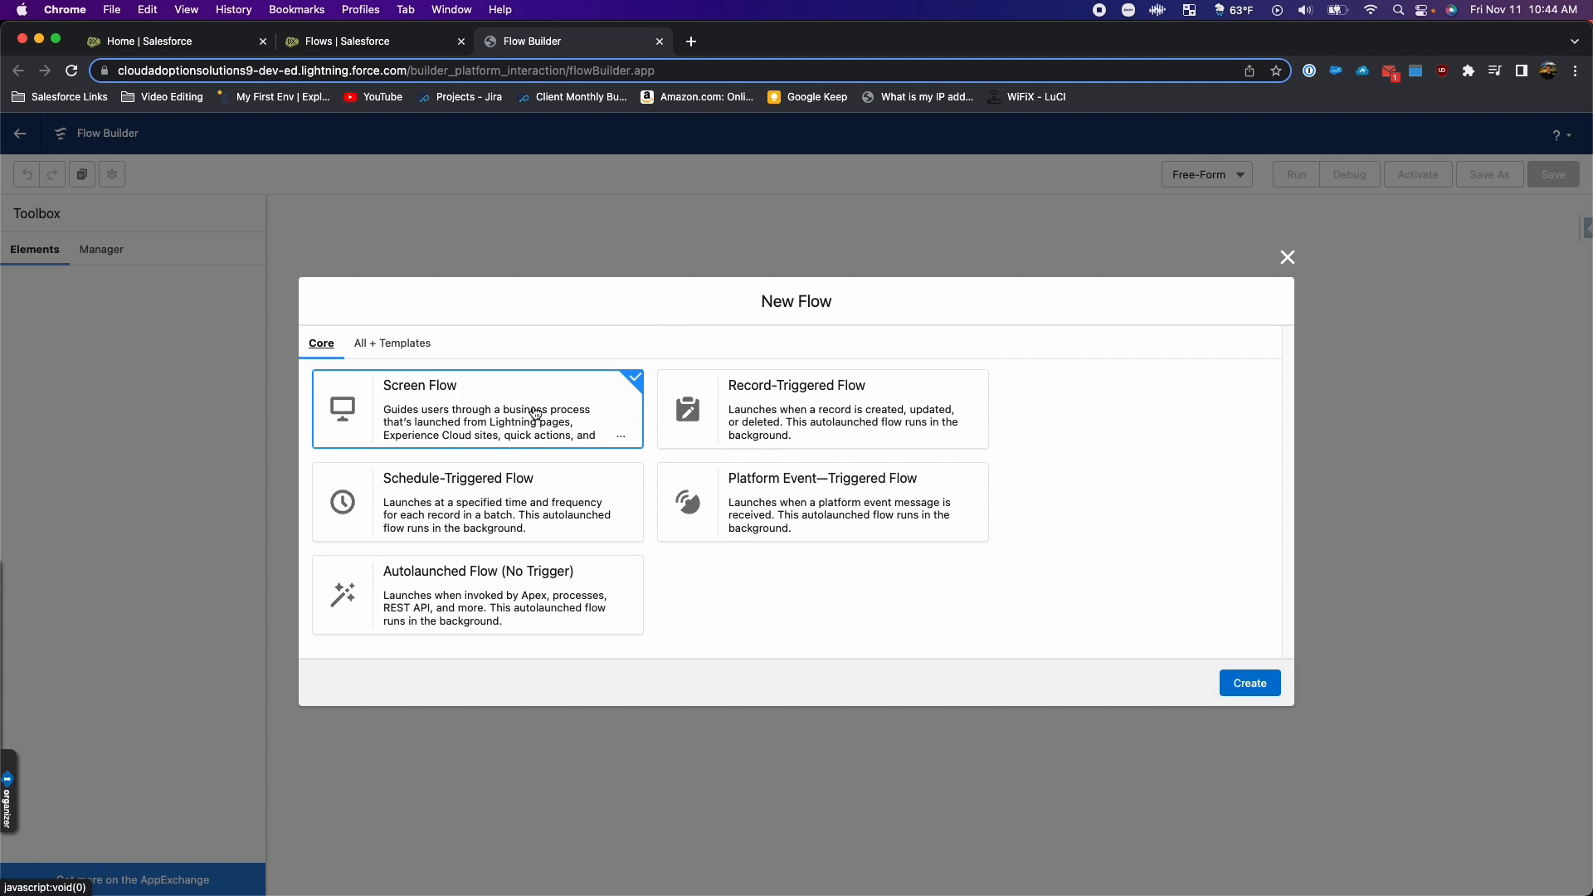
left_click(1248, 684)
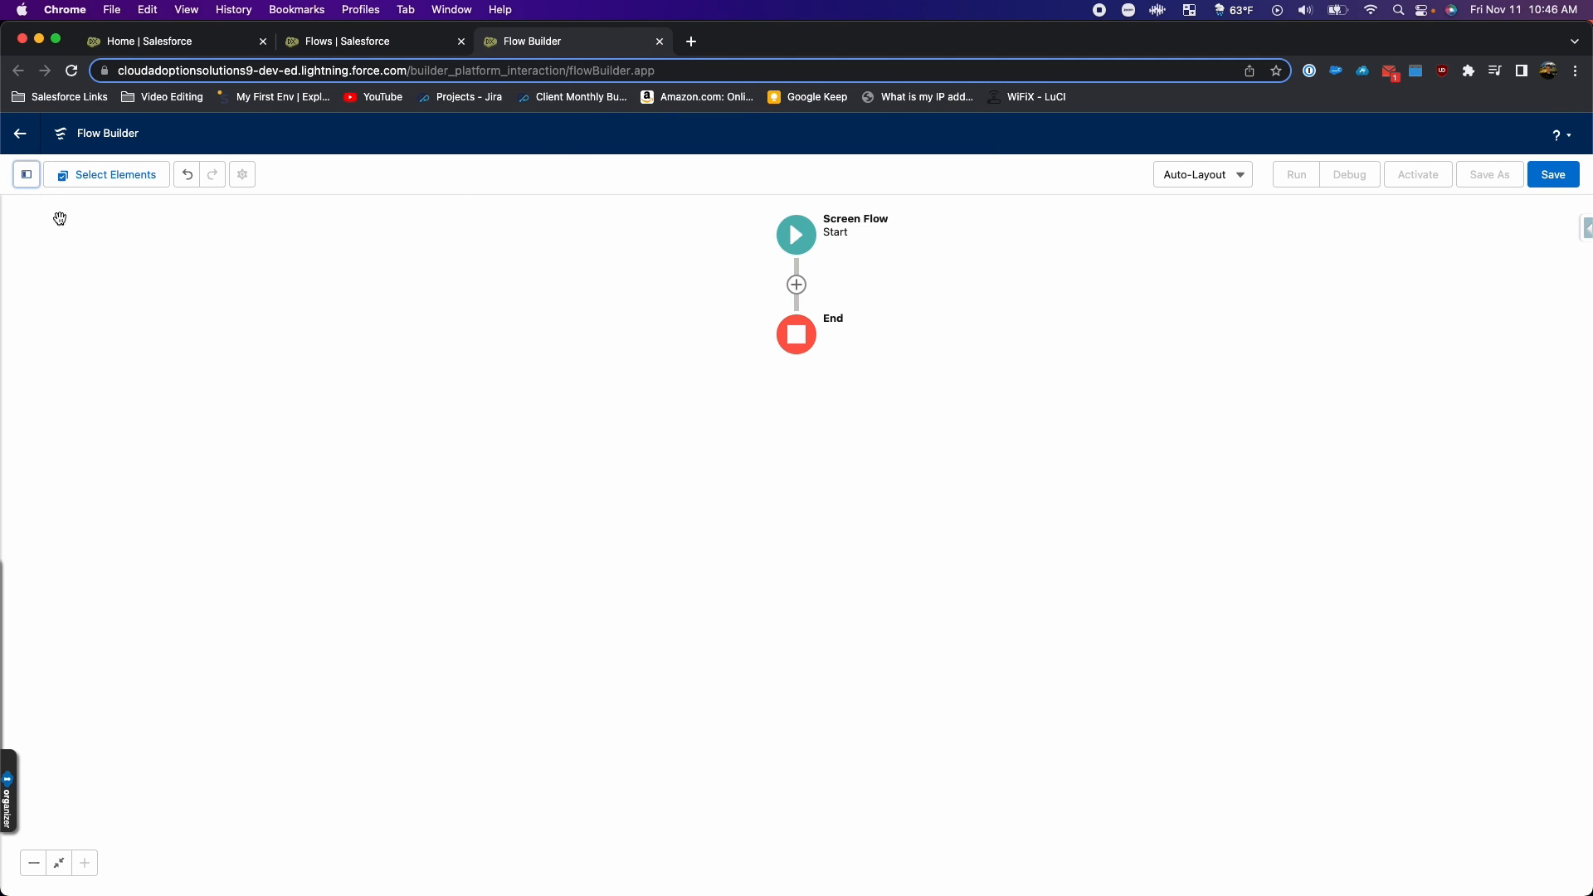
Step: Add a Text variable recordId, available for input, as a flow resource
left_click(25, 175)
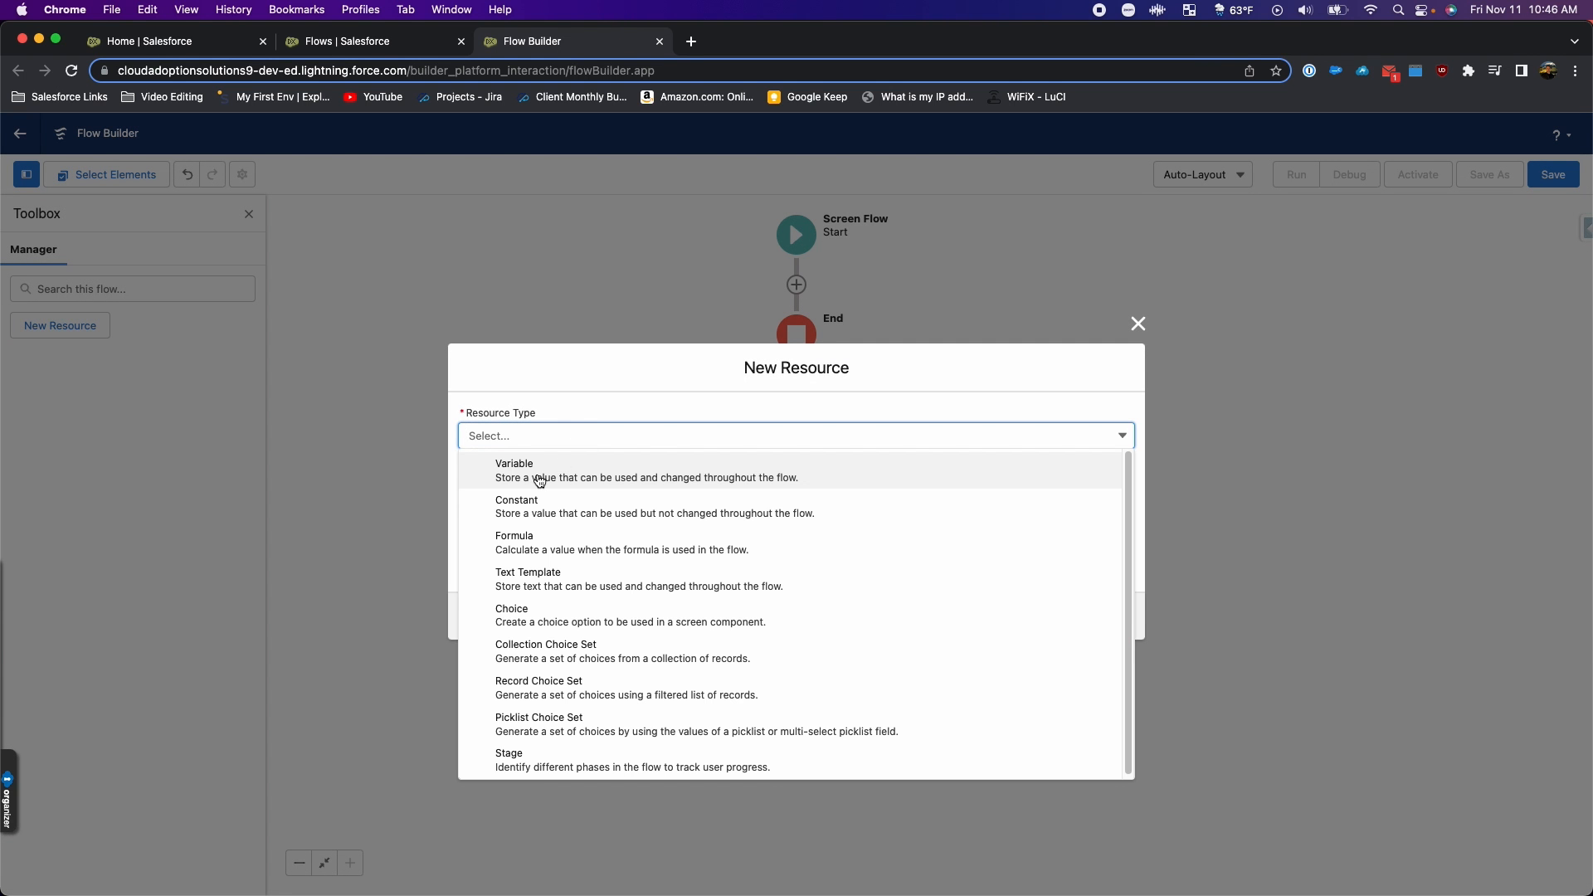
left_click(514, 470)
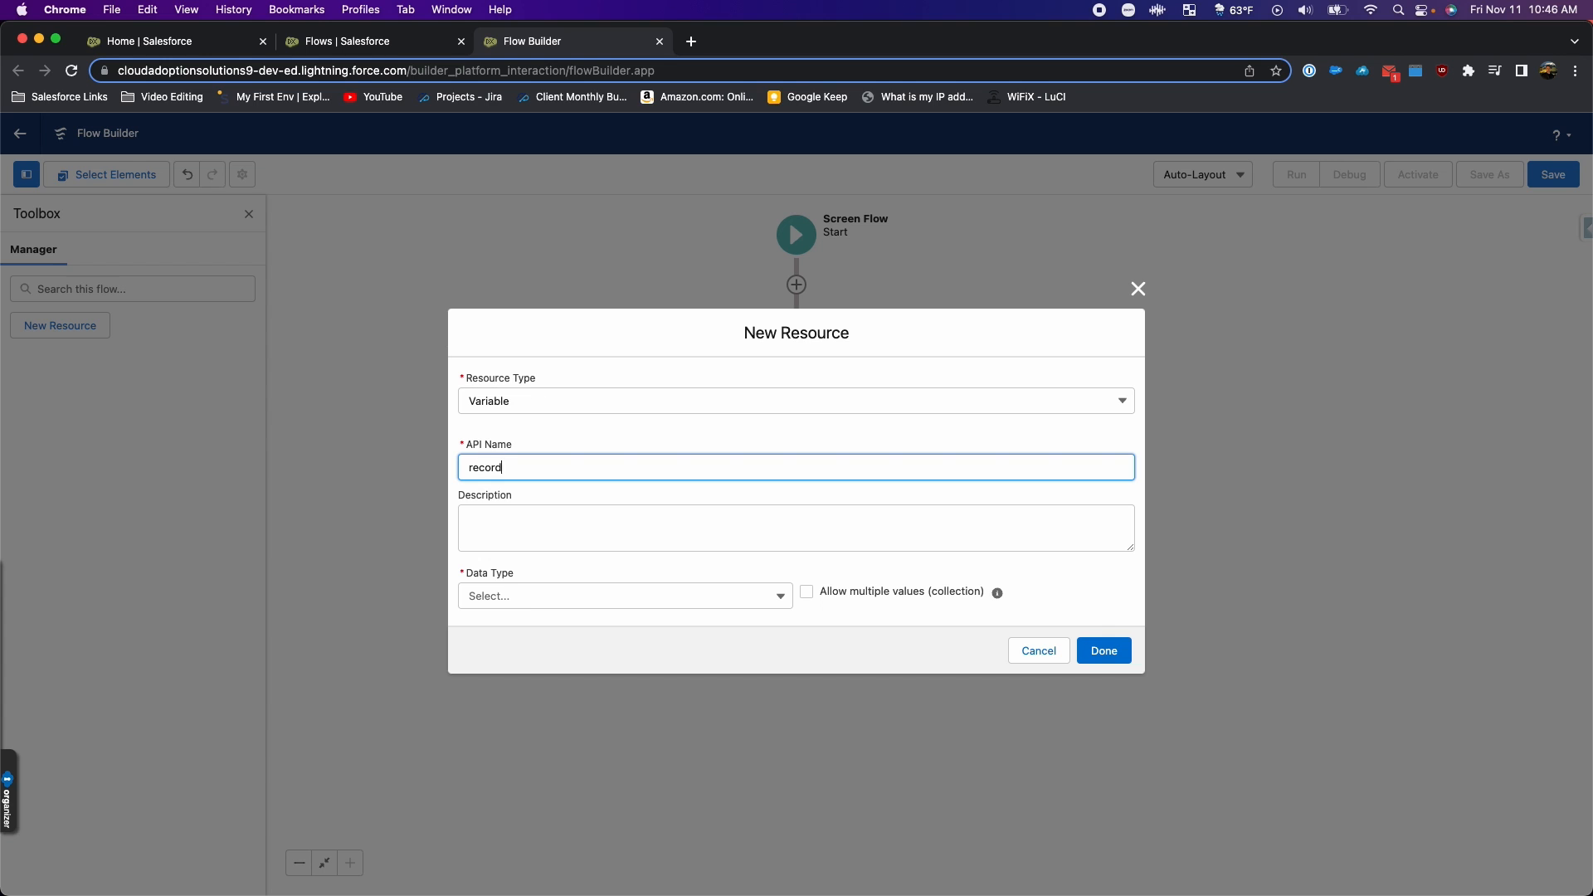
type("Id")
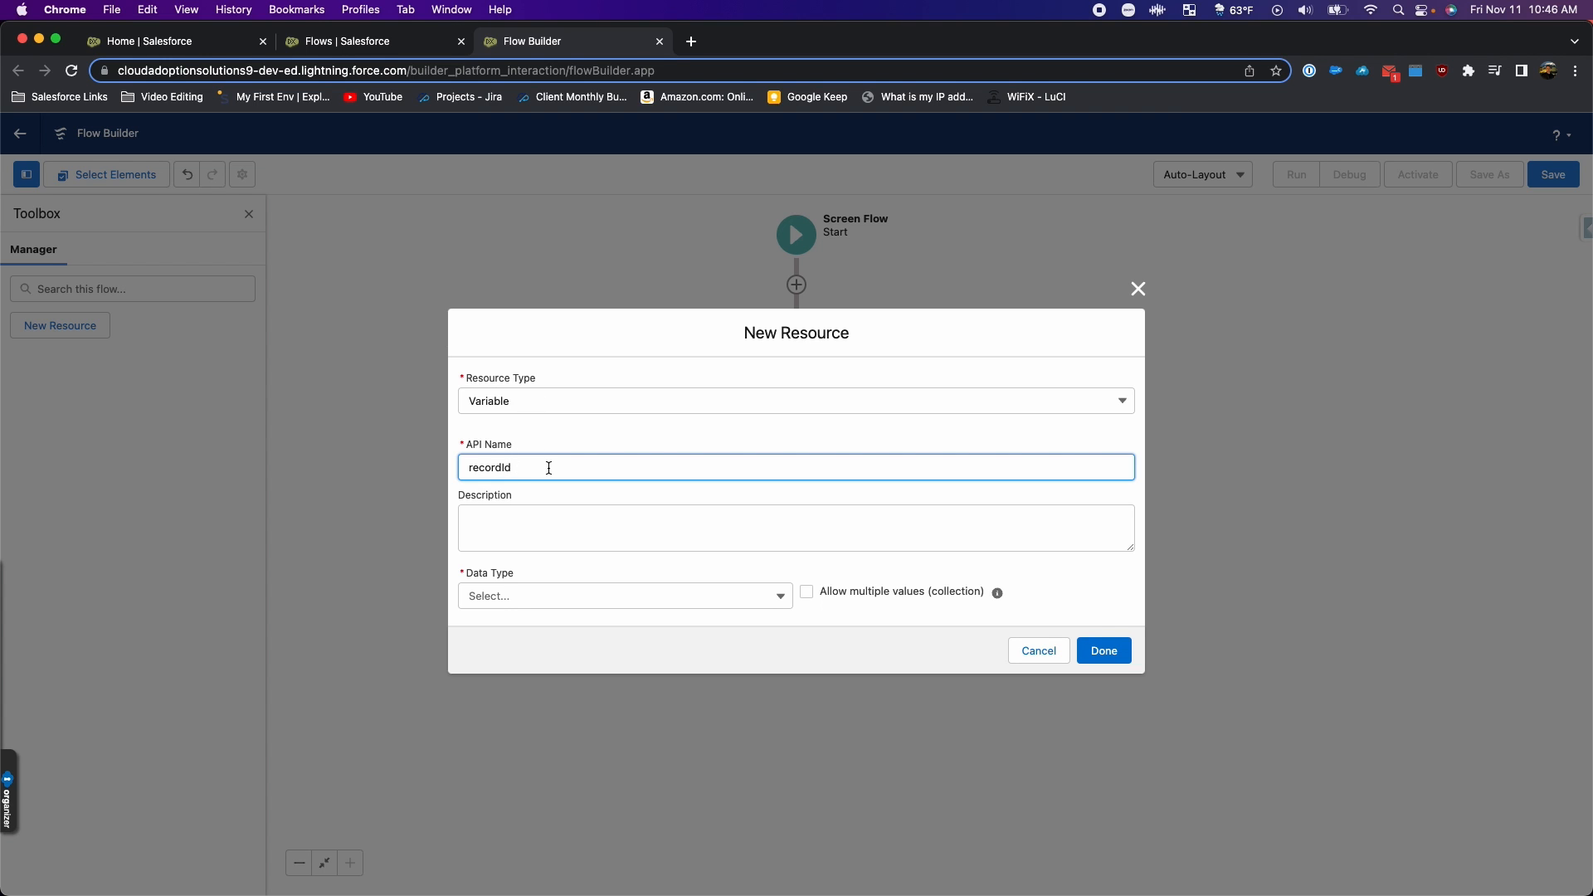
mouse_move(537, 470)
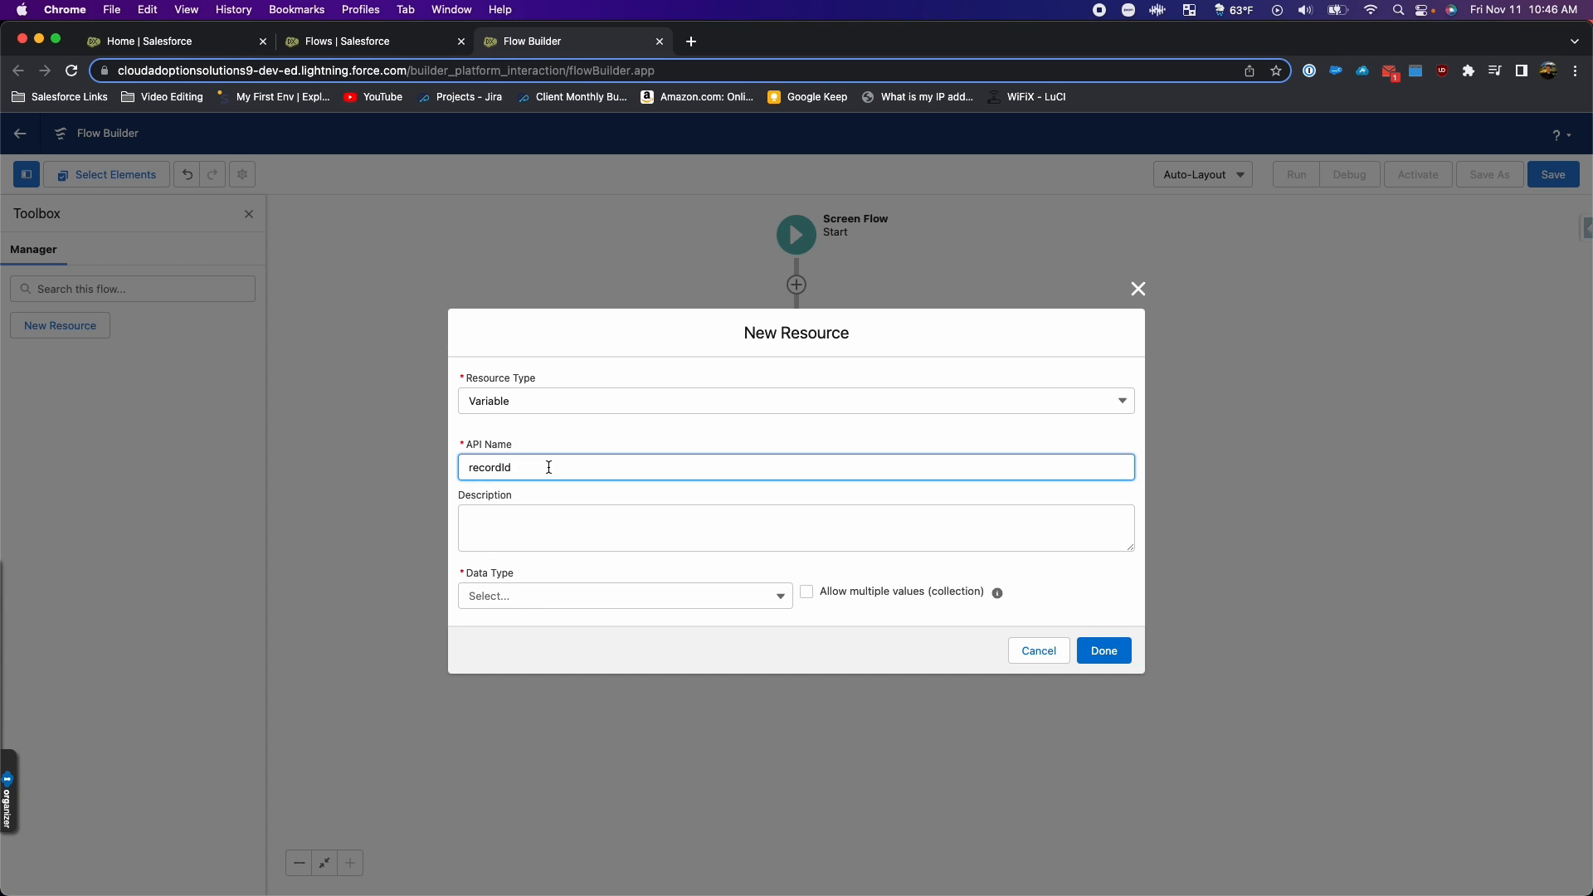
left_click(624, 595)
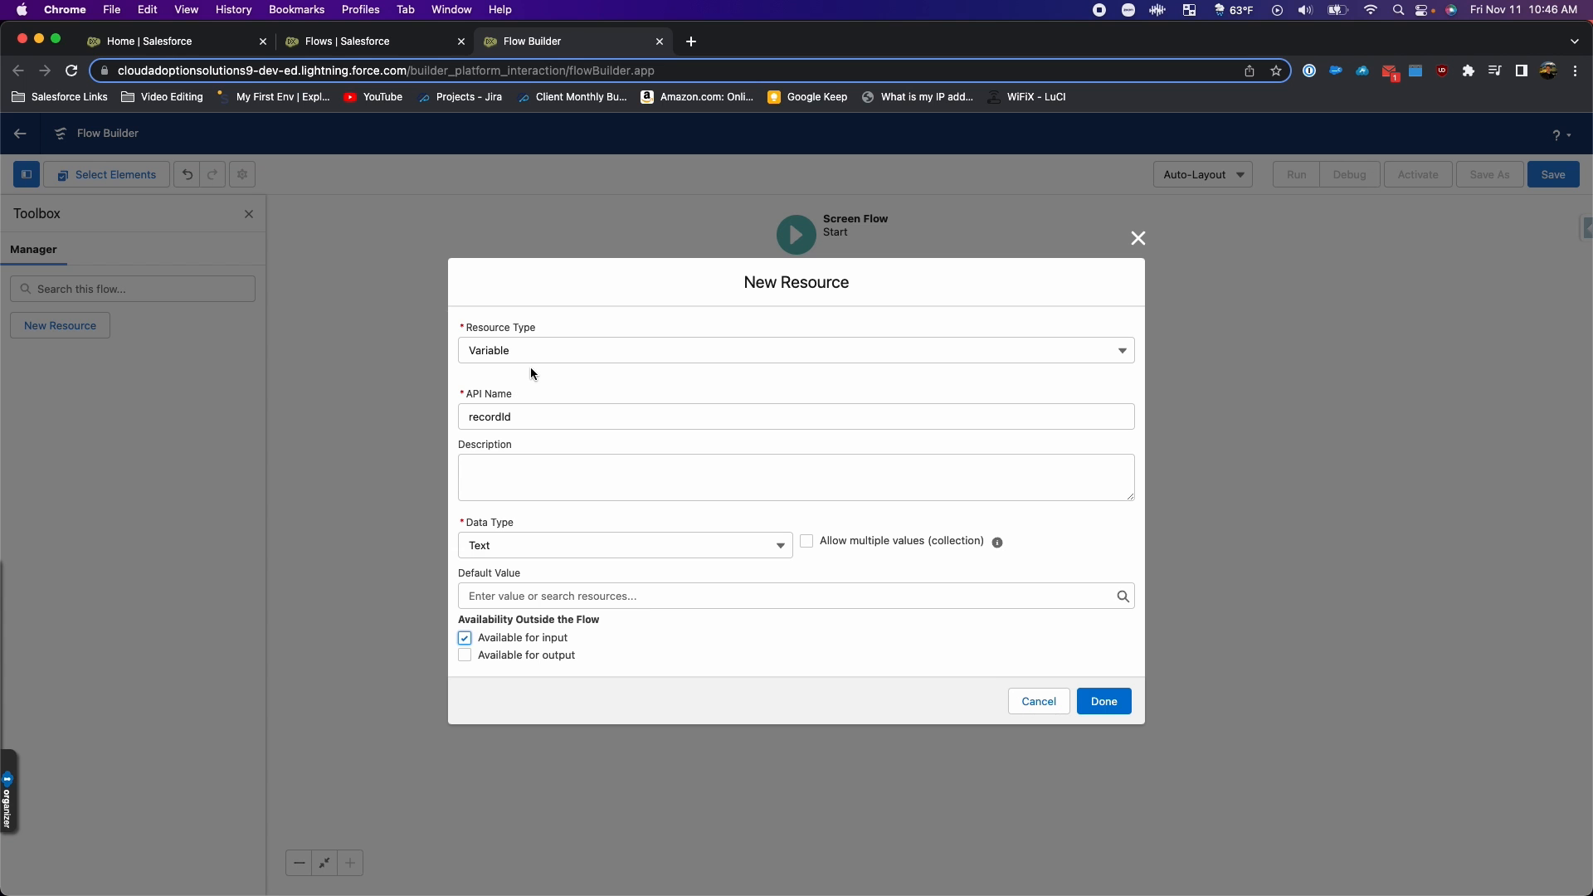
left_click(1104, 700)
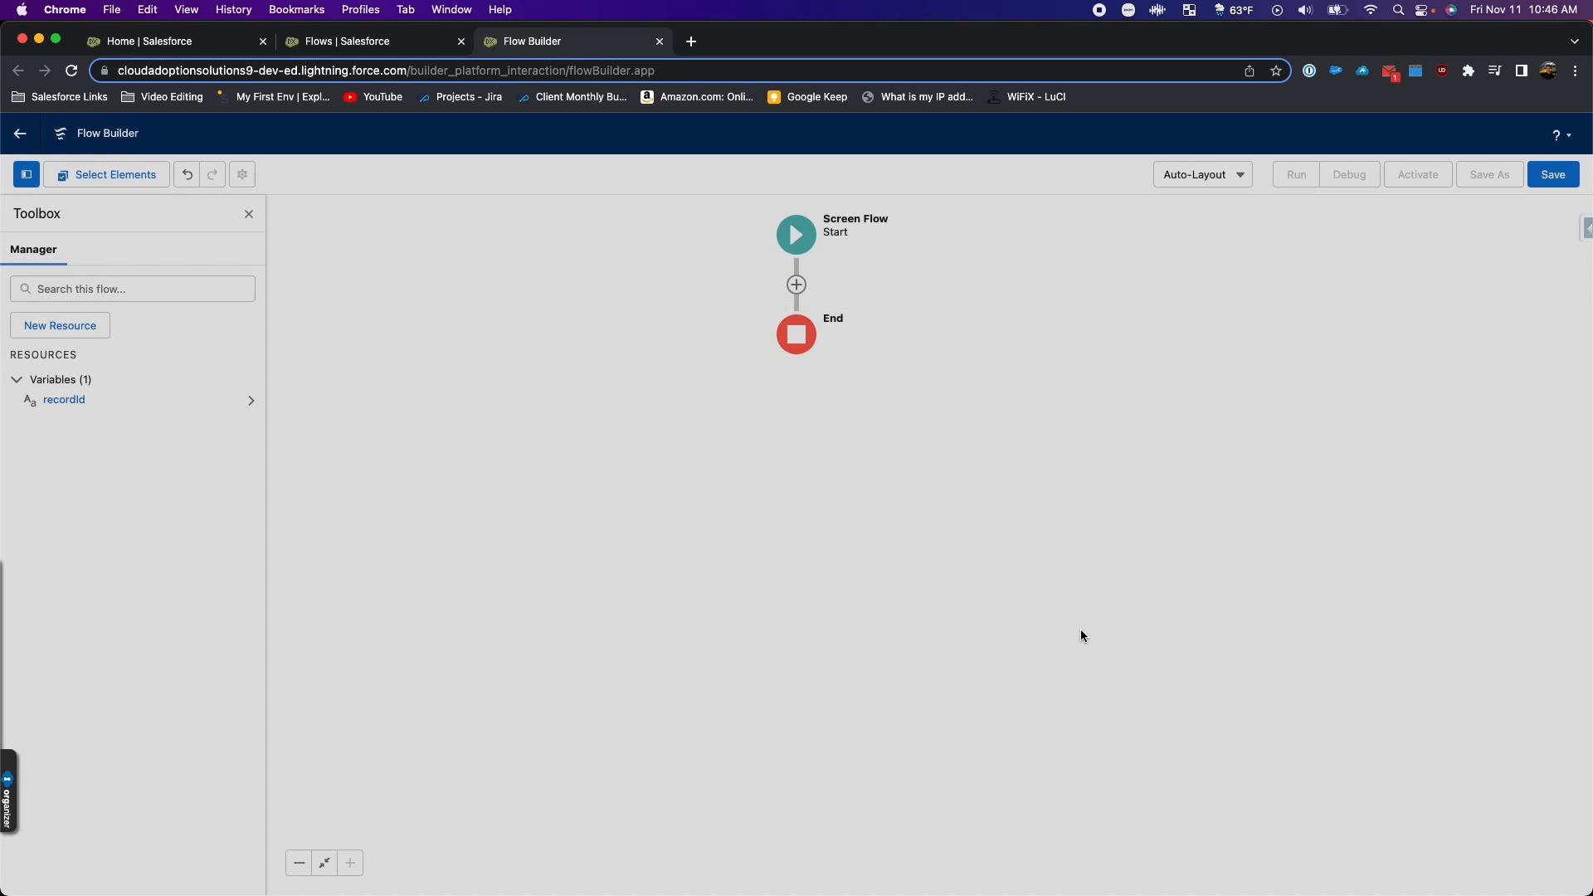
Step: Insert a Screen element labelled 'Upload Files' (API name Upload_Files)
left_click(797, 286)
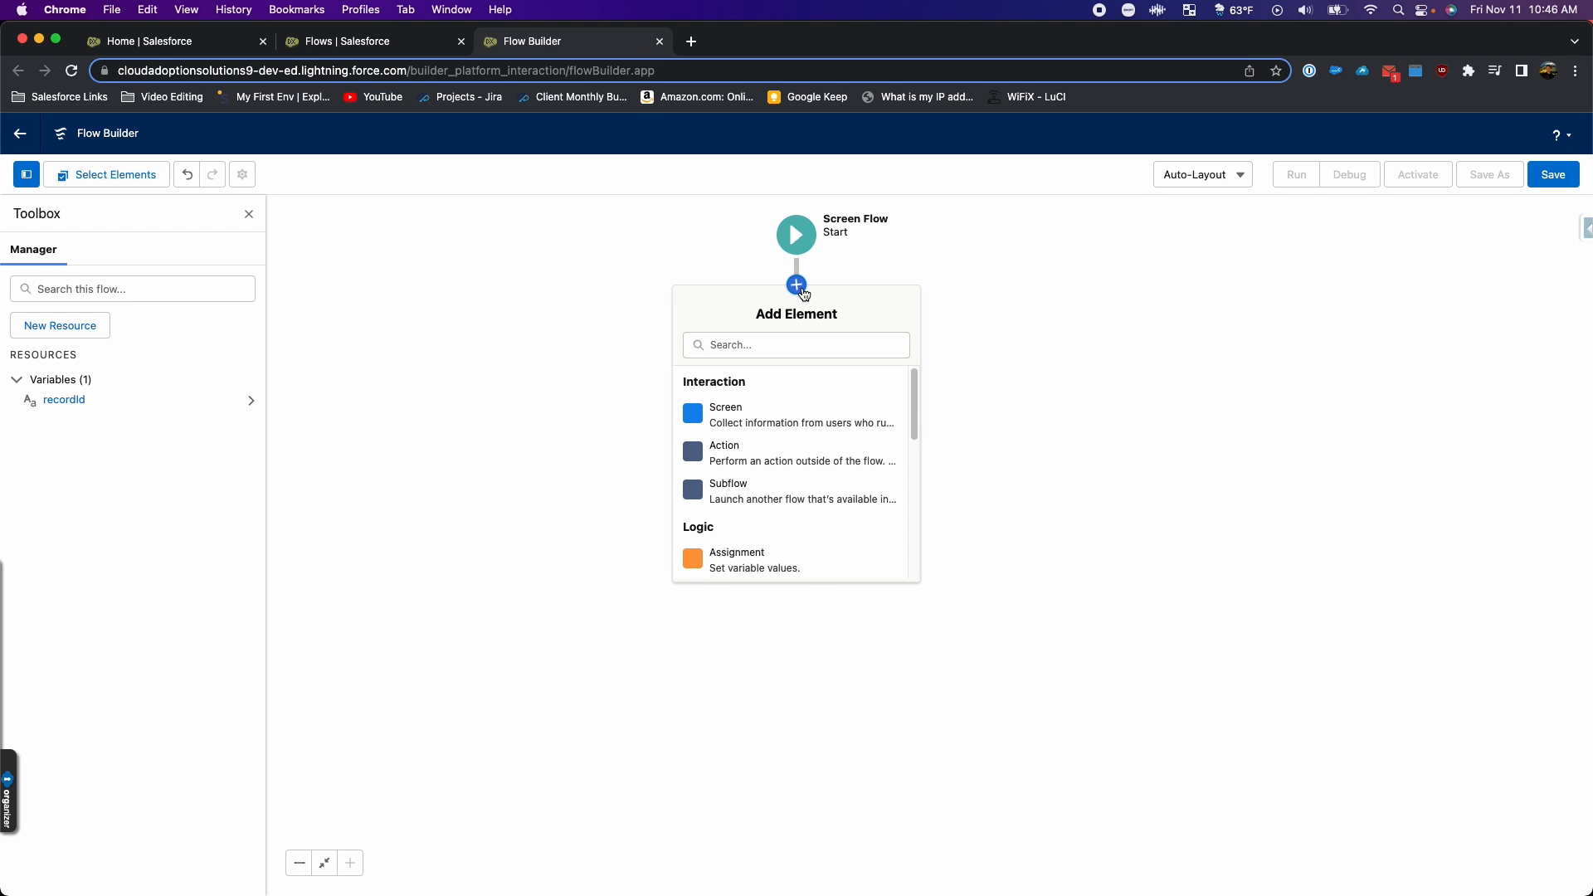
left_click(726, 408)
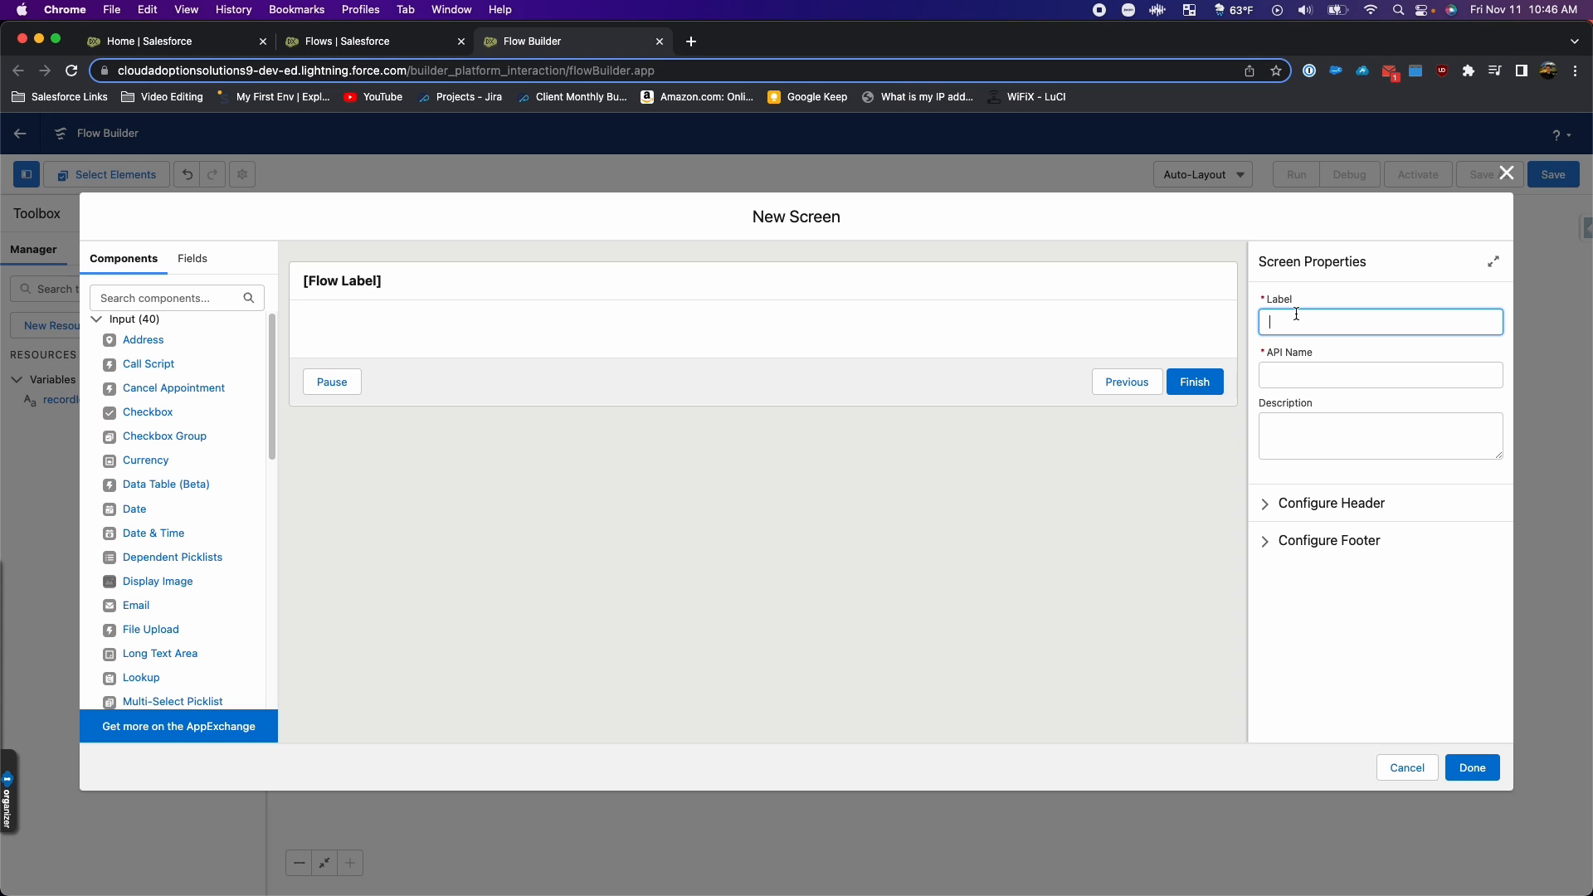
type("Upload Files")
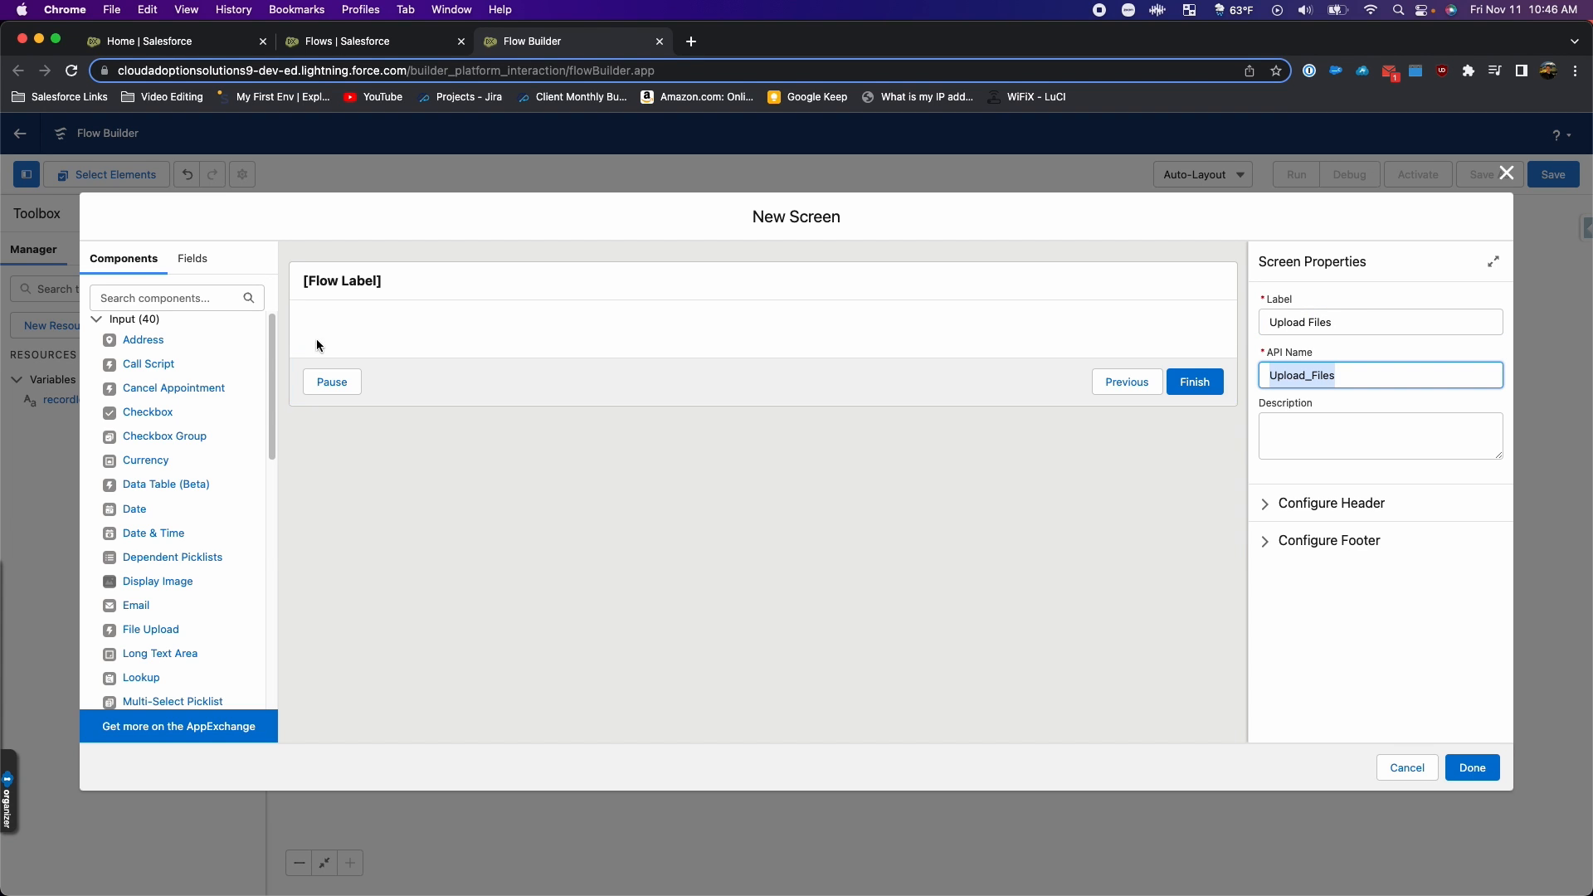
mouse_move(151, 634)
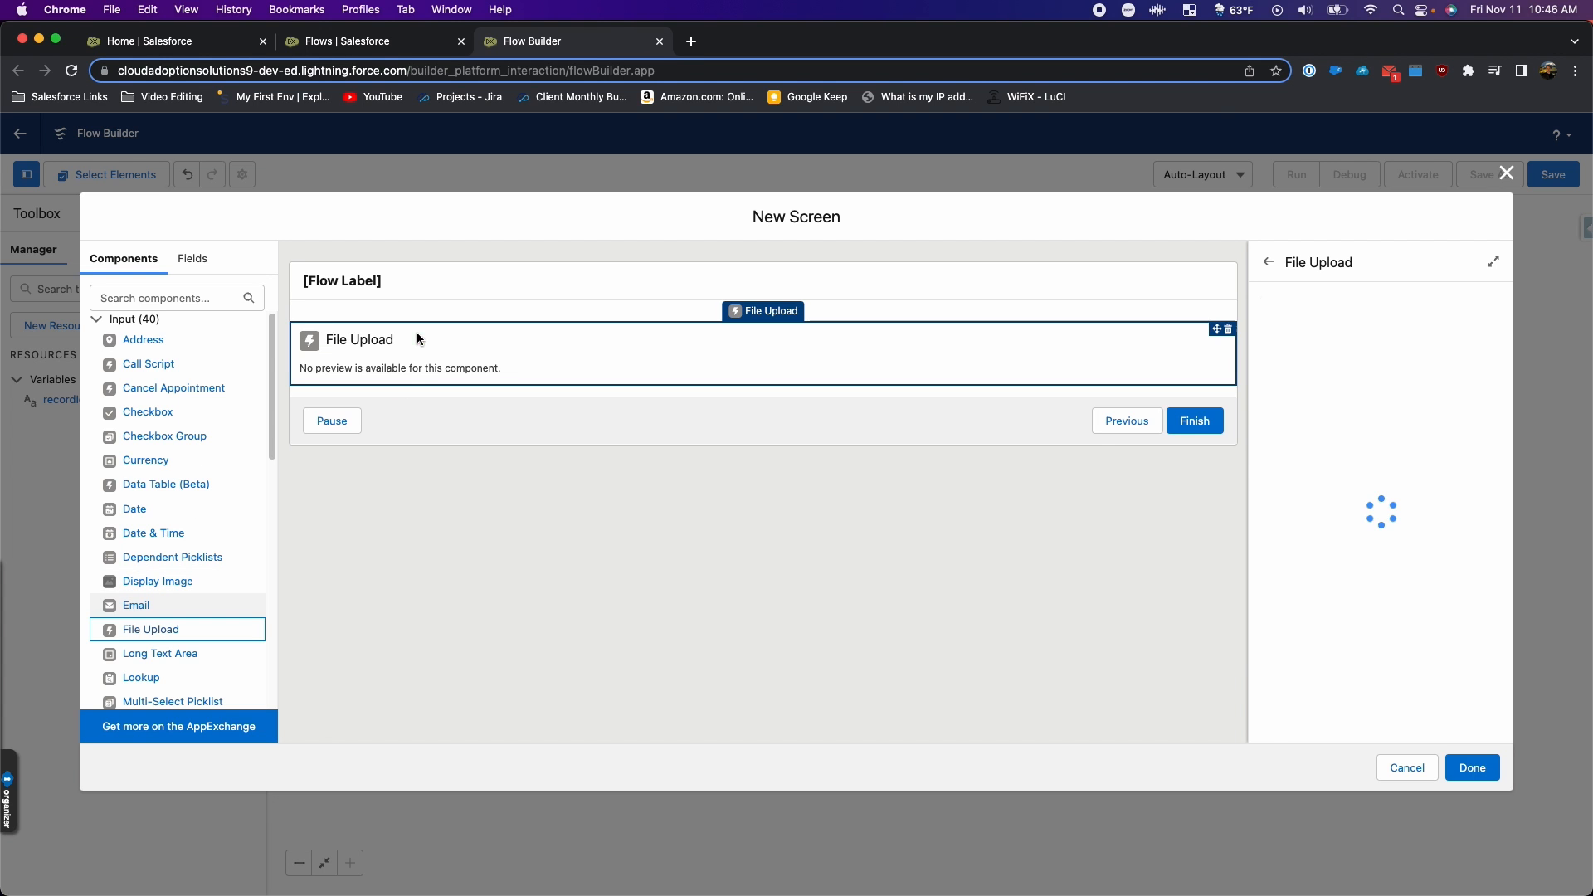
Step: Name the File Upload component UploadFile and set Allow Multiple Files to $GlobalConstant.True
left_click(1374, 319)
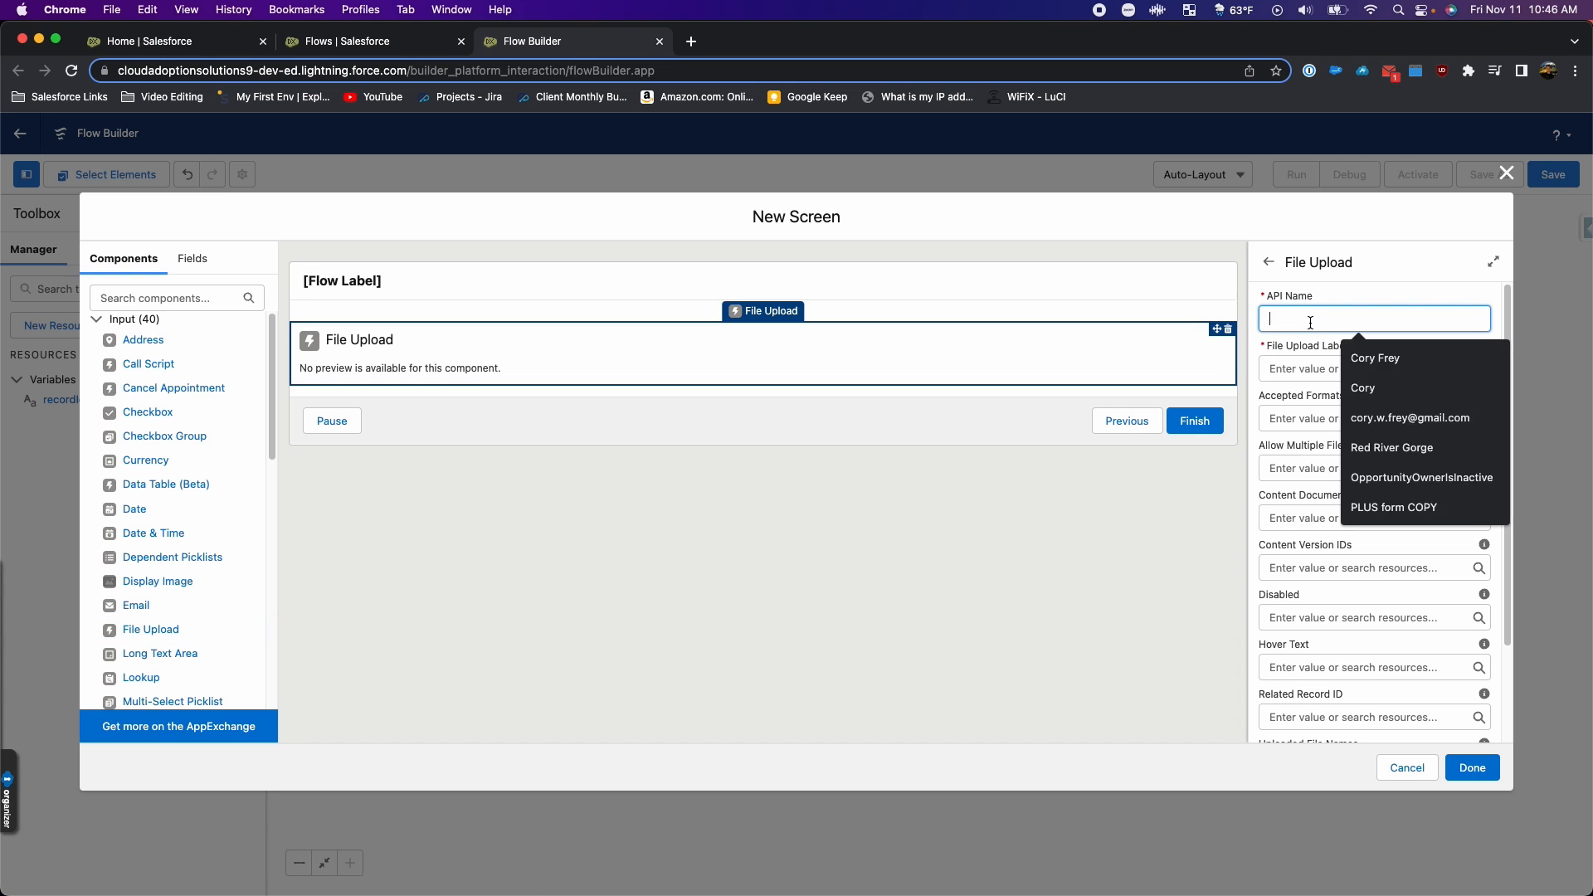
type("Upload")
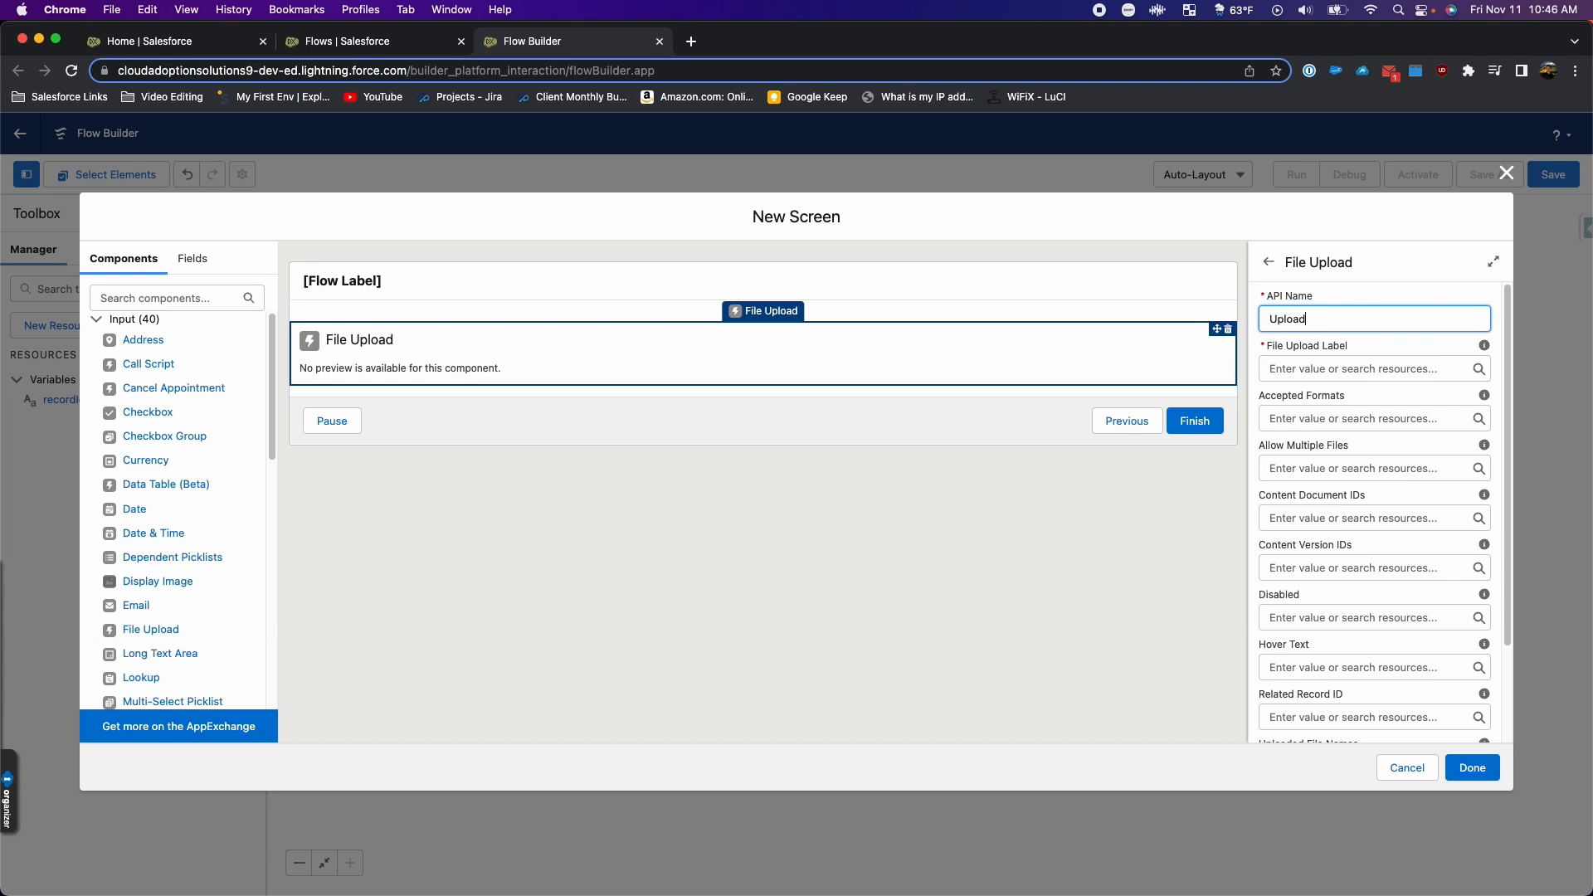
type("Upload Files")
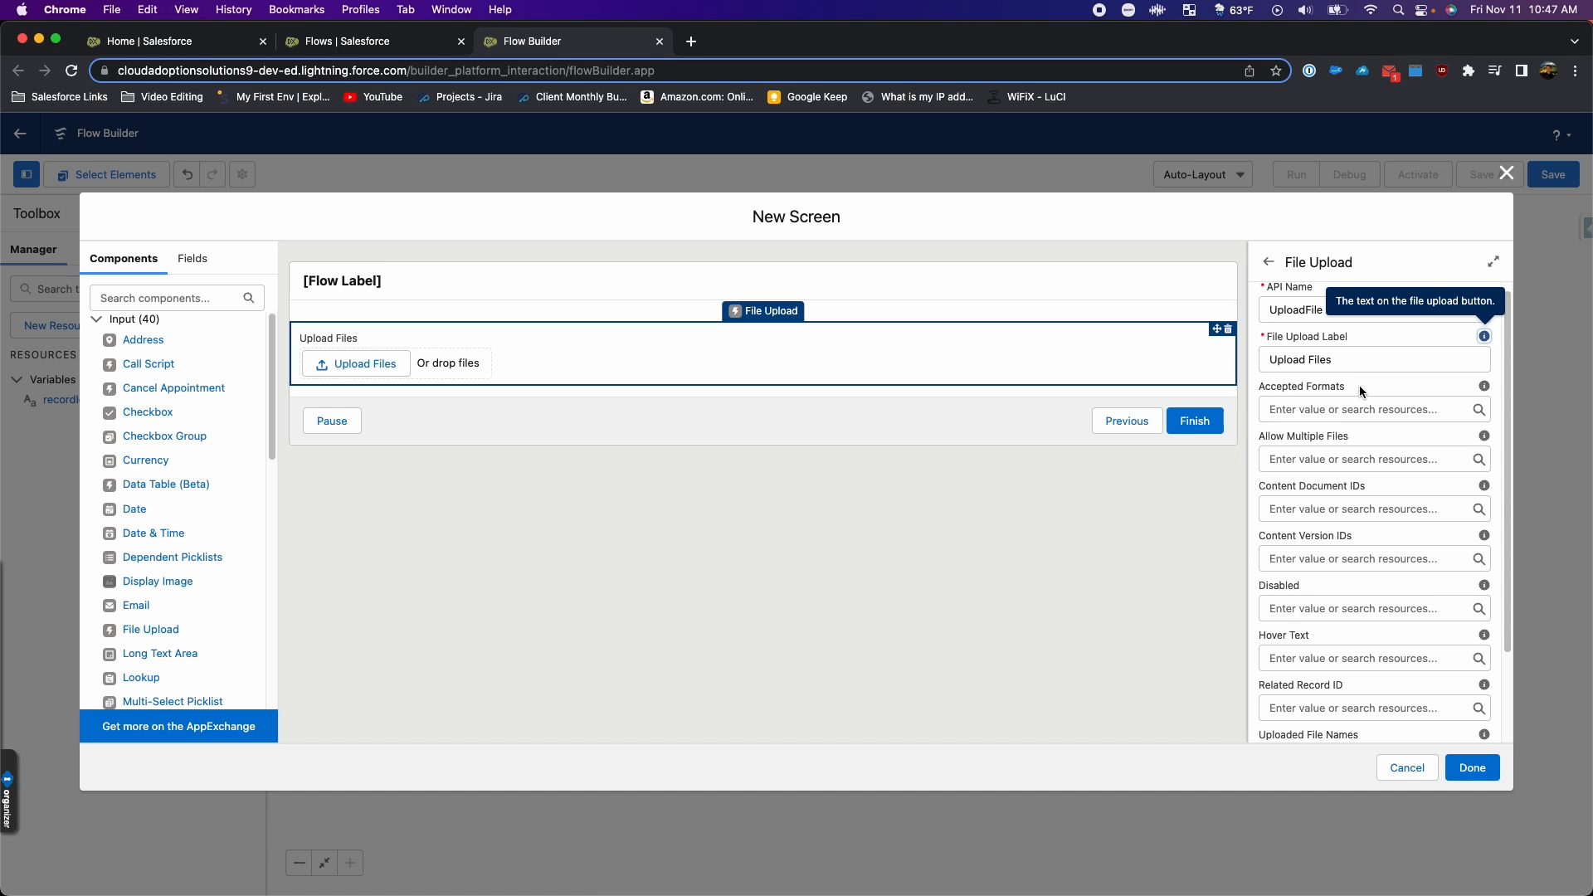
mouse_move(1277, 395)
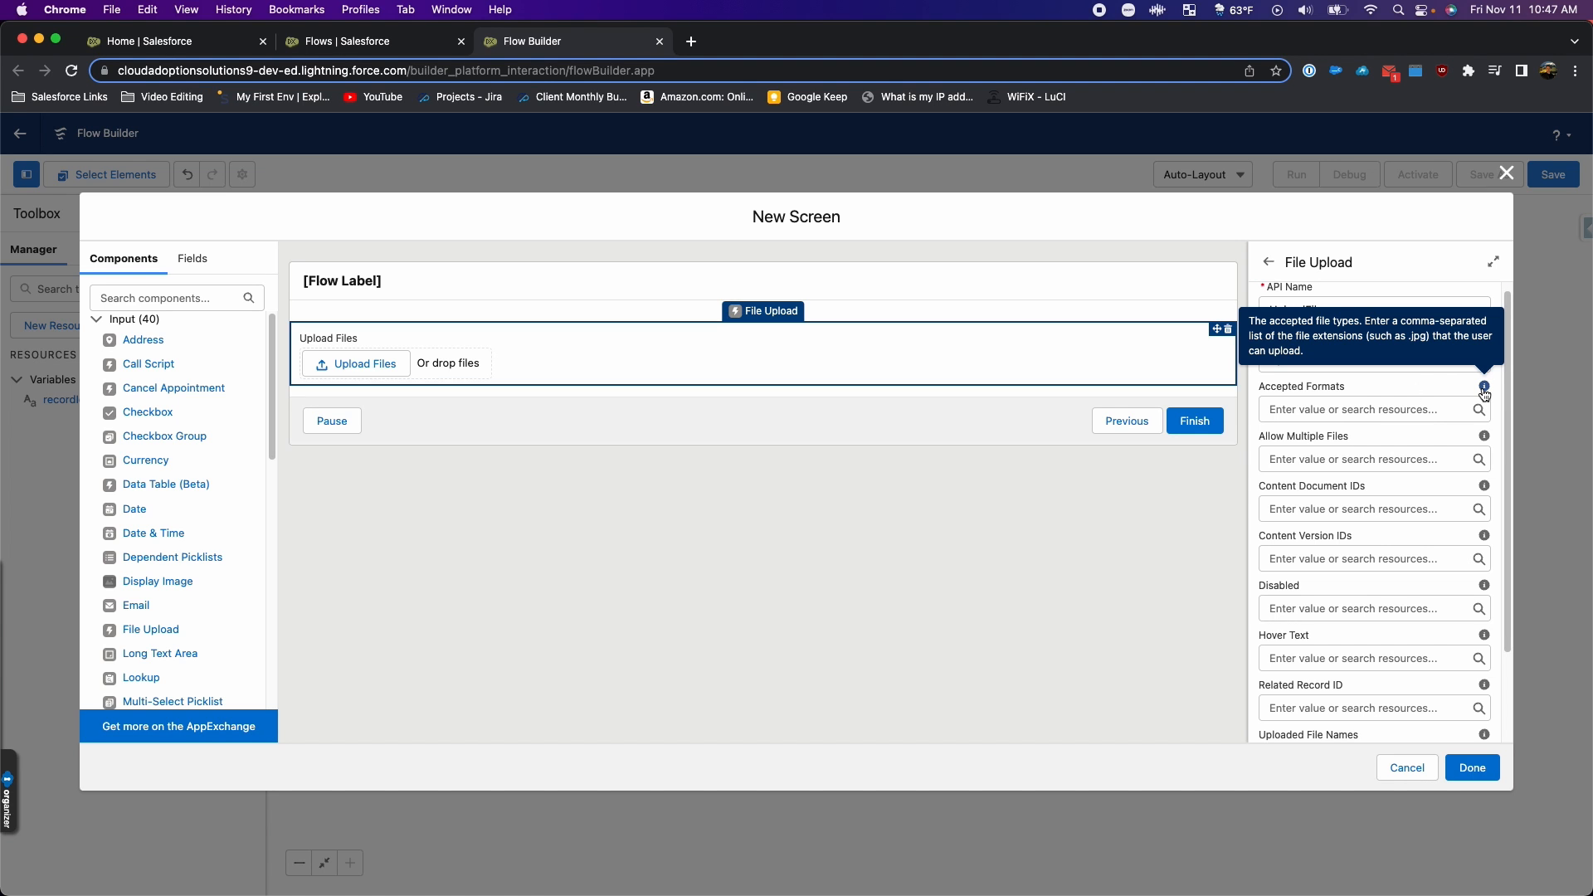
mouse_move(1485, 390)
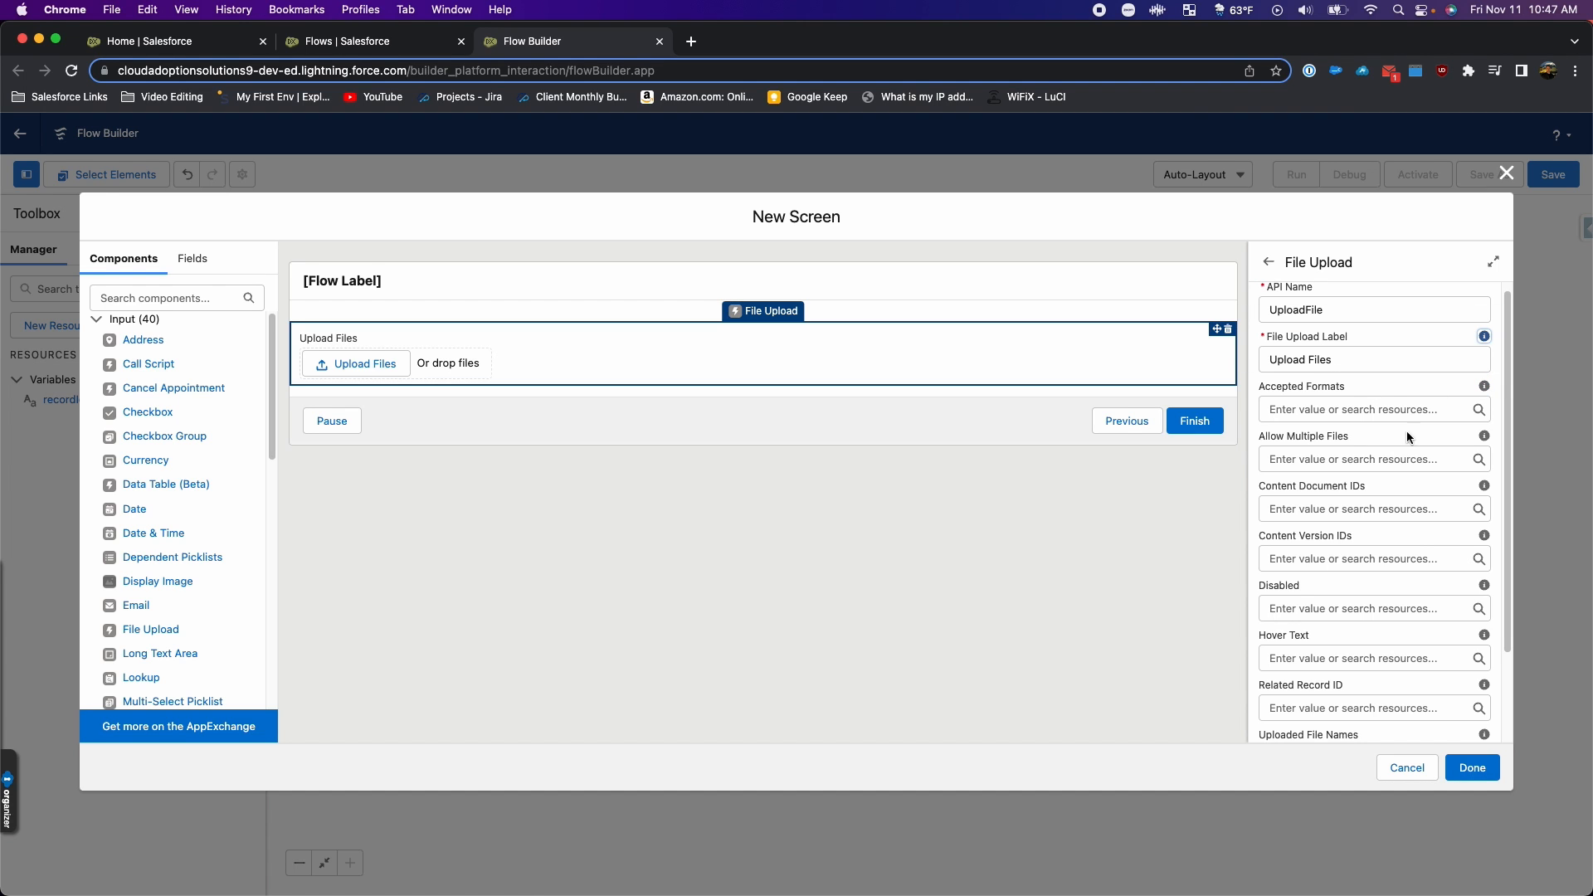
mouse_move(1407, 457)
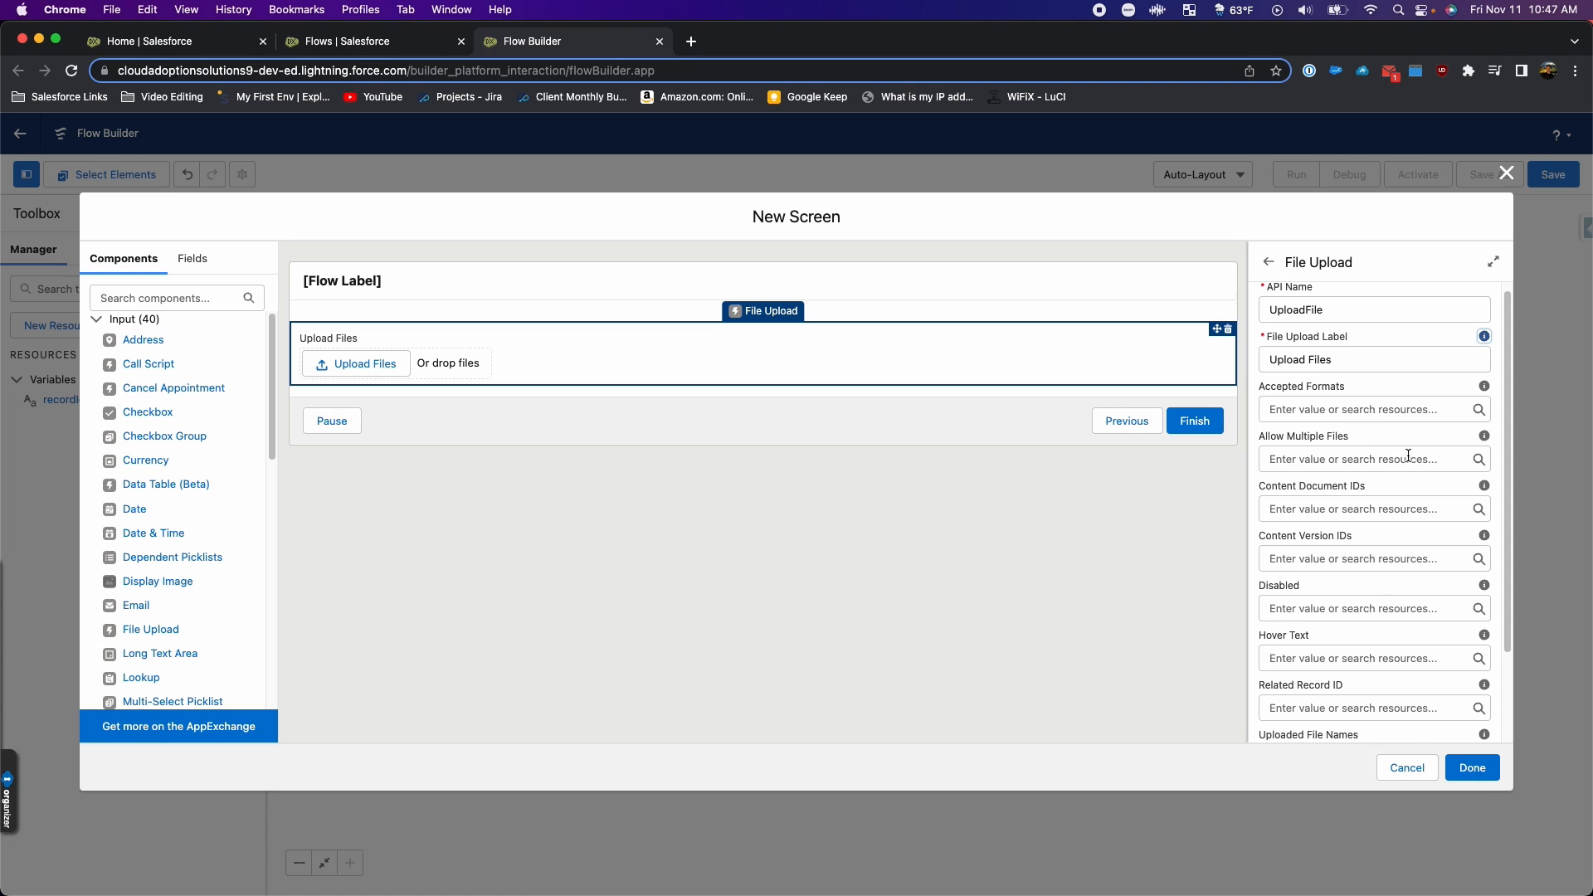
type("true")
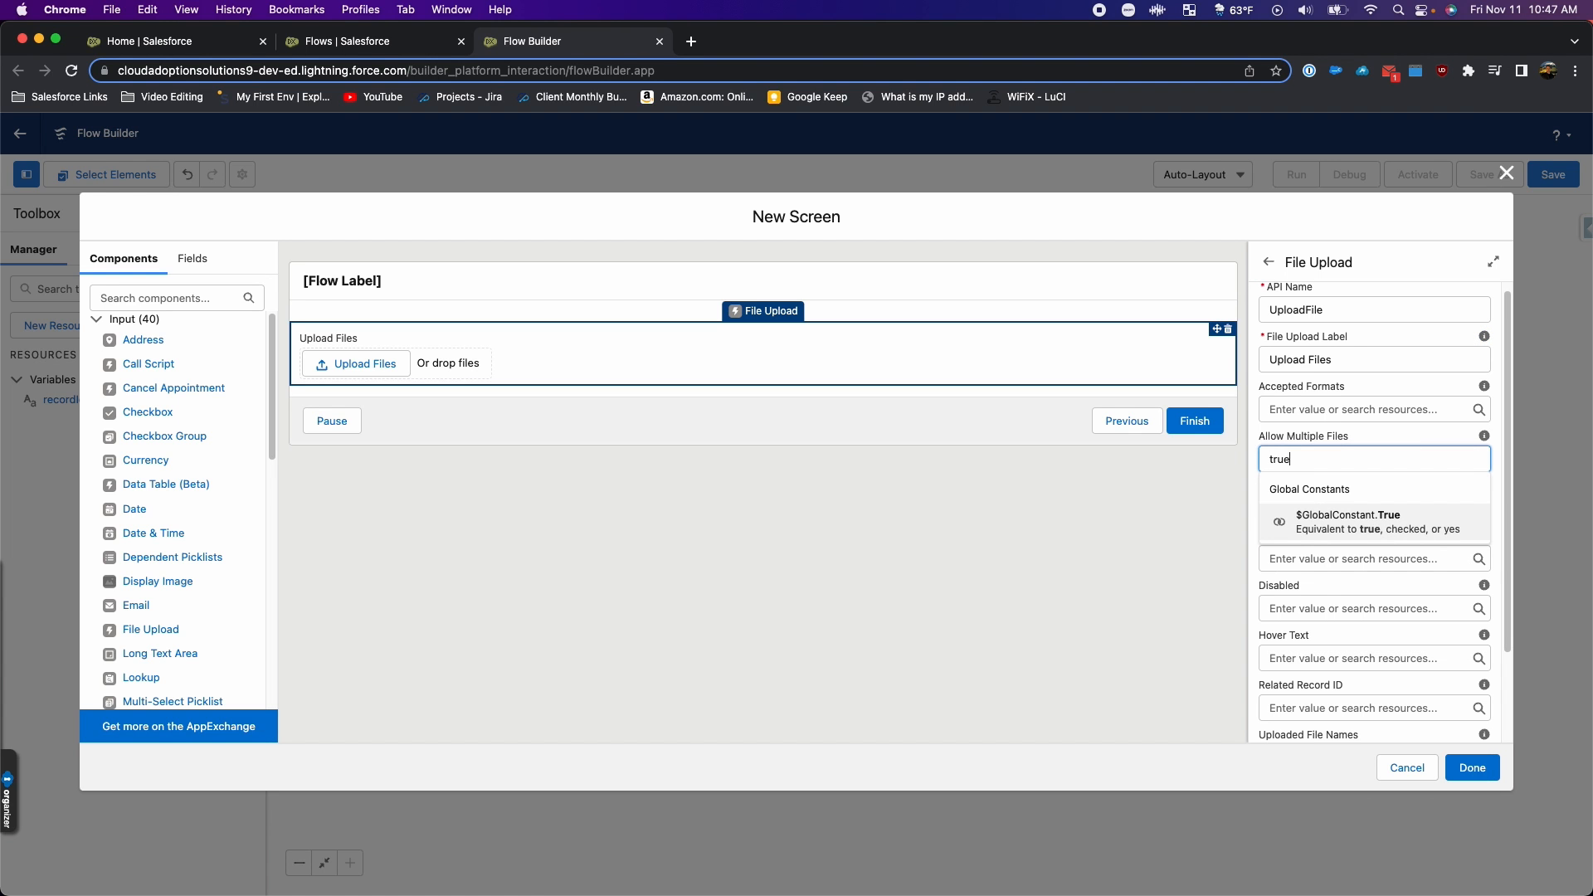
left_click(1348, 521)
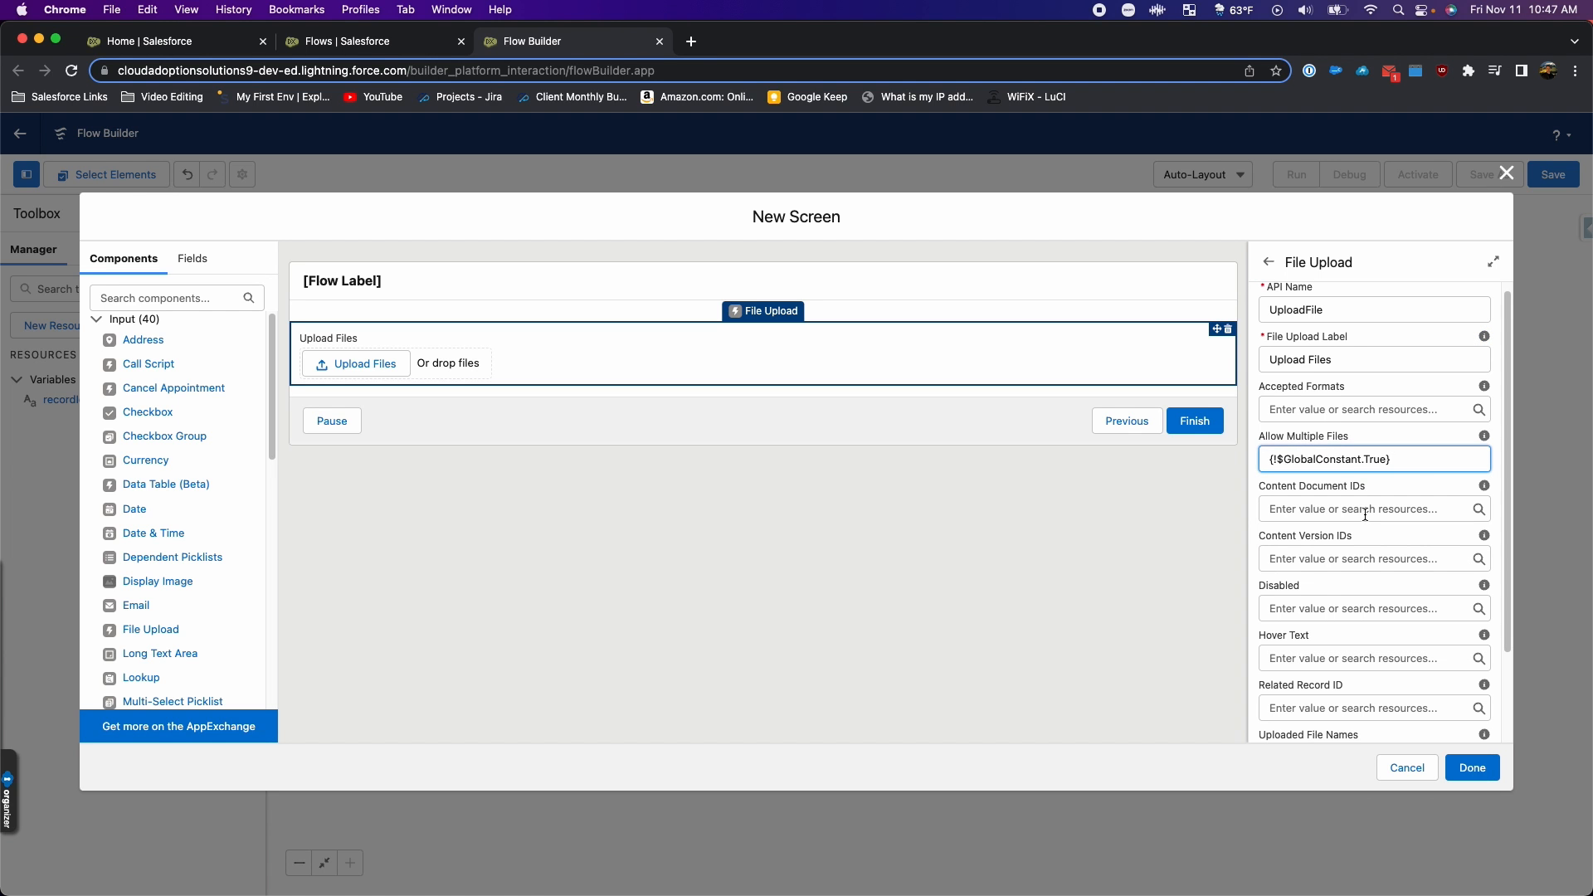
Step: Set Related Record ID to the recordId variable and finish the screen
scroll("down", 3)
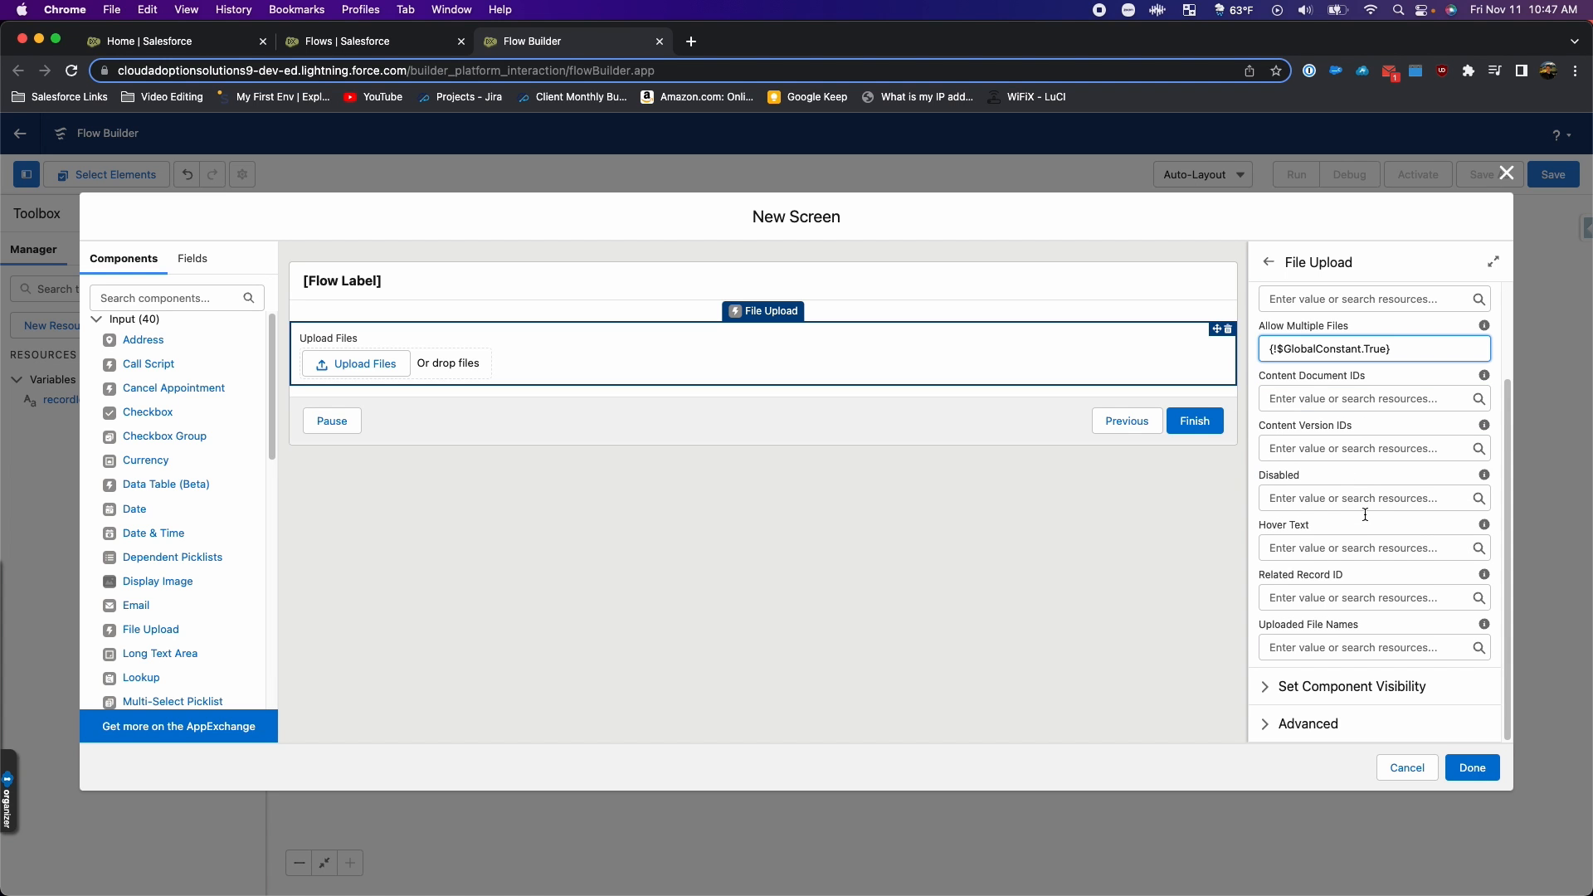
left_click(1364, 598)
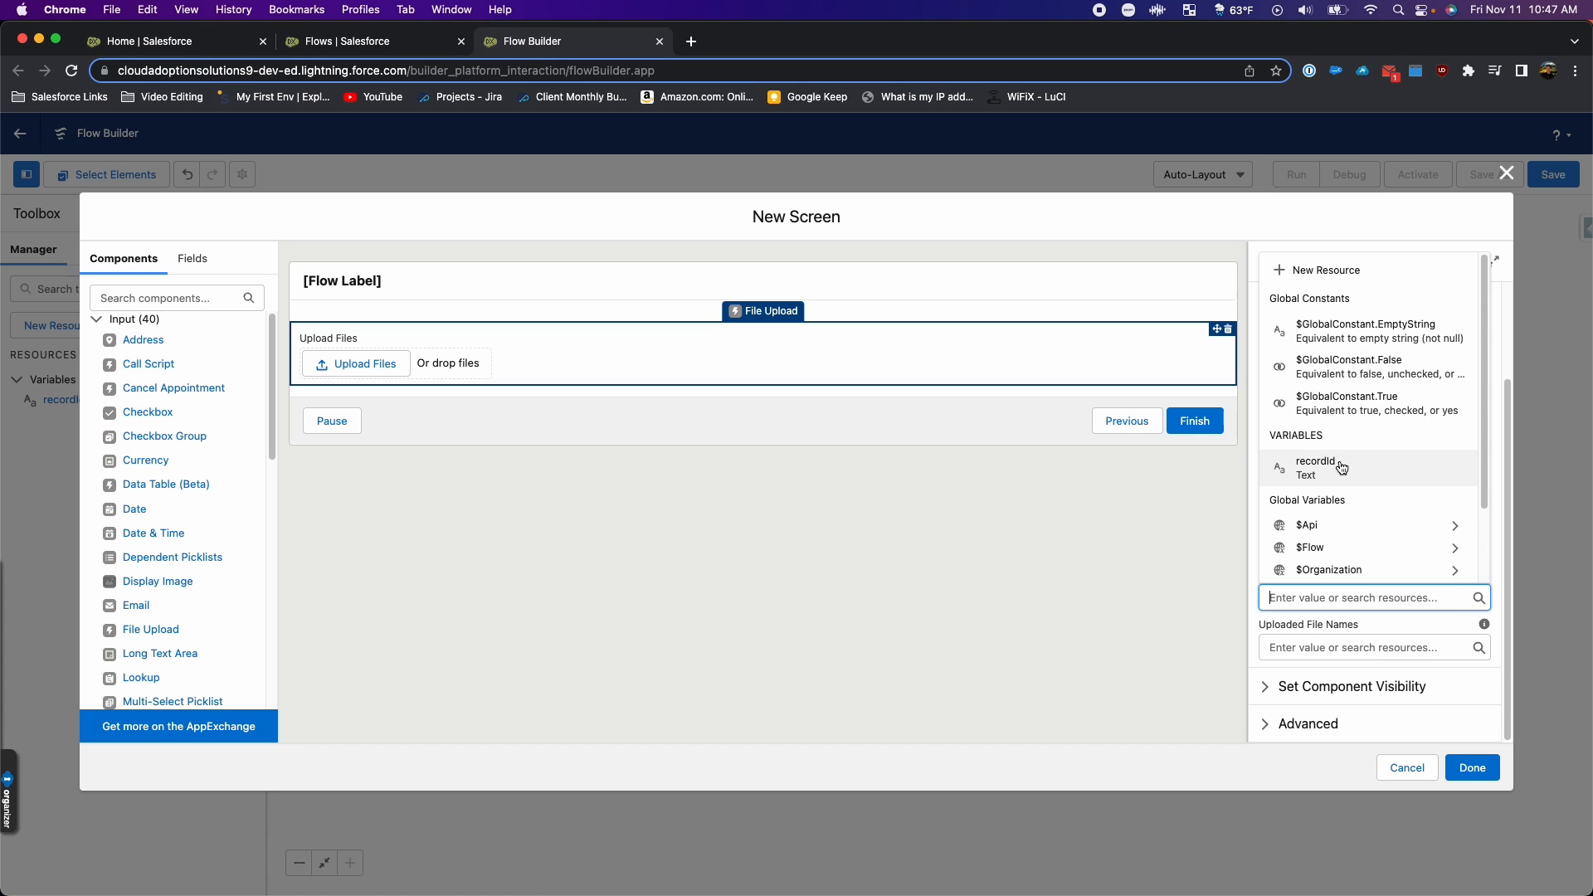
left_click(1314, 468)
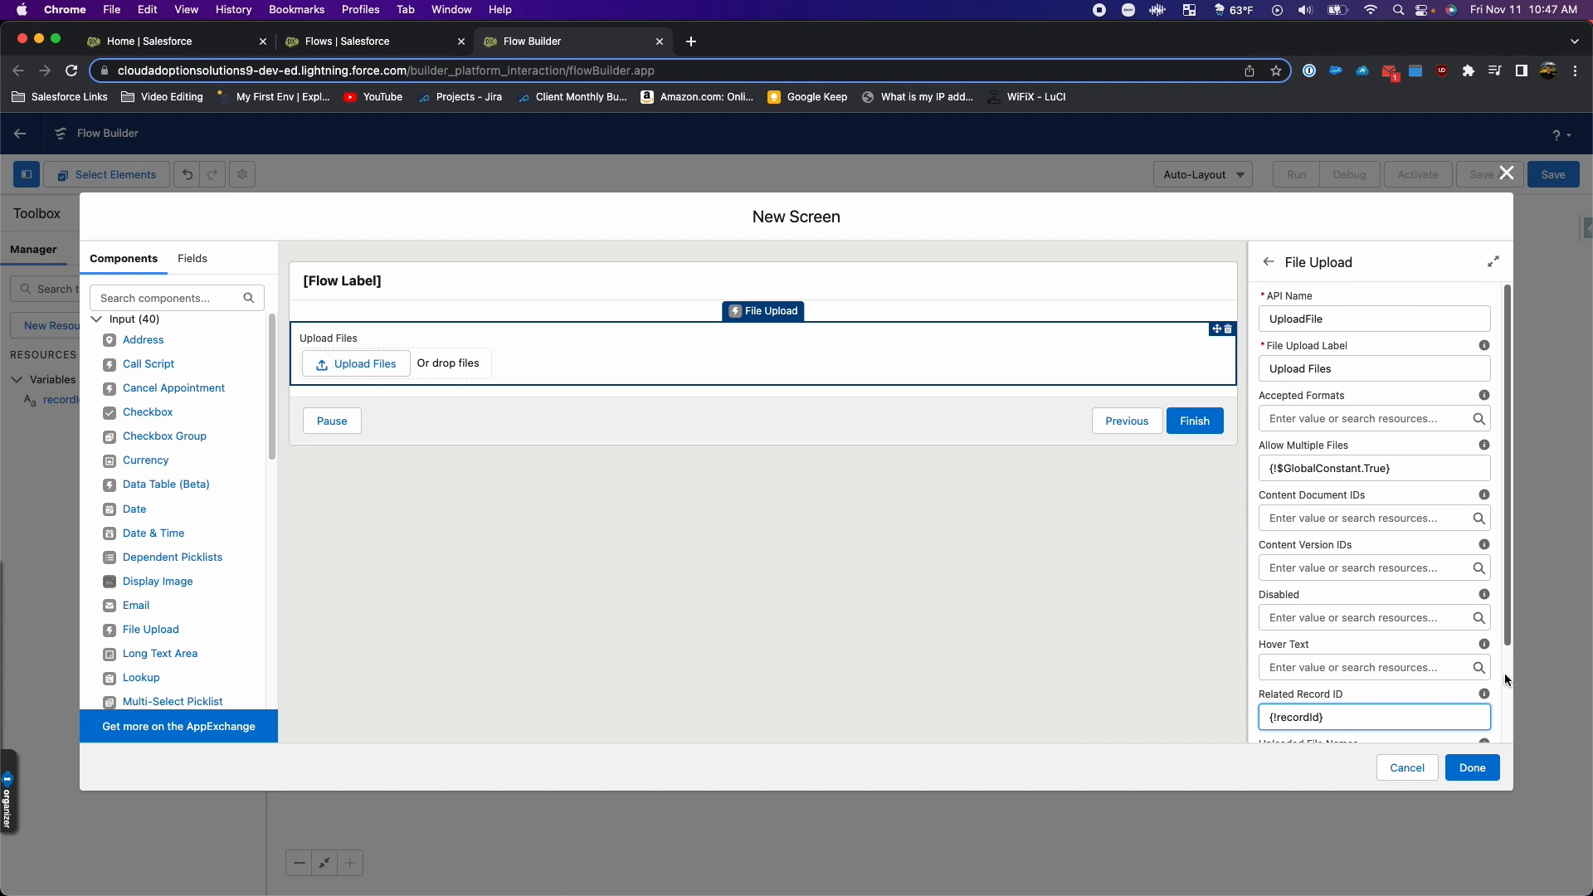
left_click(1472, 767)
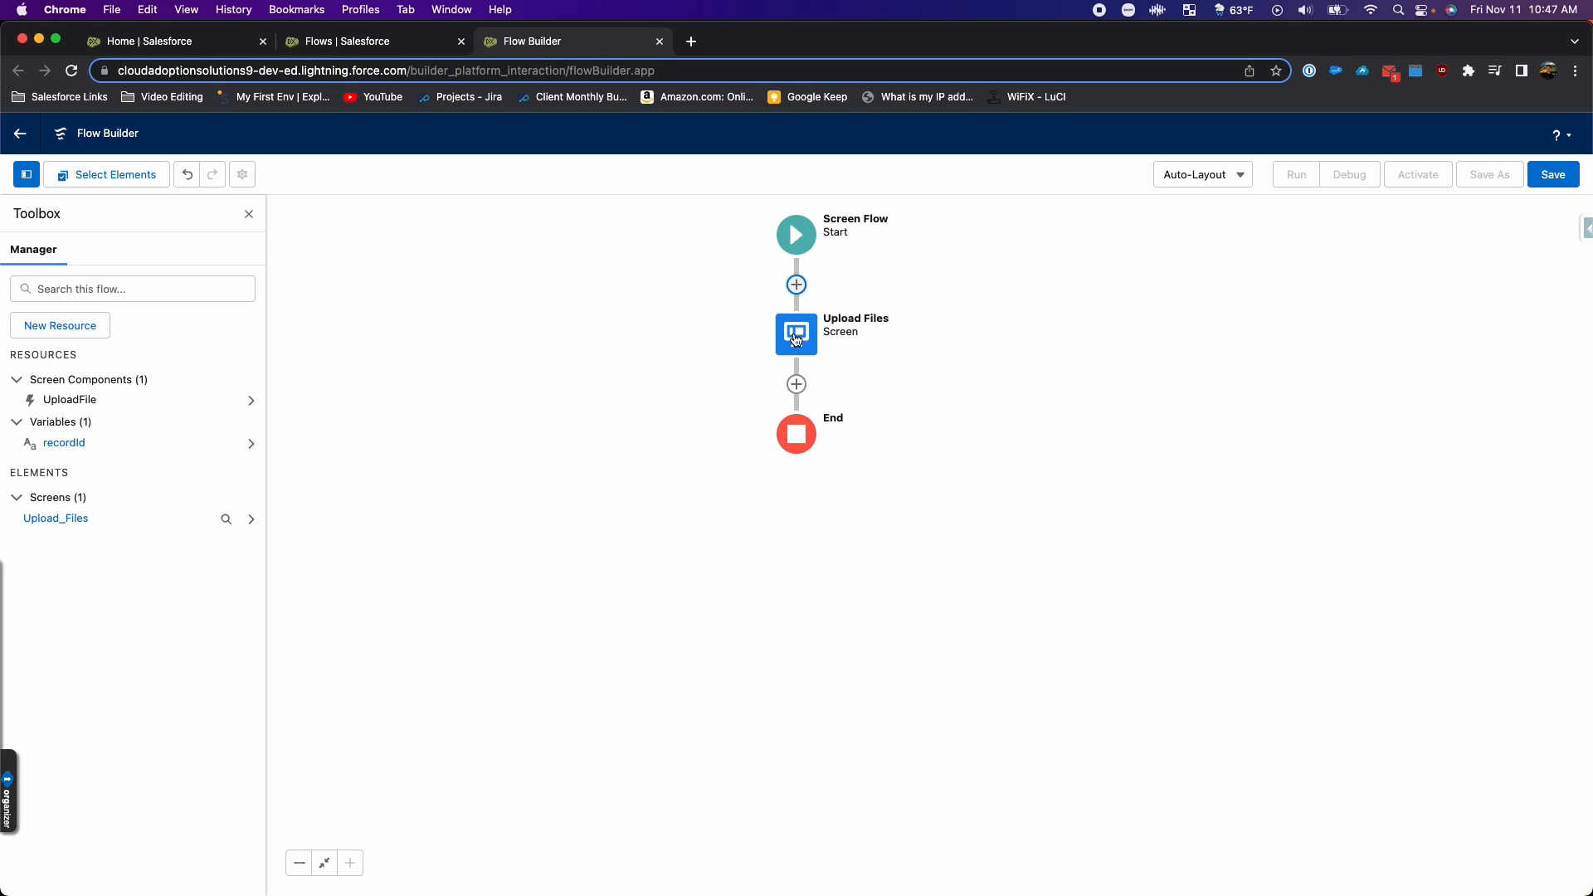
mouse_move(831, 361)
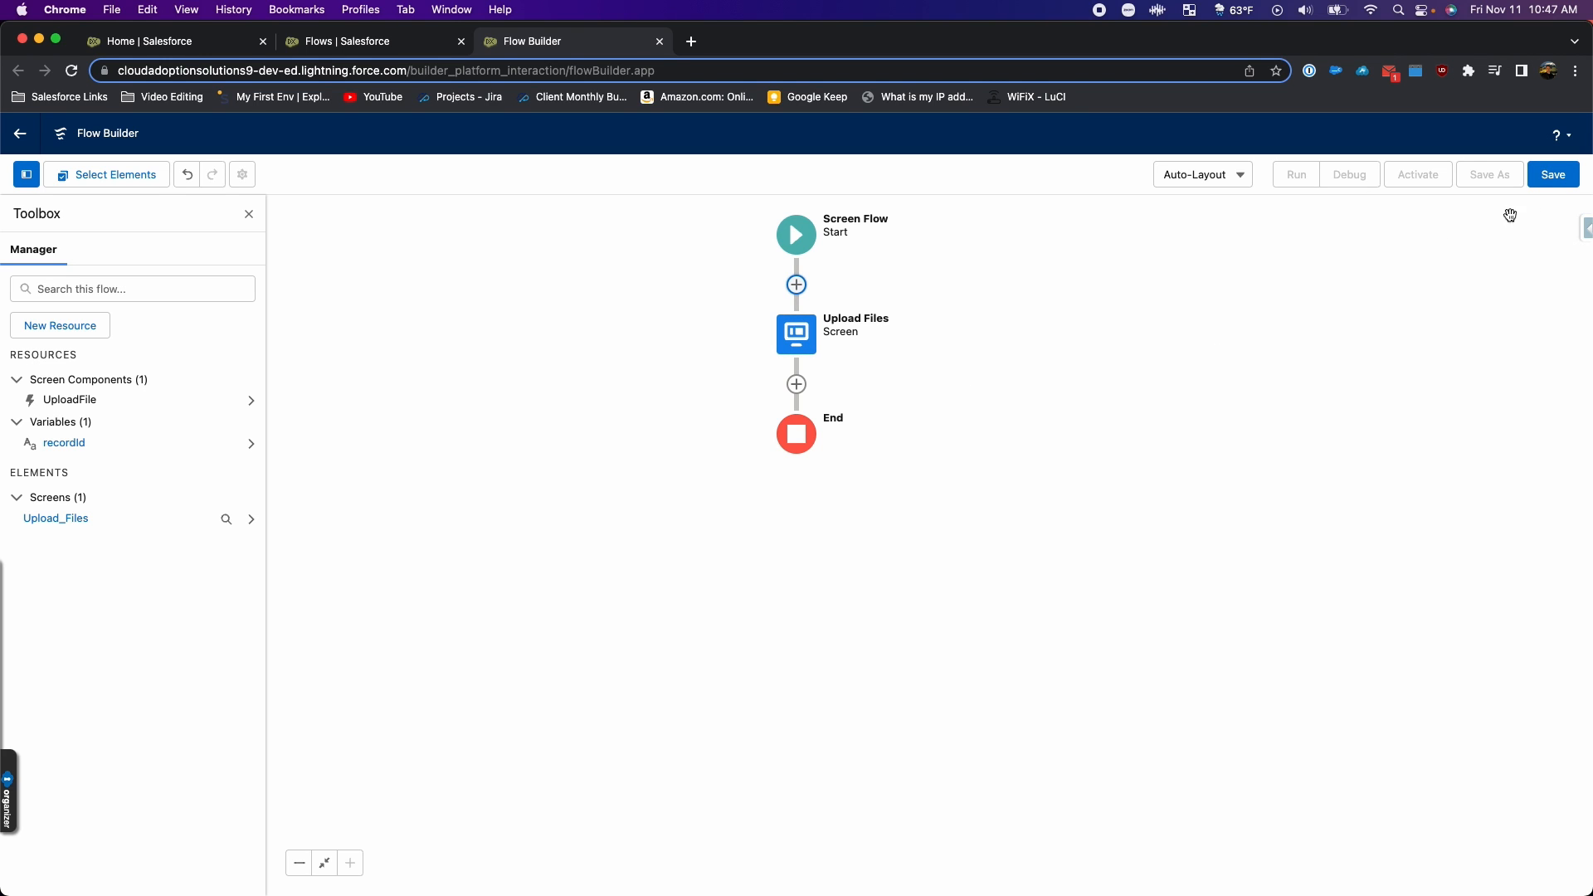
Step: Save the flow as 'Screen - Upload Files' and activate it
left_click(1554, 174)
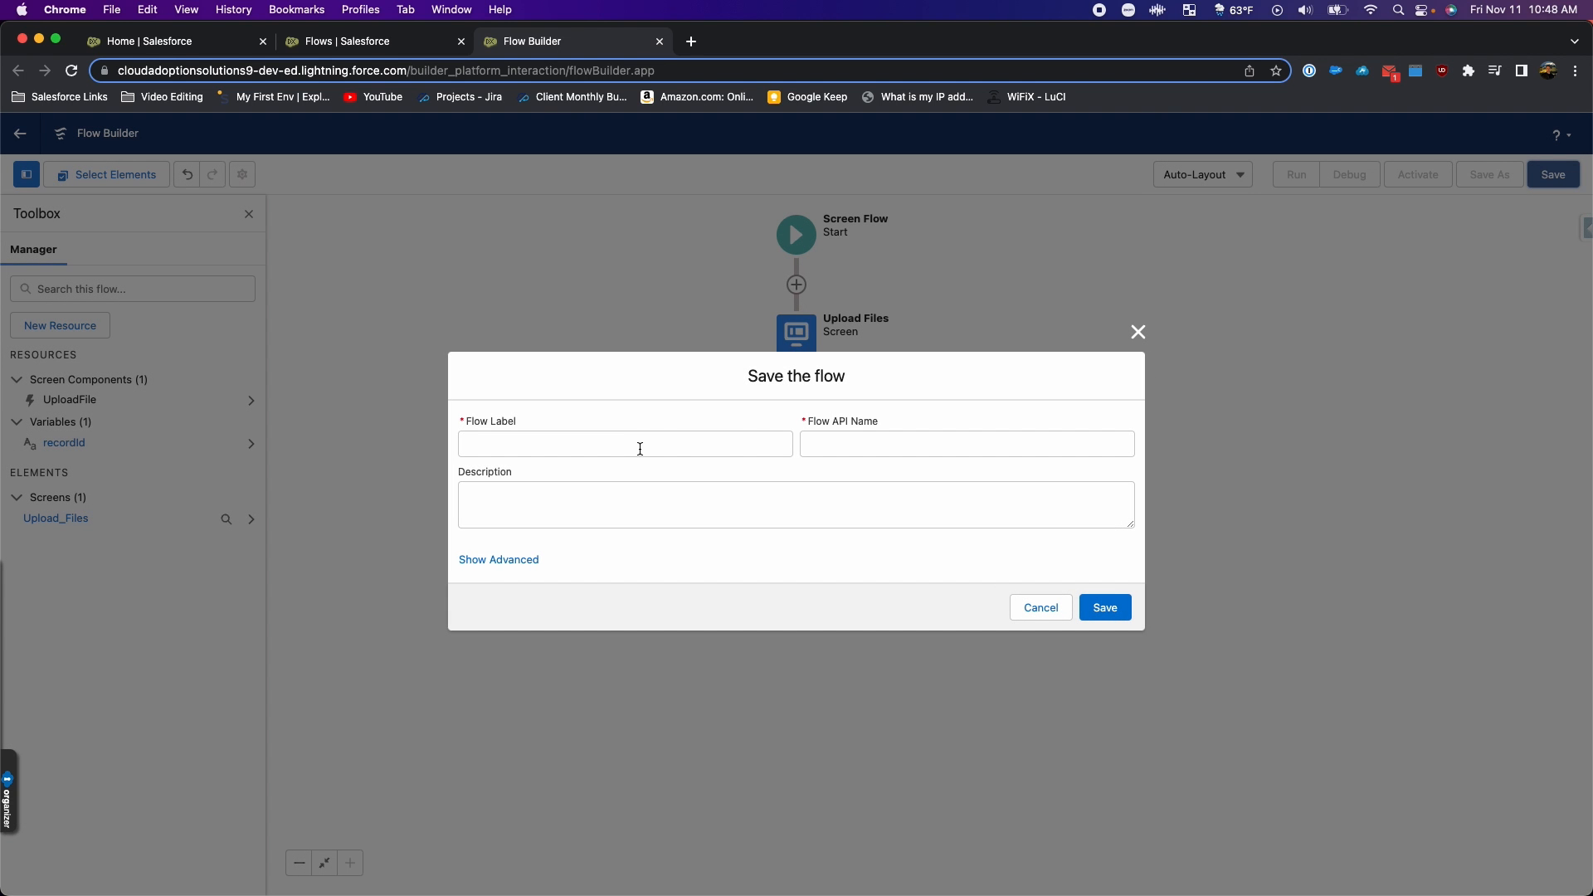
type("Screen -")
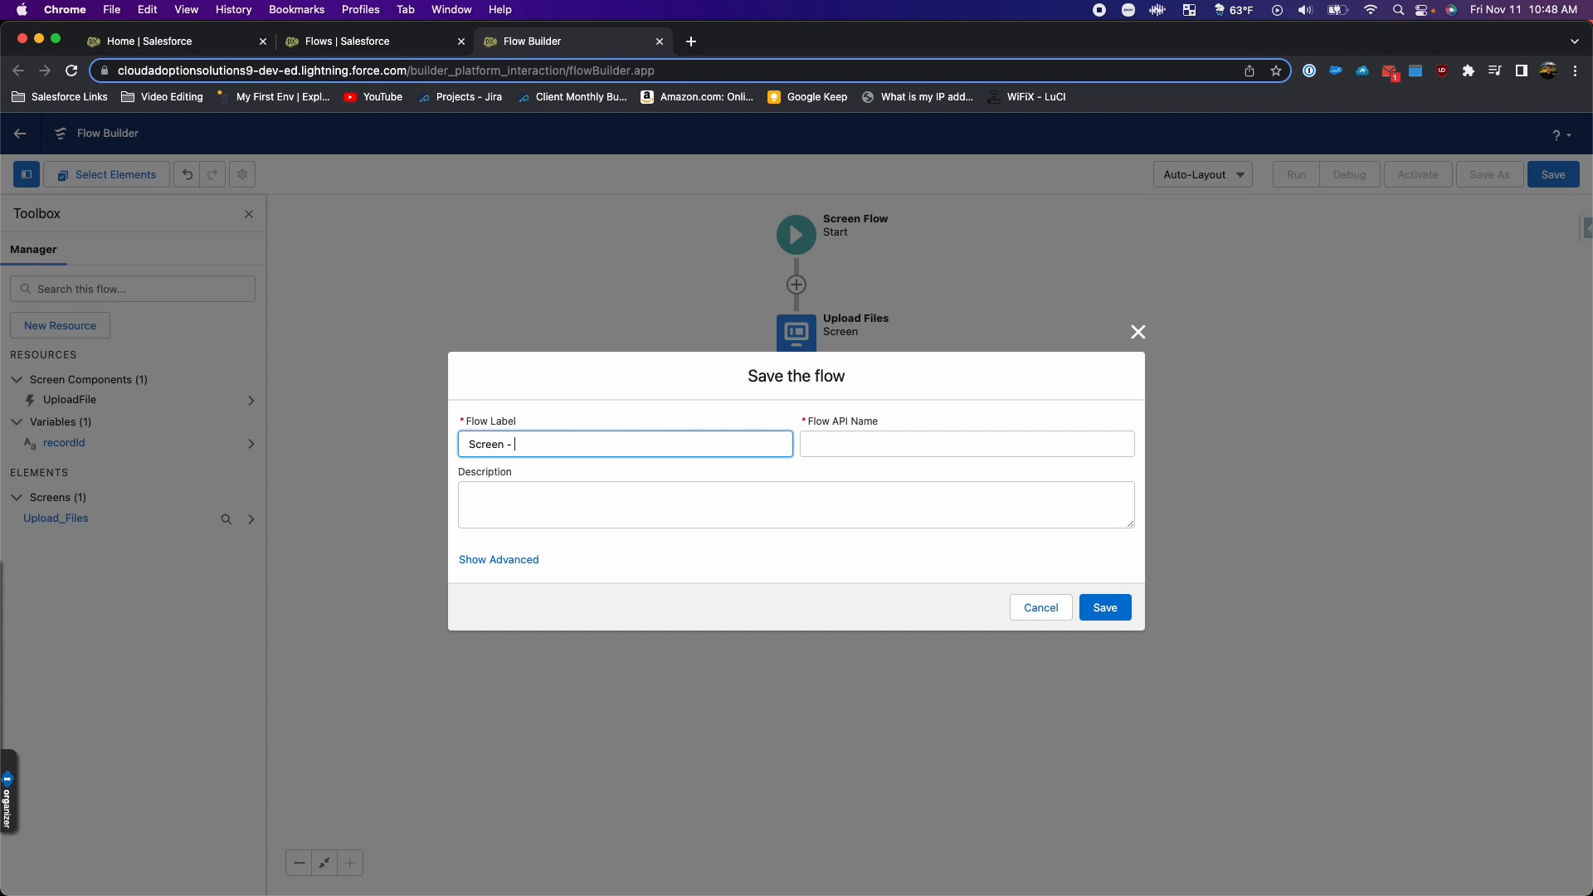
type("Upload Files")
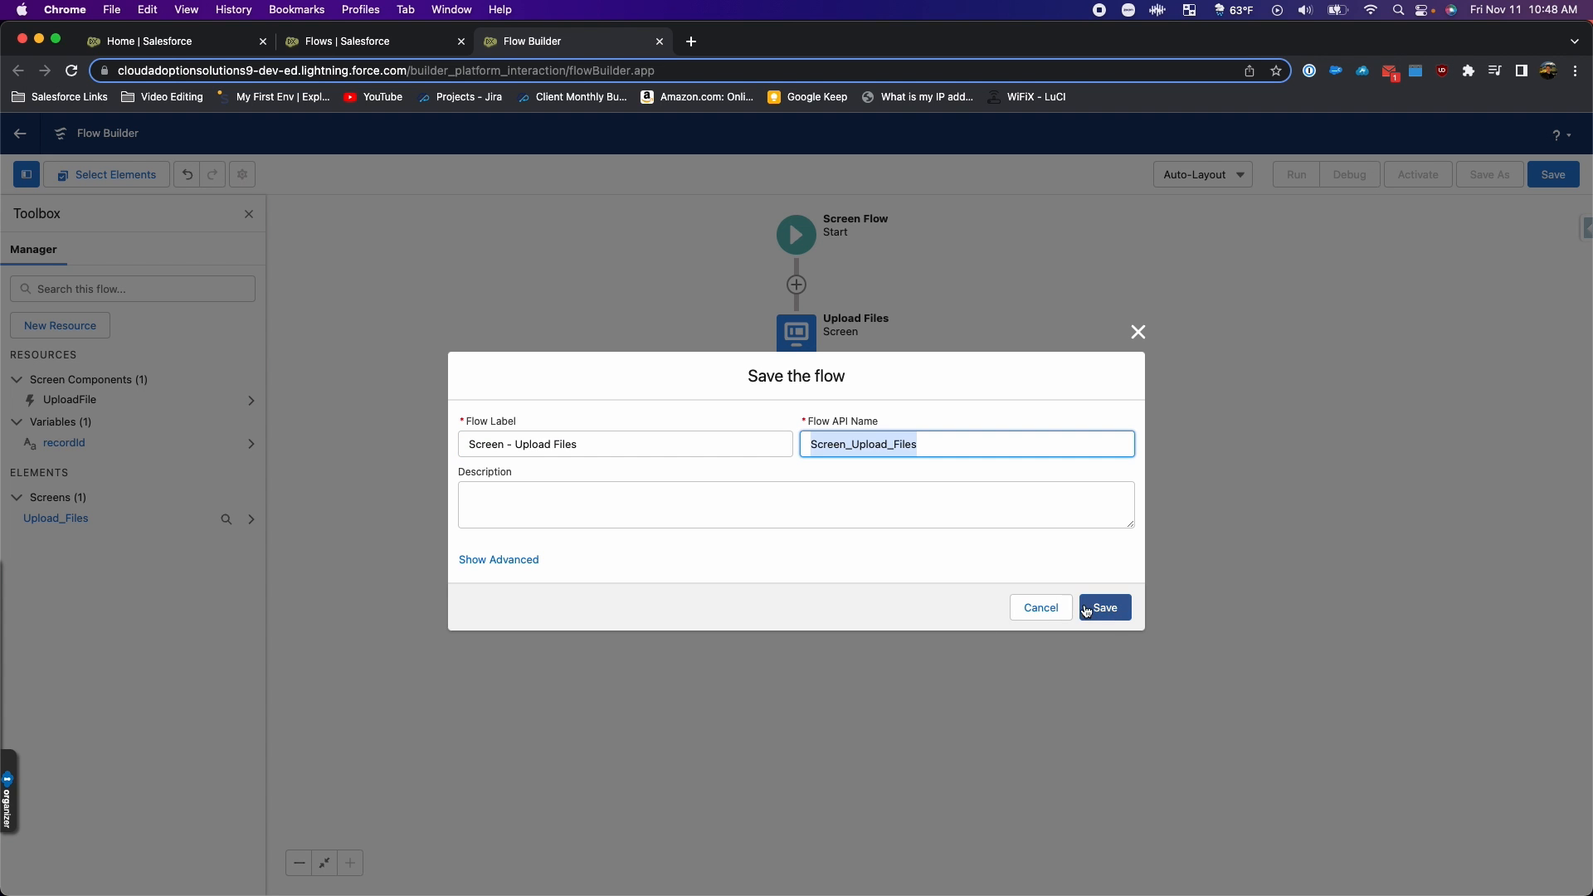
left_click(1105, 607)
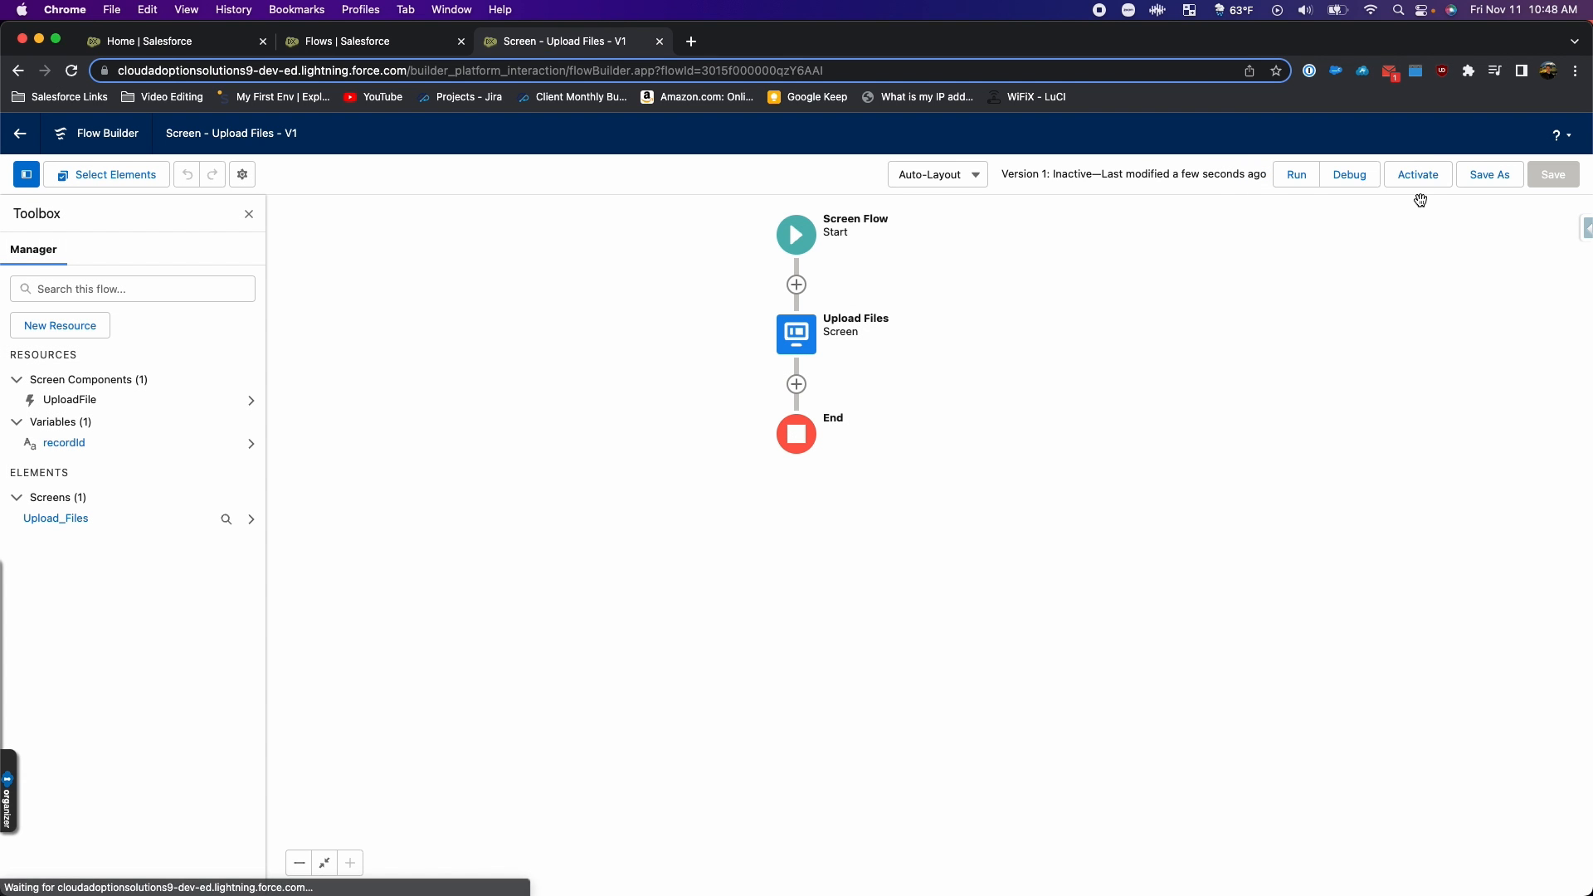
left_click(1417, 174)
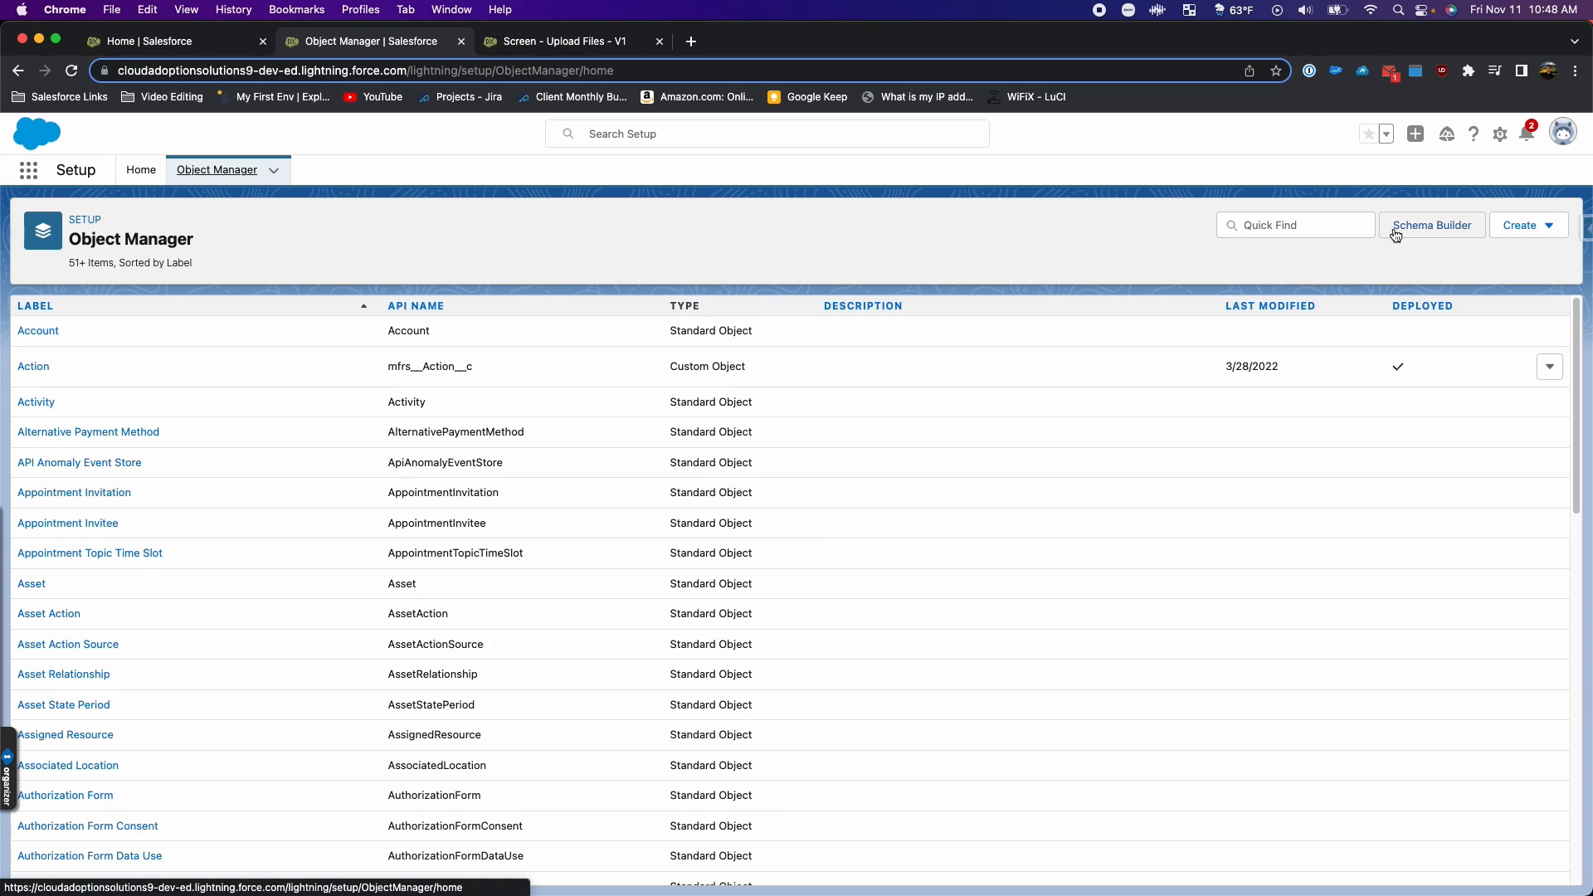
Step: Find Opportunity in Object Manager and show its Buttons, Links, and Actions
type("opp")
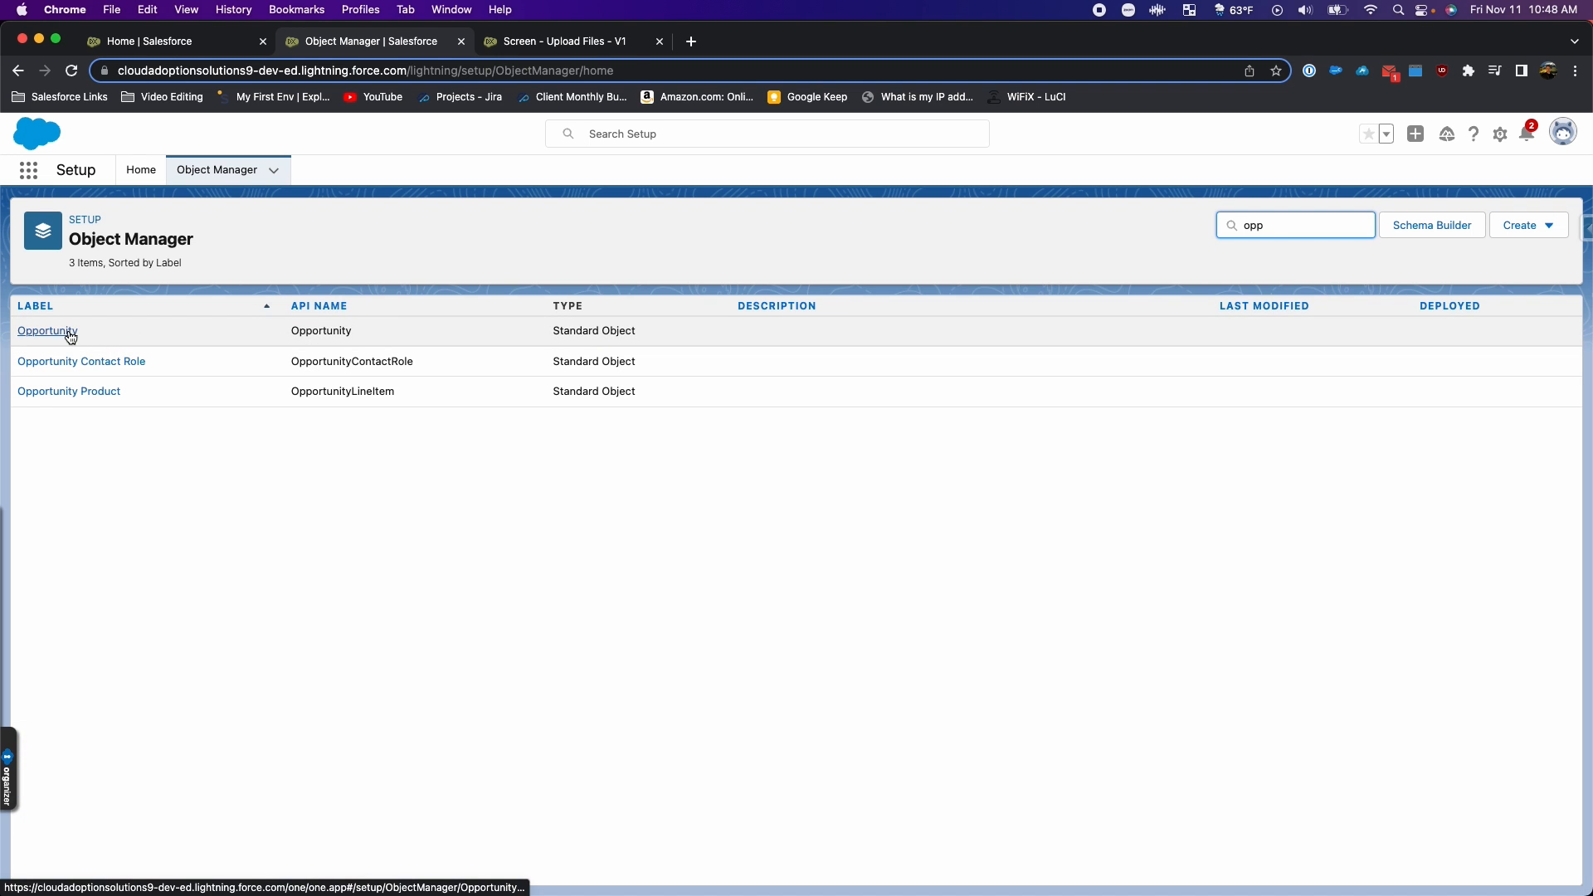
left_click(47, 330)
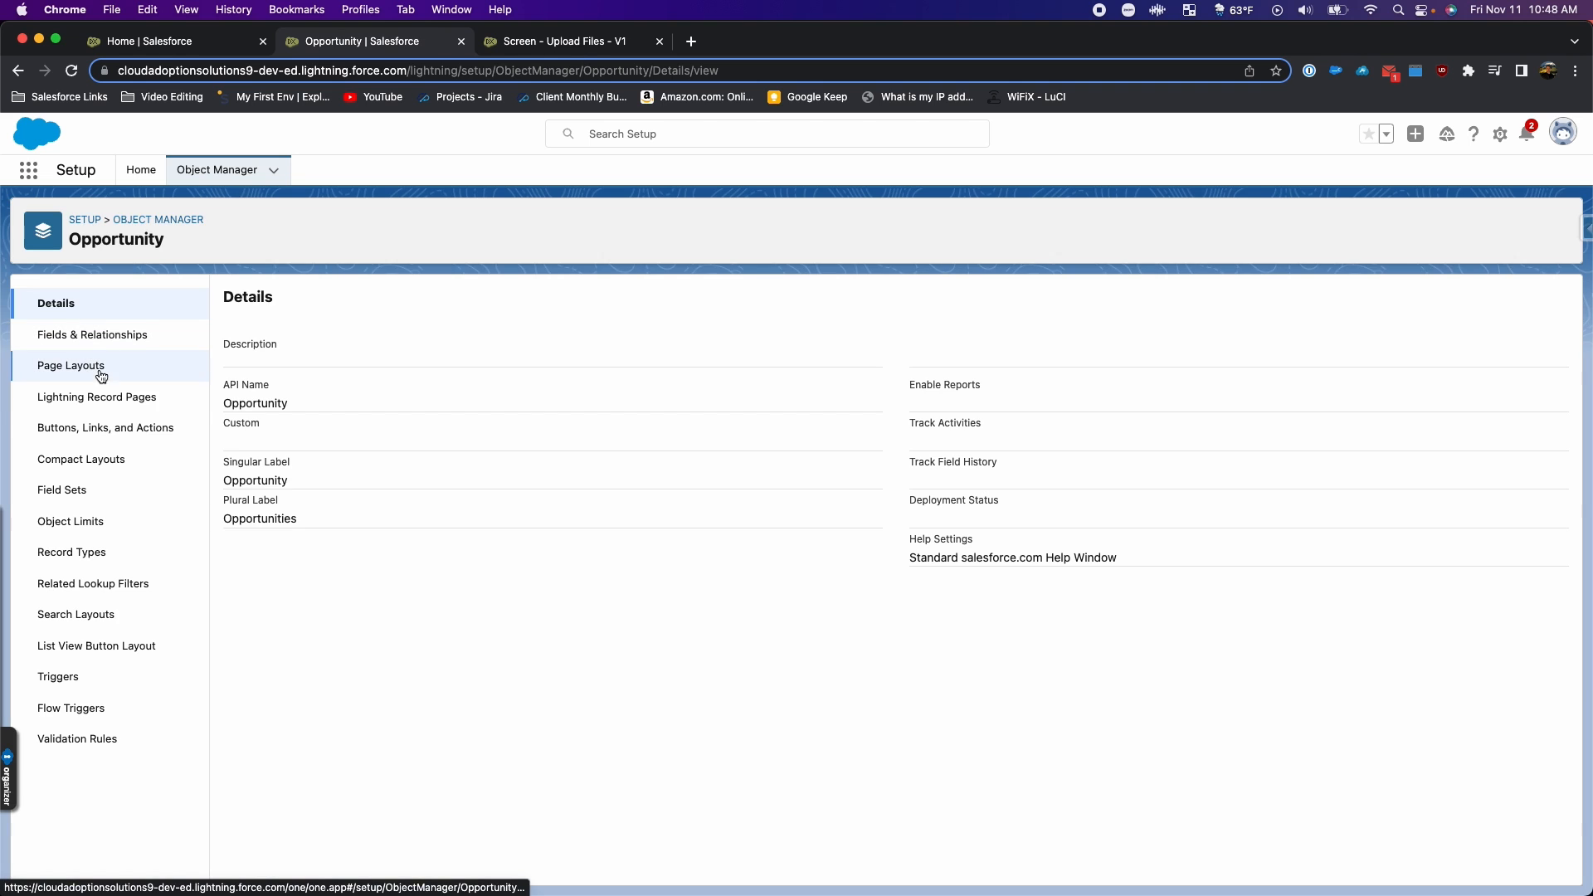
left_click(106, 428)
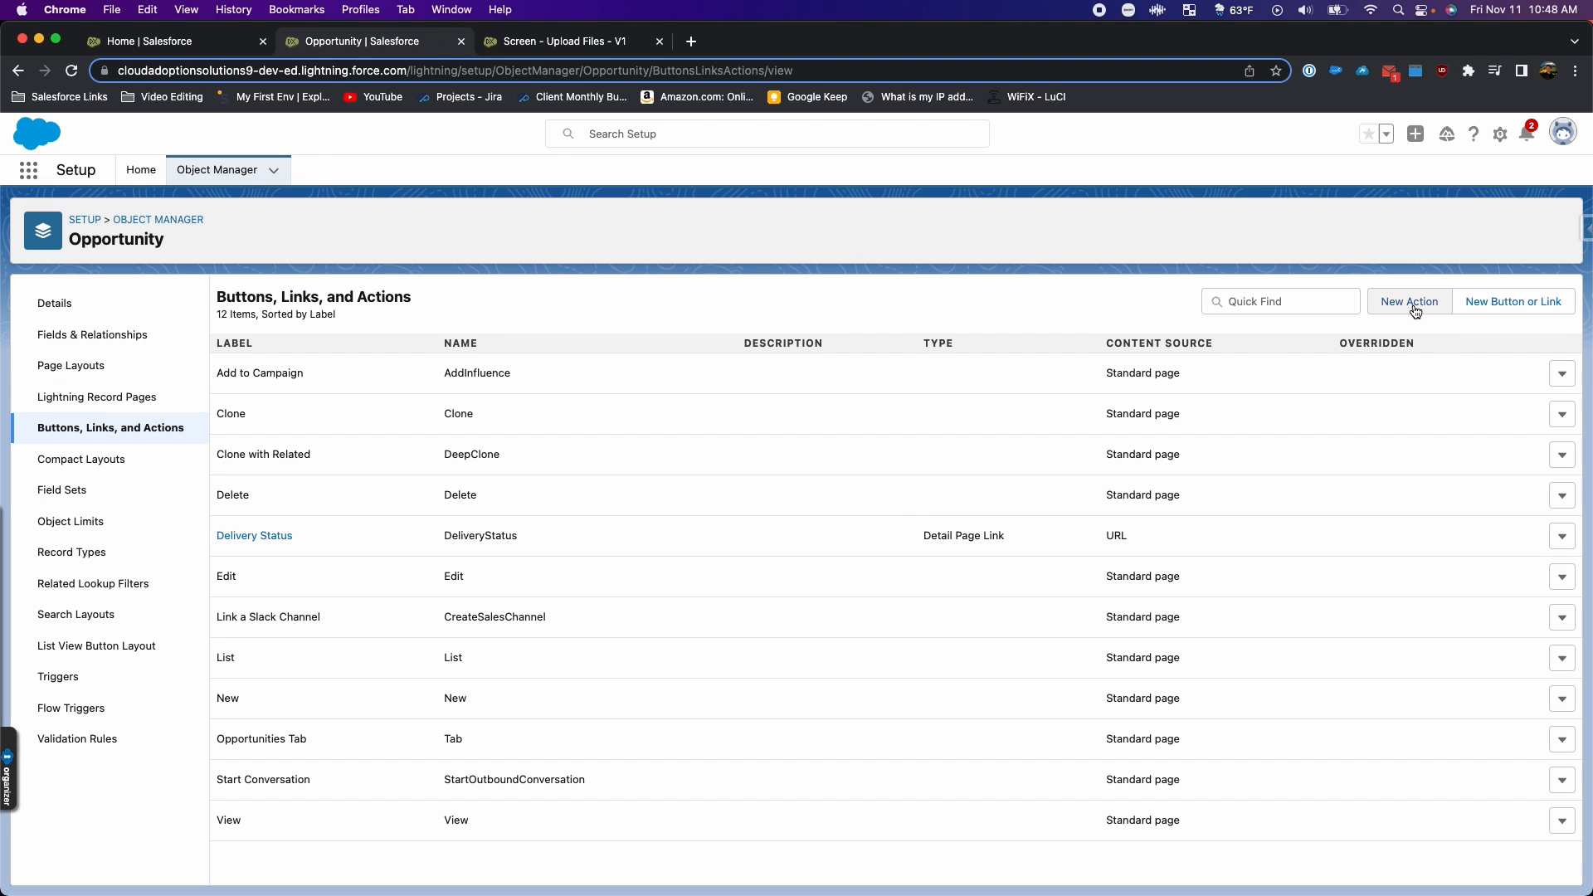
Step: Start a new Flow-type action using the Screen - Upload Files flow
left_click(1410, 300)
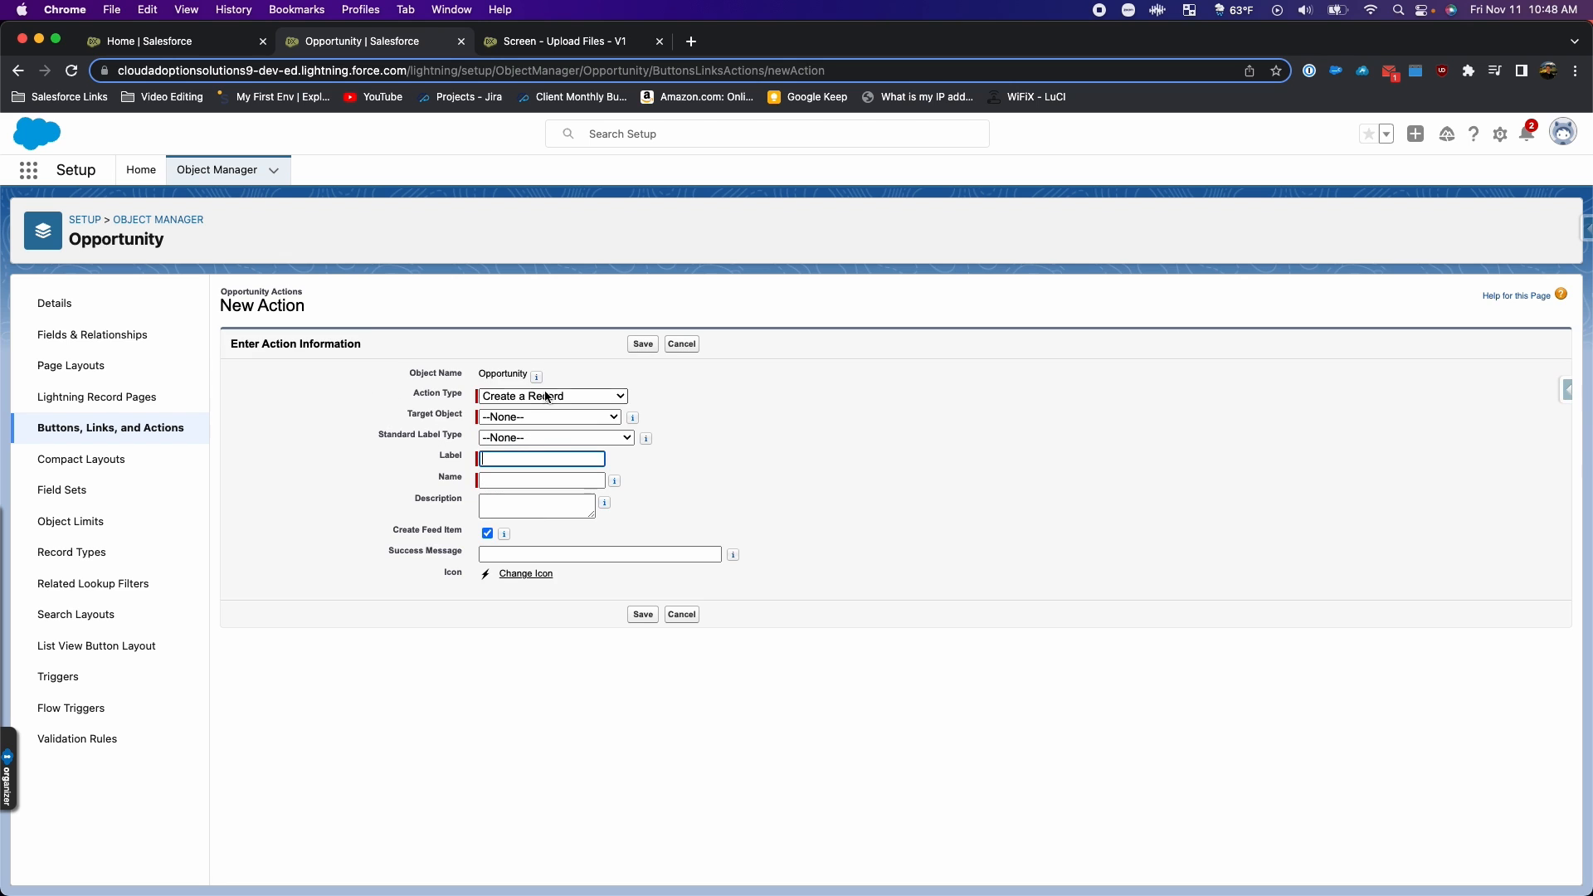
left_click(551, 395)
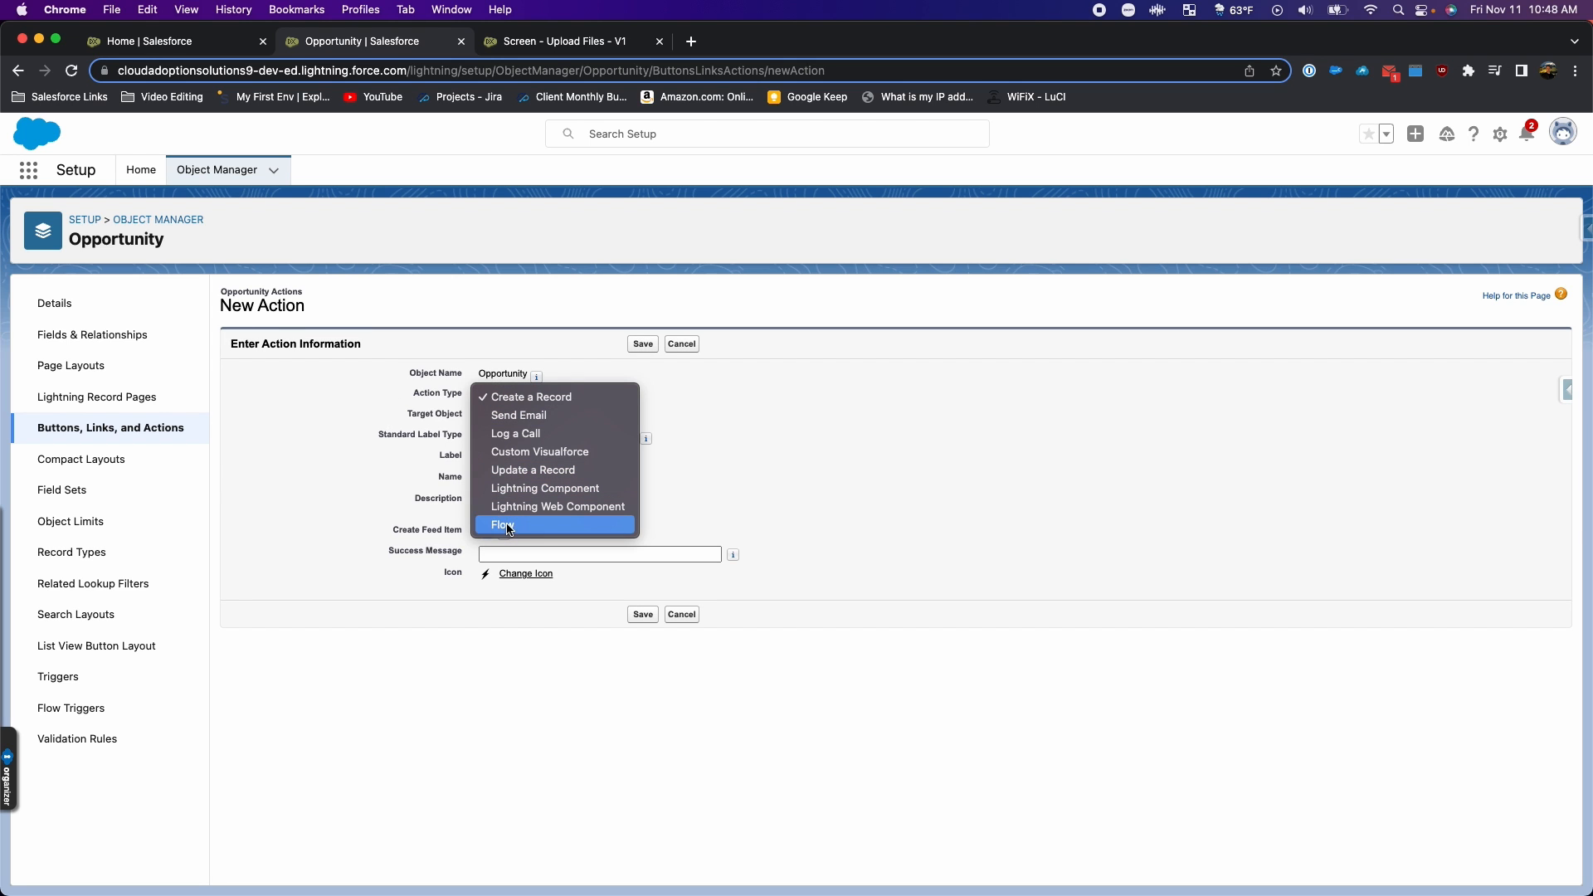
left_click(503, 525)
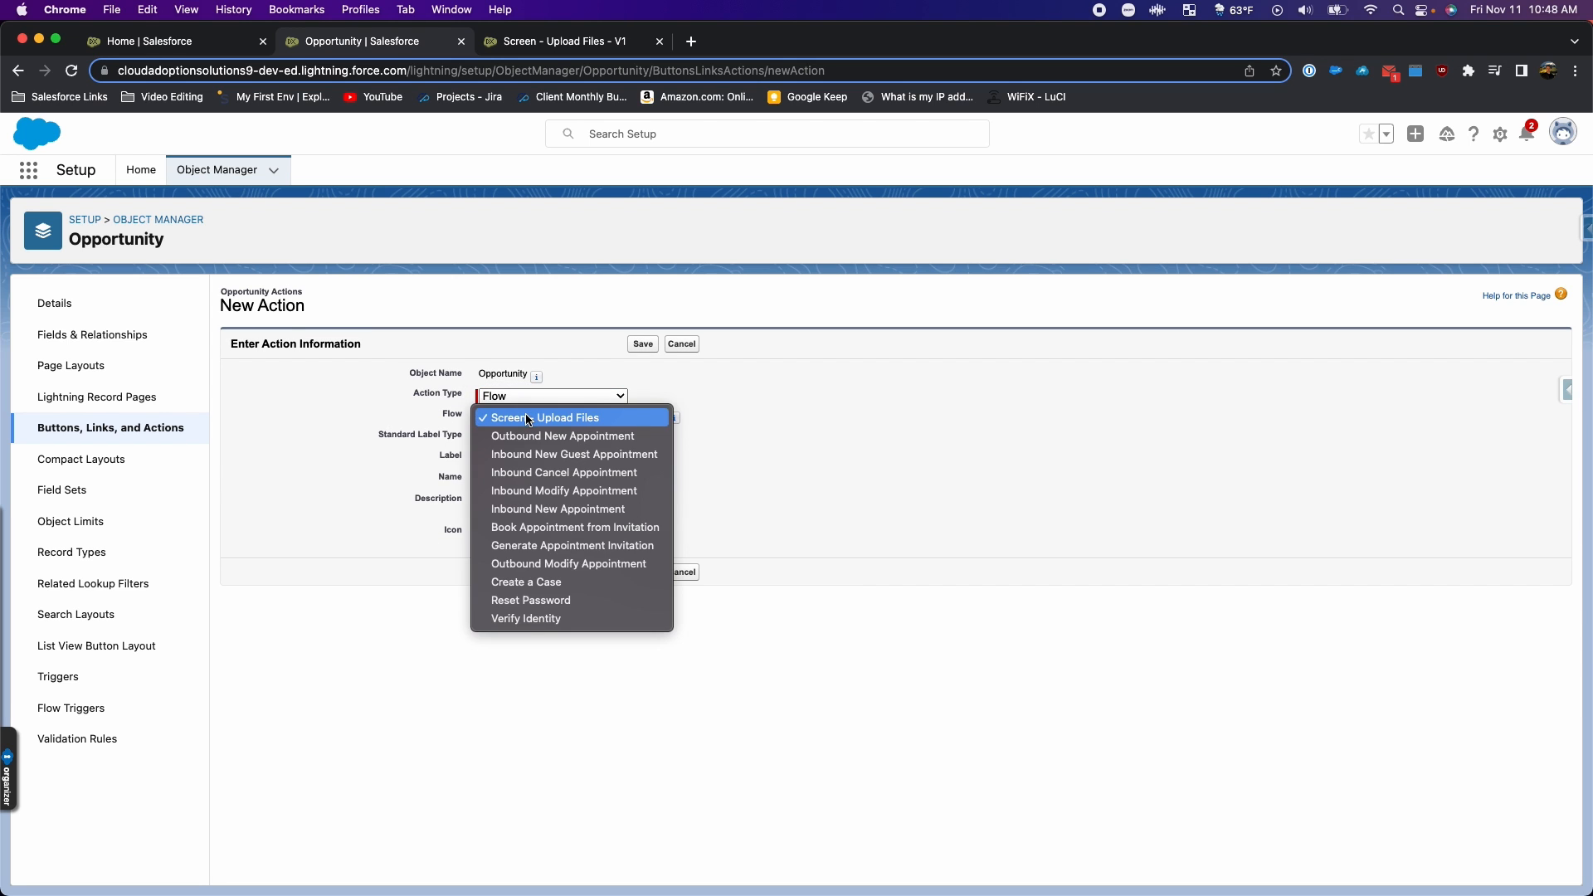
left_click(544, 419)
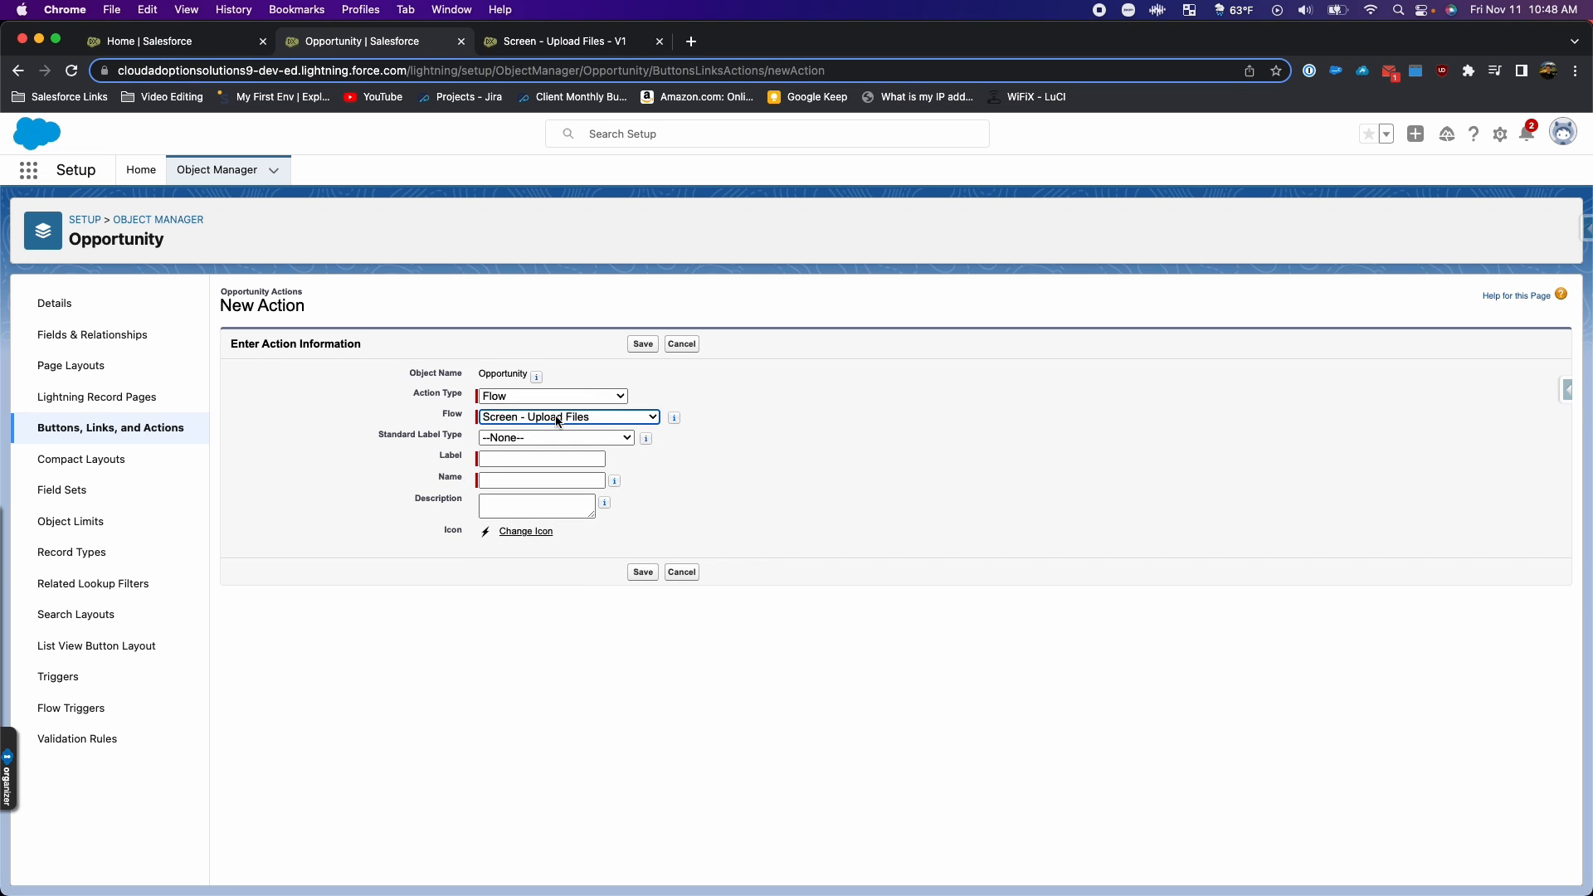
Step: Label the action 'Upload Files' and save it
left_click(541, 458)
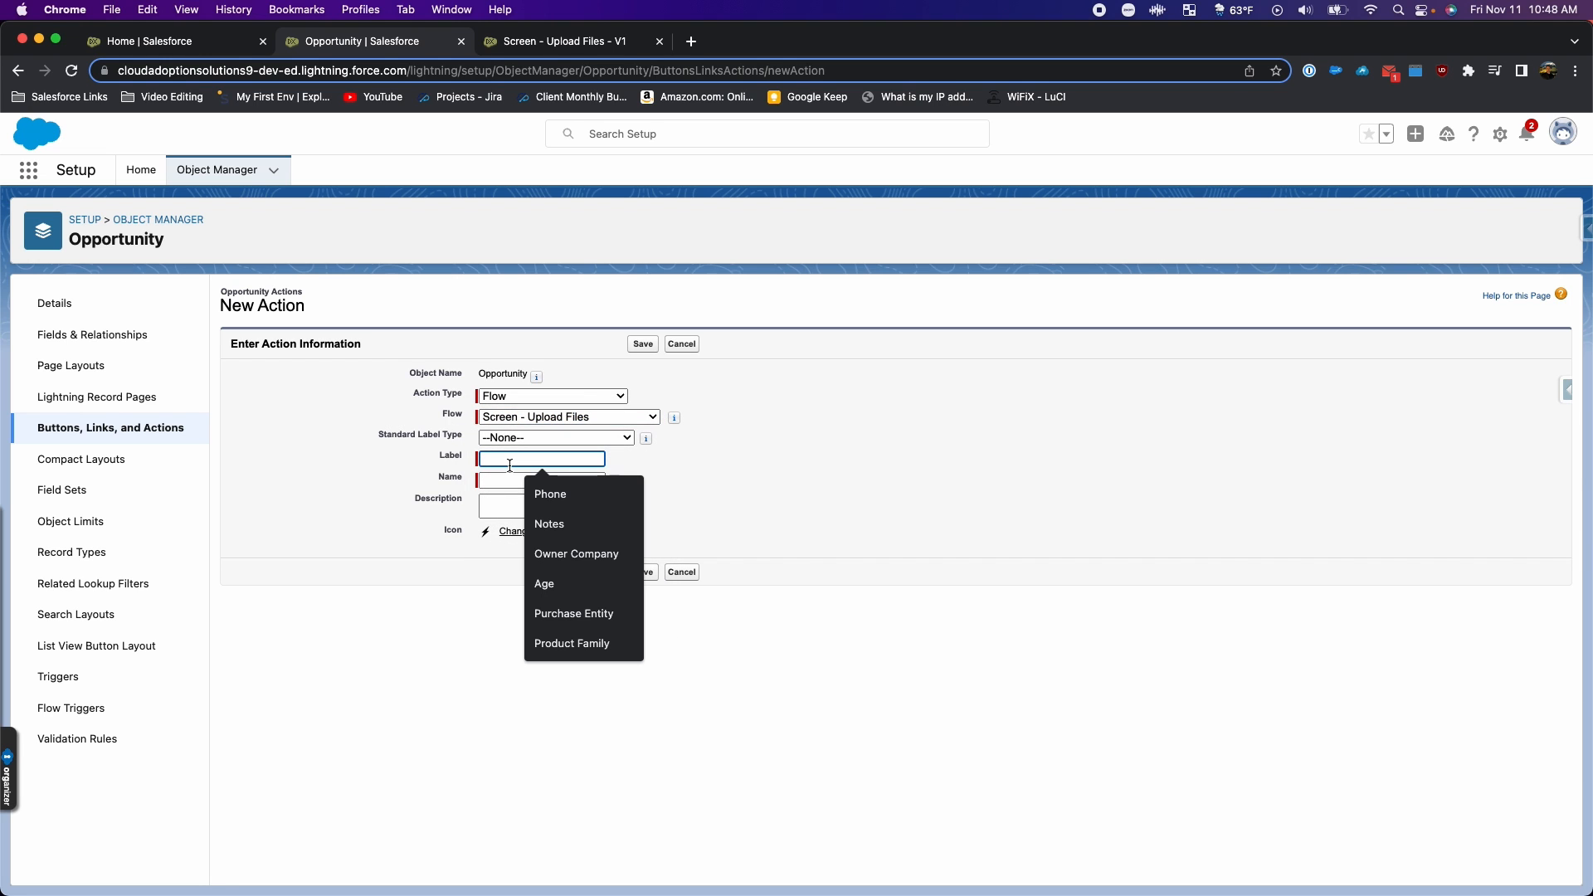
type("Upload Files")
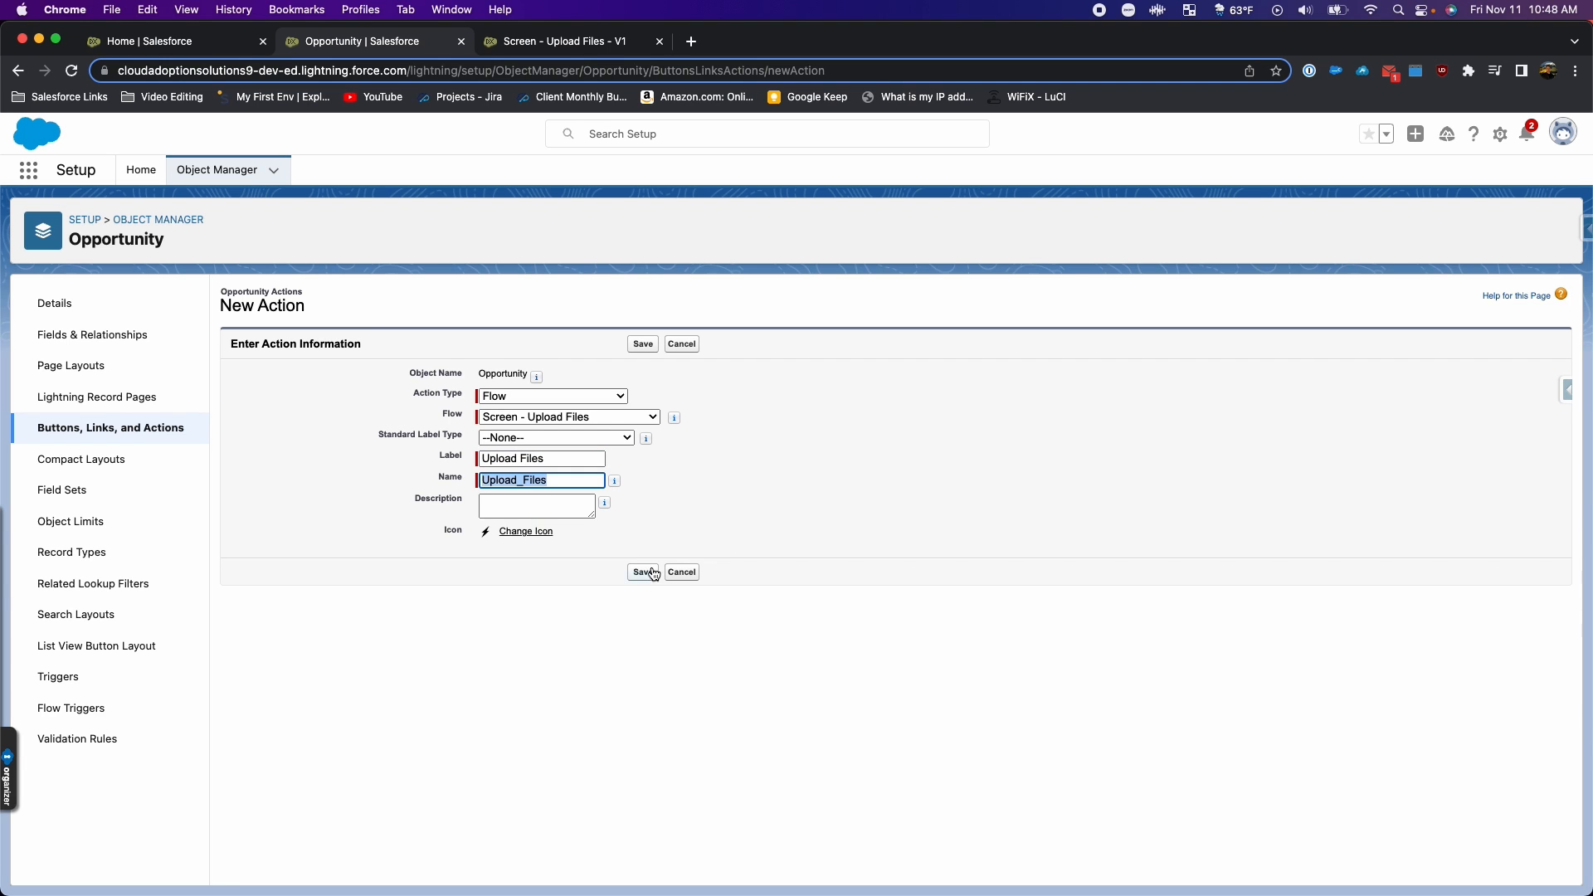
left_click(644, 571)
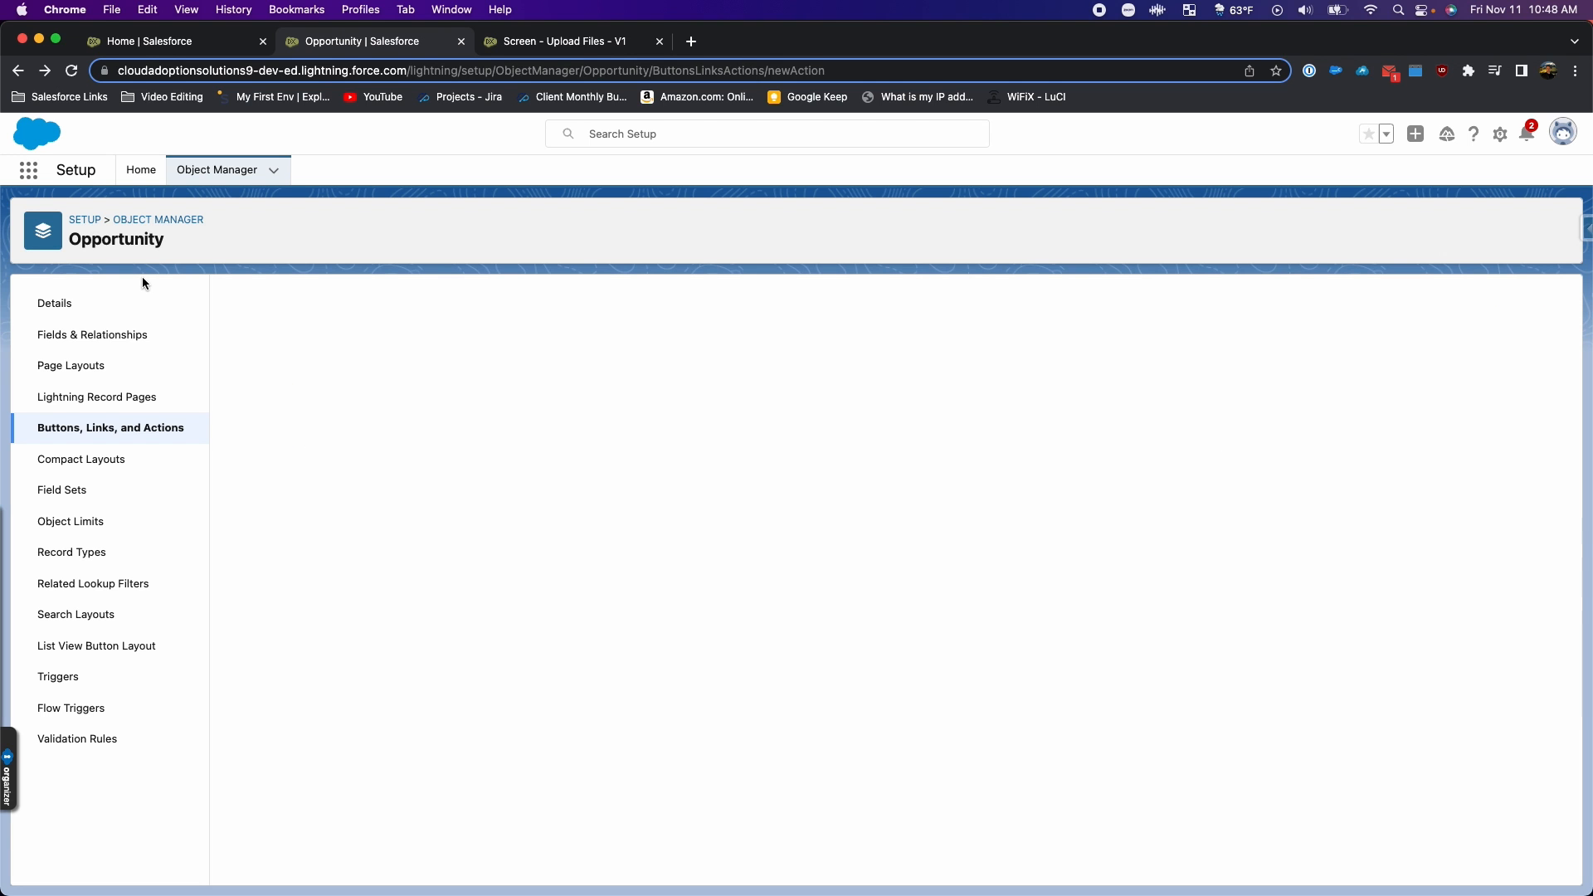
Step: Edit the Opportunity Layout and place Upload Files among its Mobile & Lightning Actions
left_click(70, 365)
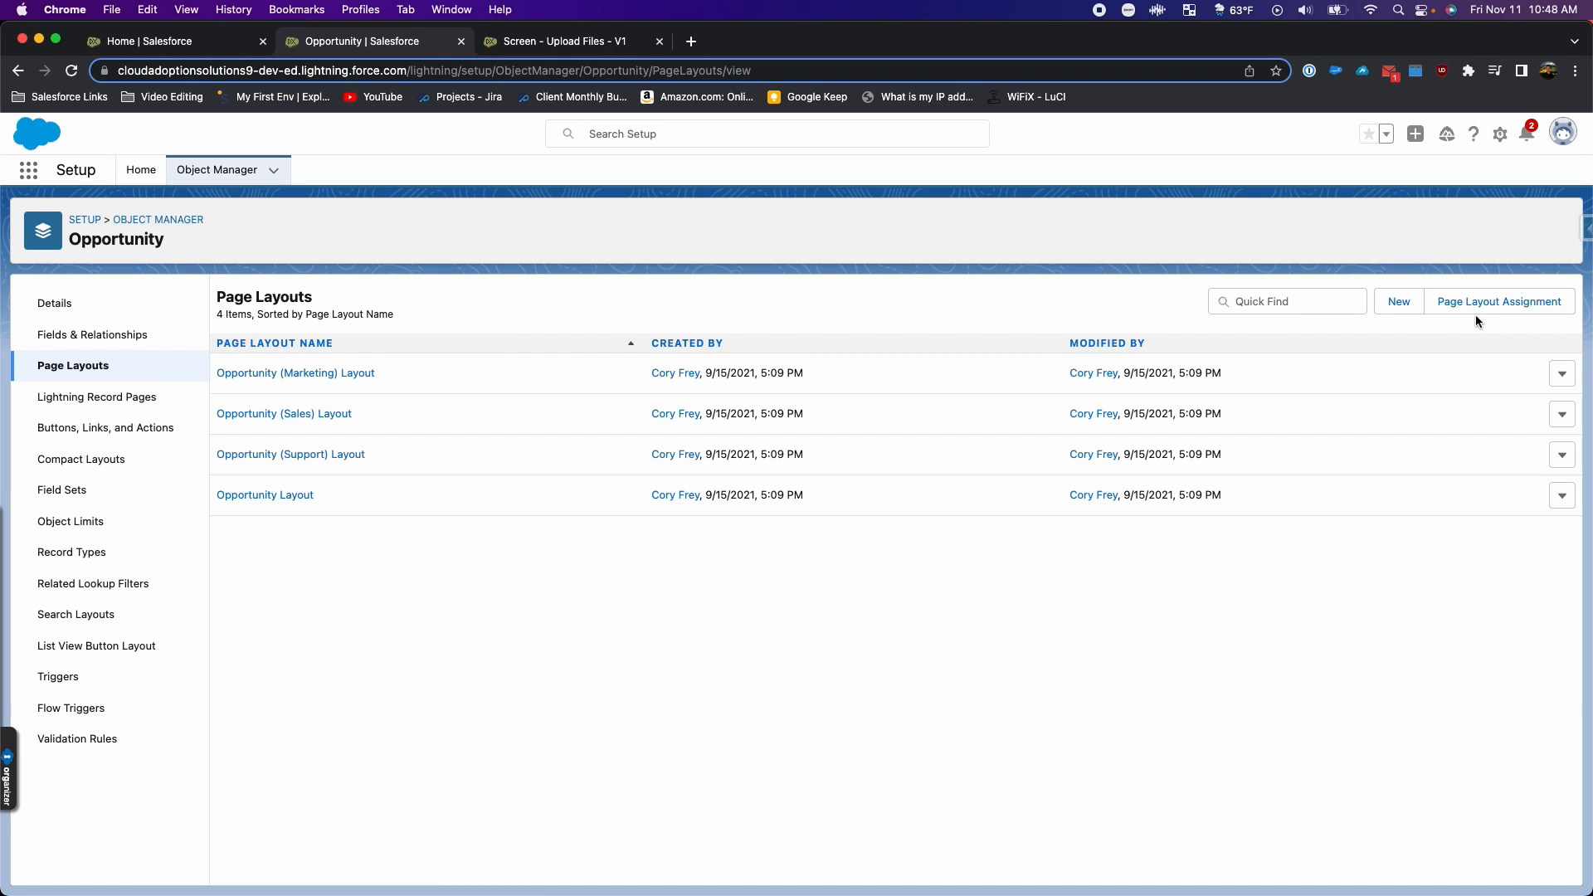
left_click(1499, 301)
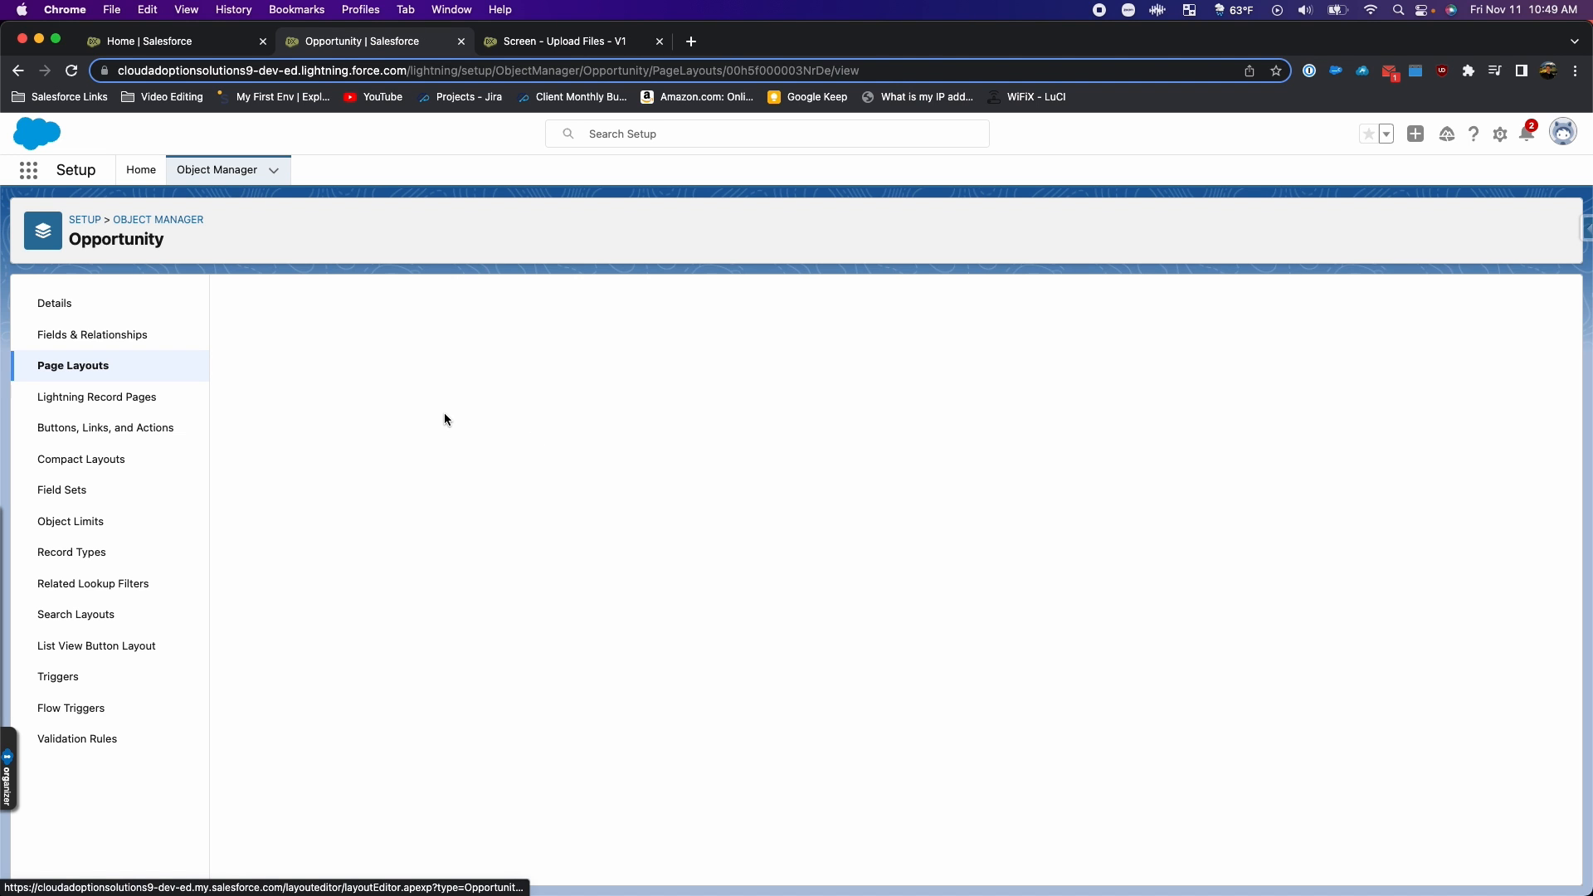
left_click(73, 366)
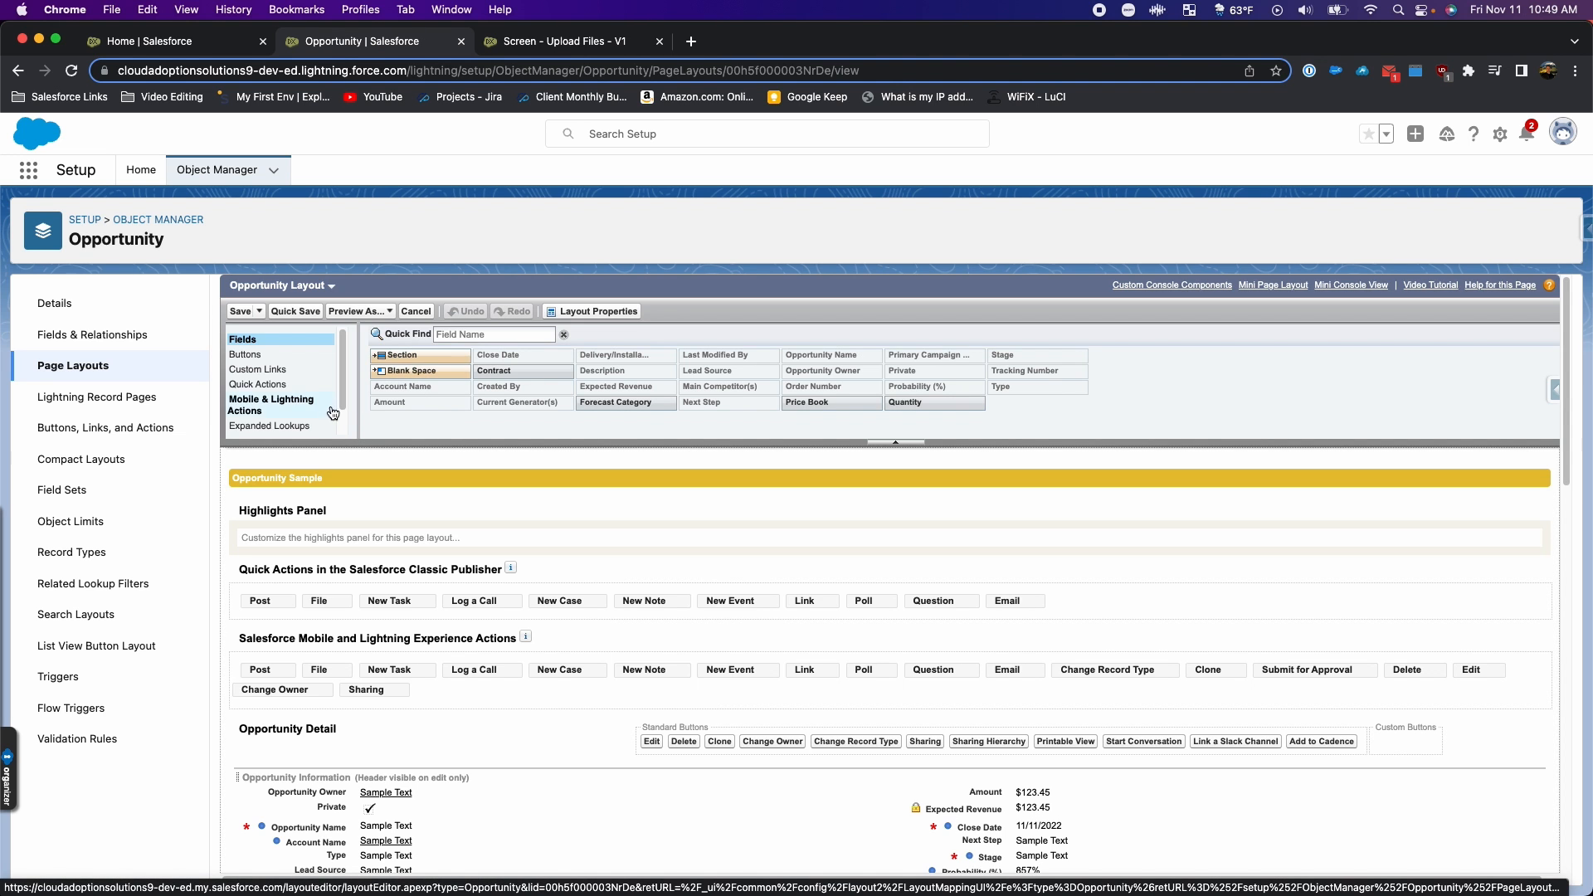
left_click(270, 405)
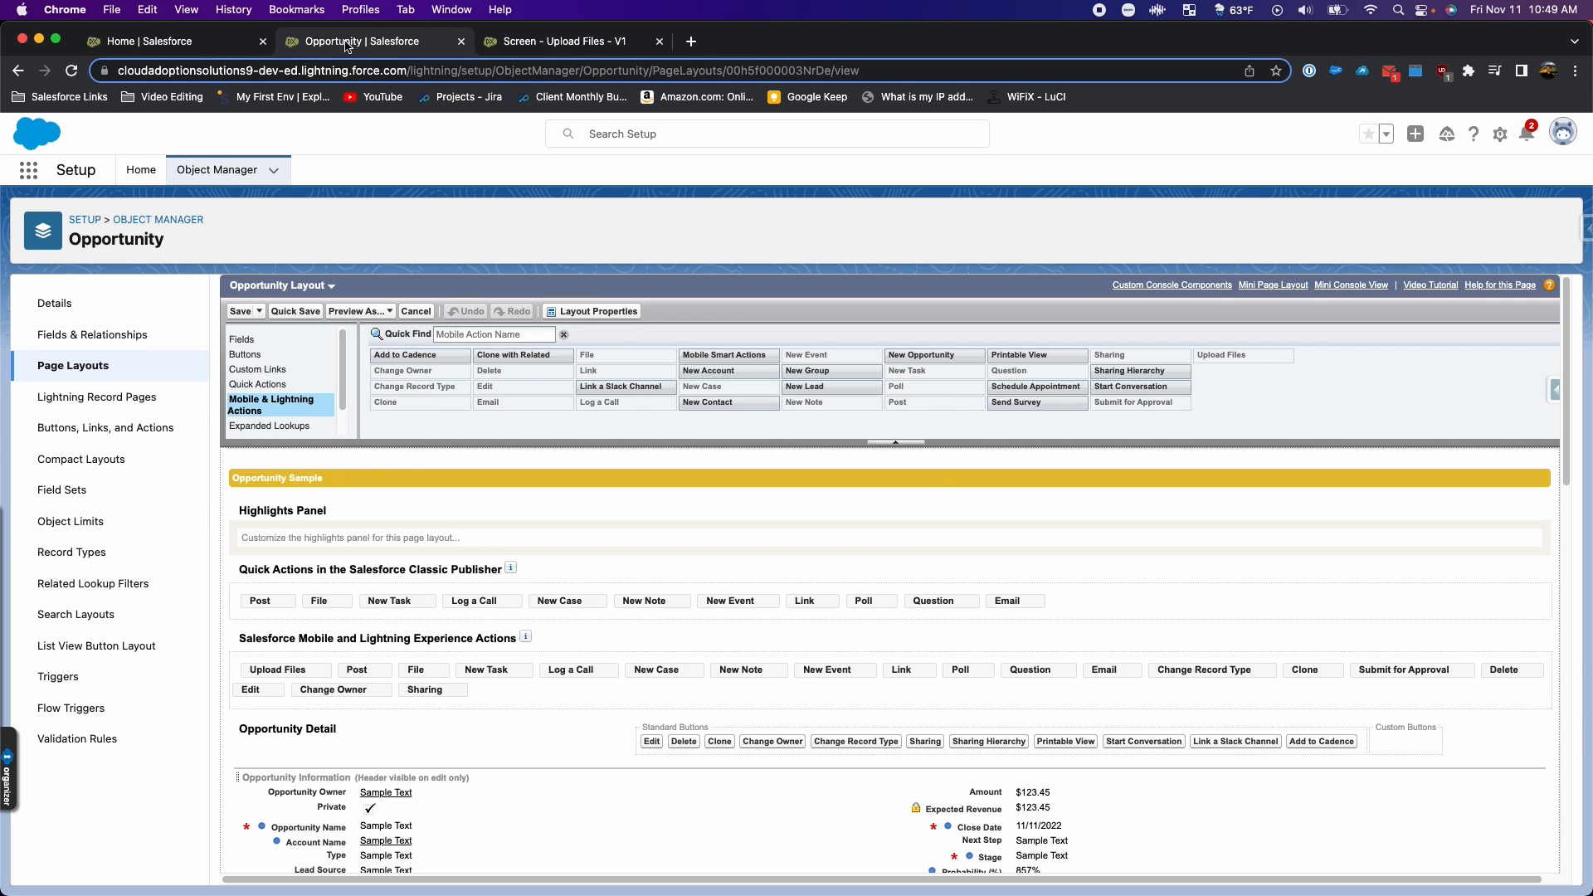
Step: Open the Burlington Textiles Weaving Plant Generator opportunity from the Opportunities list
left_click(149, 41)
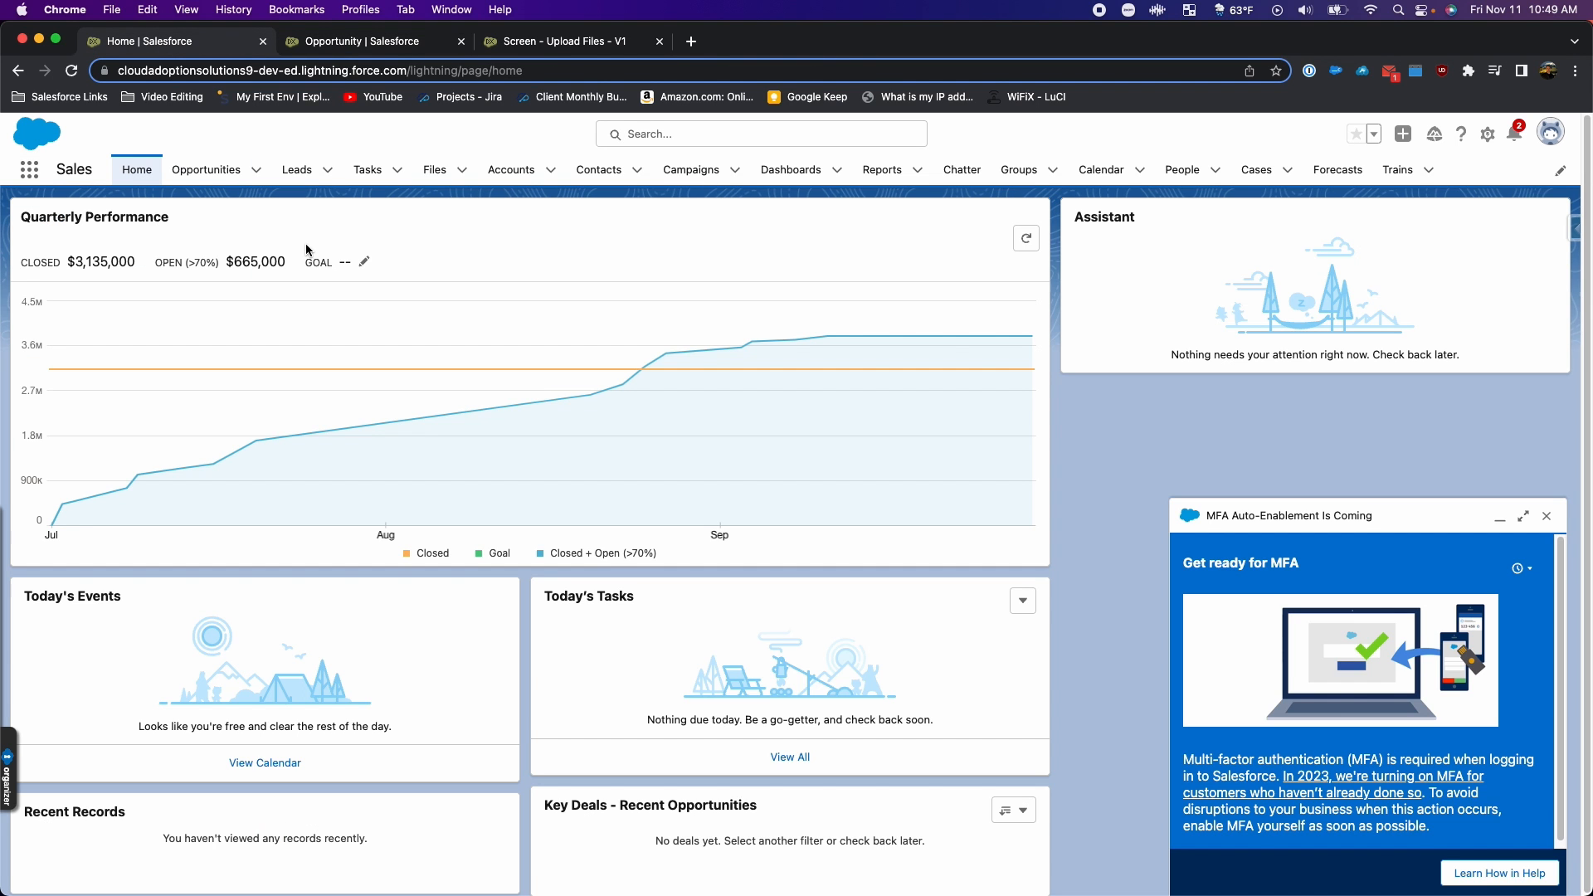
mouse_move(213, 172)
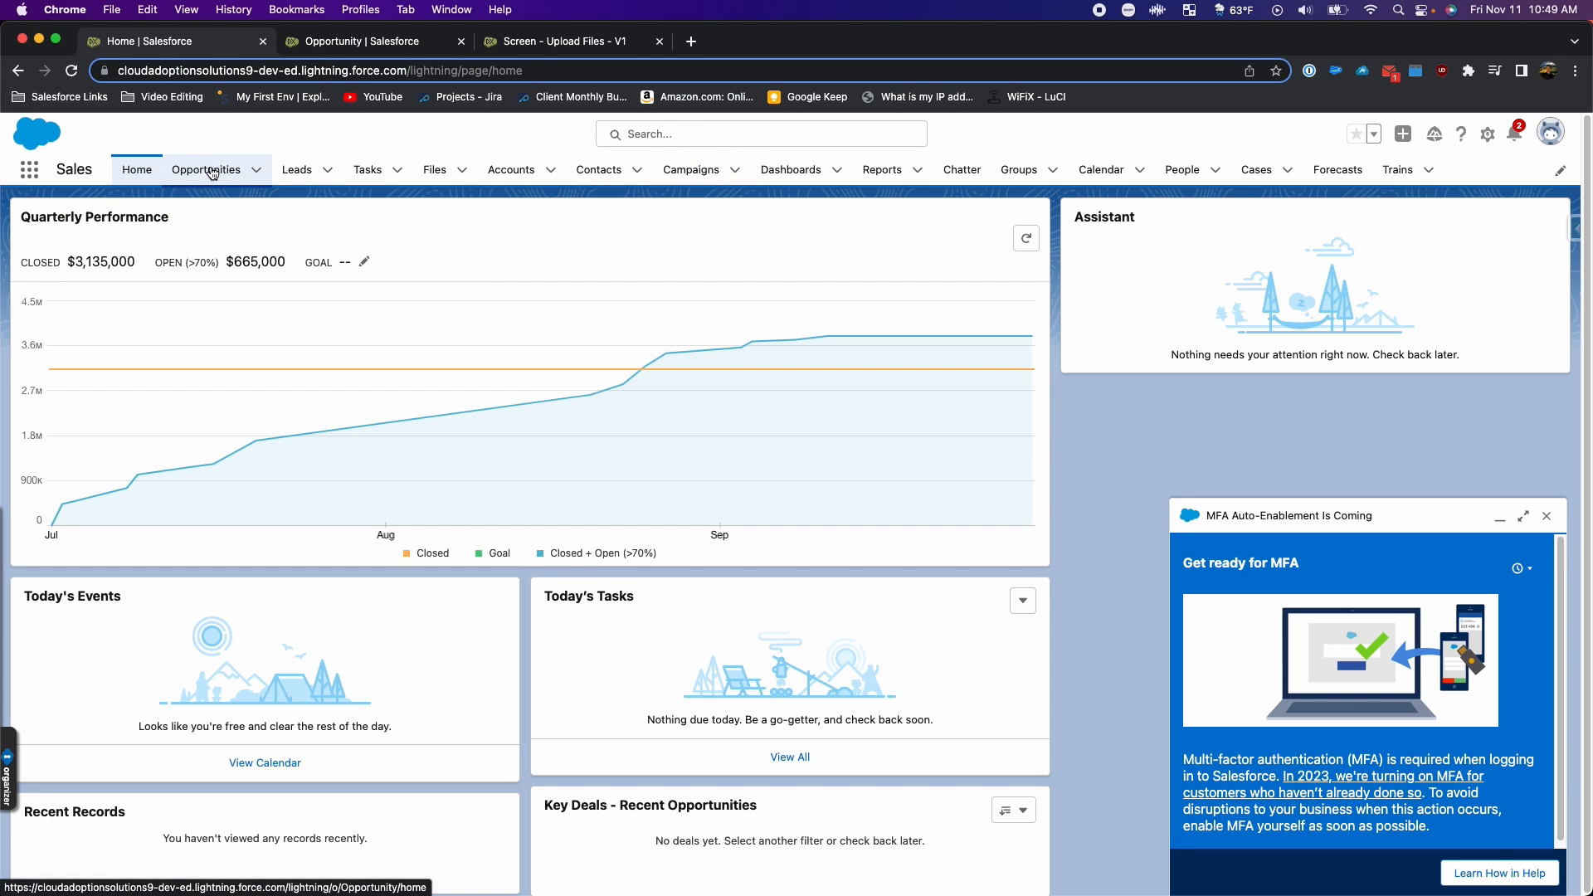
left_click(206, 170)
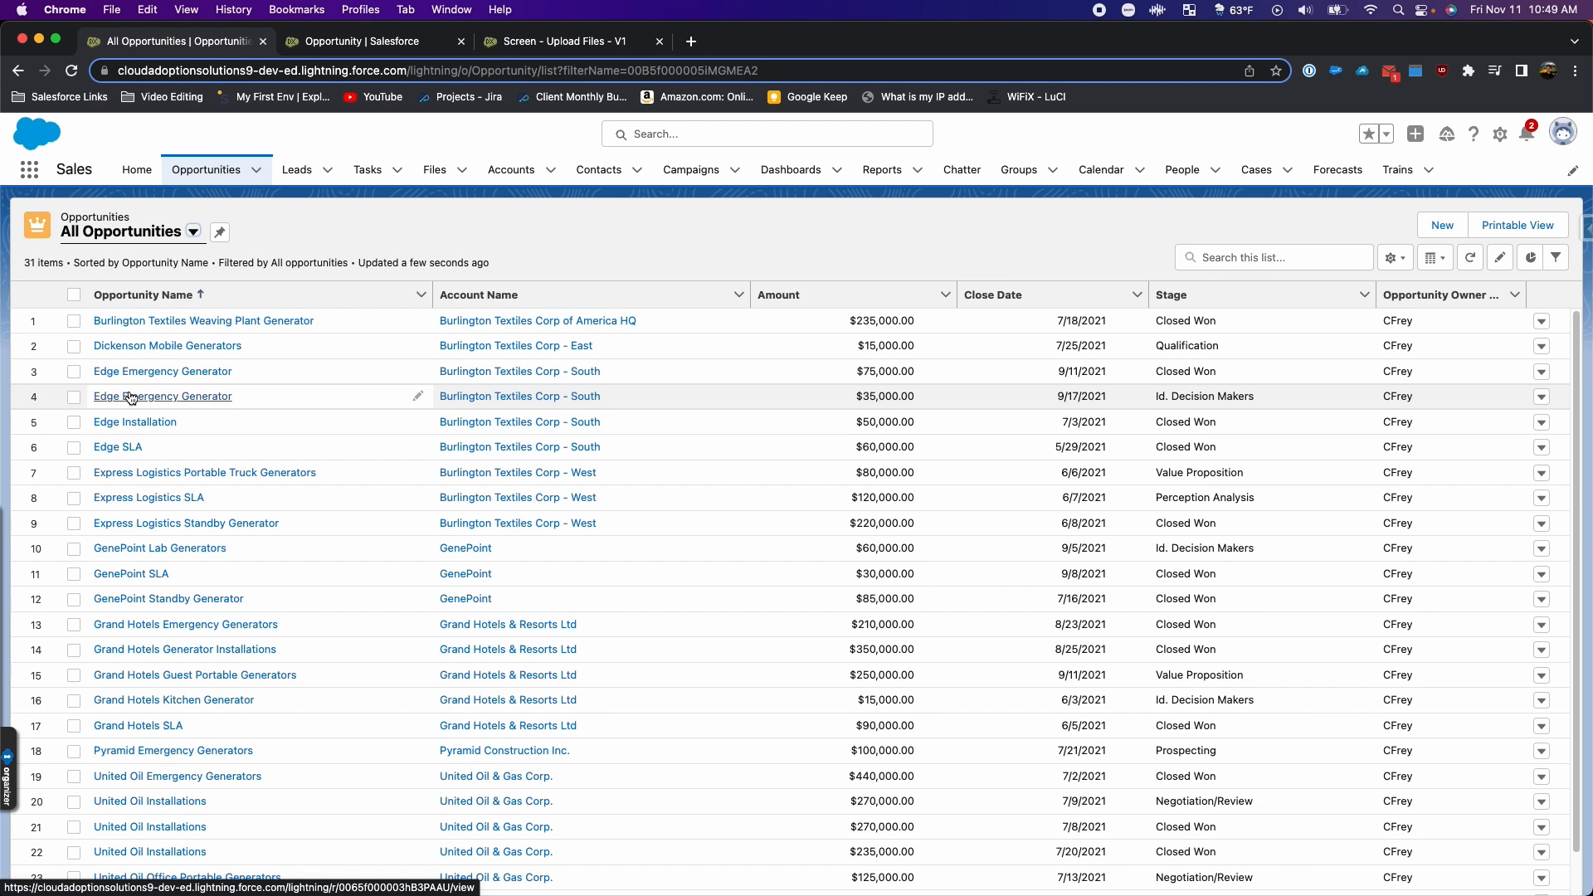
mouse_move(174, 329)
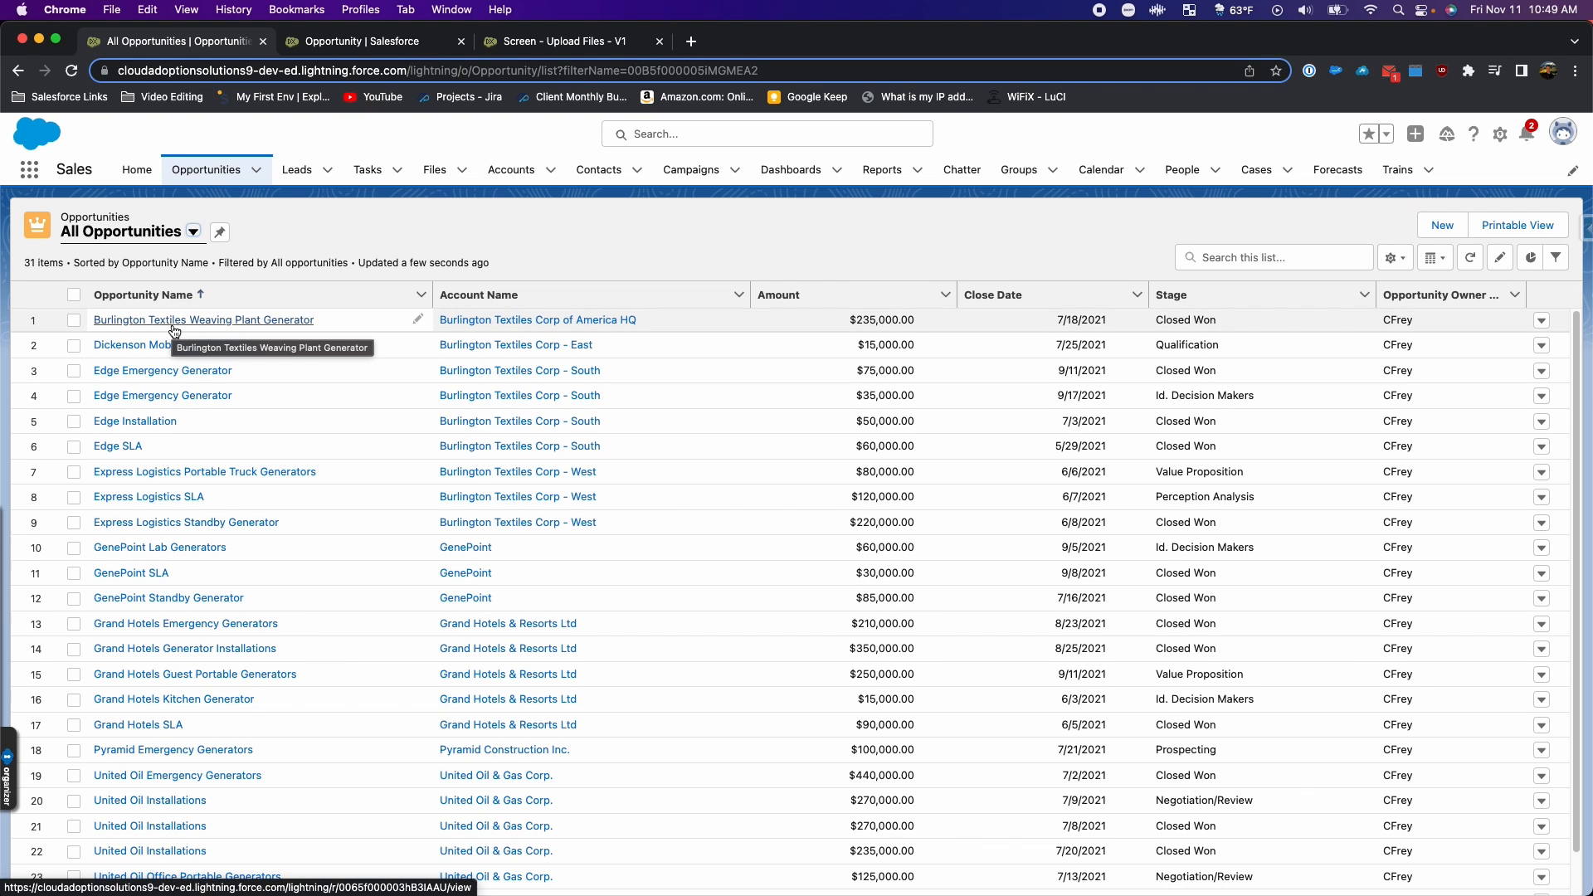
left_click(202, 321)
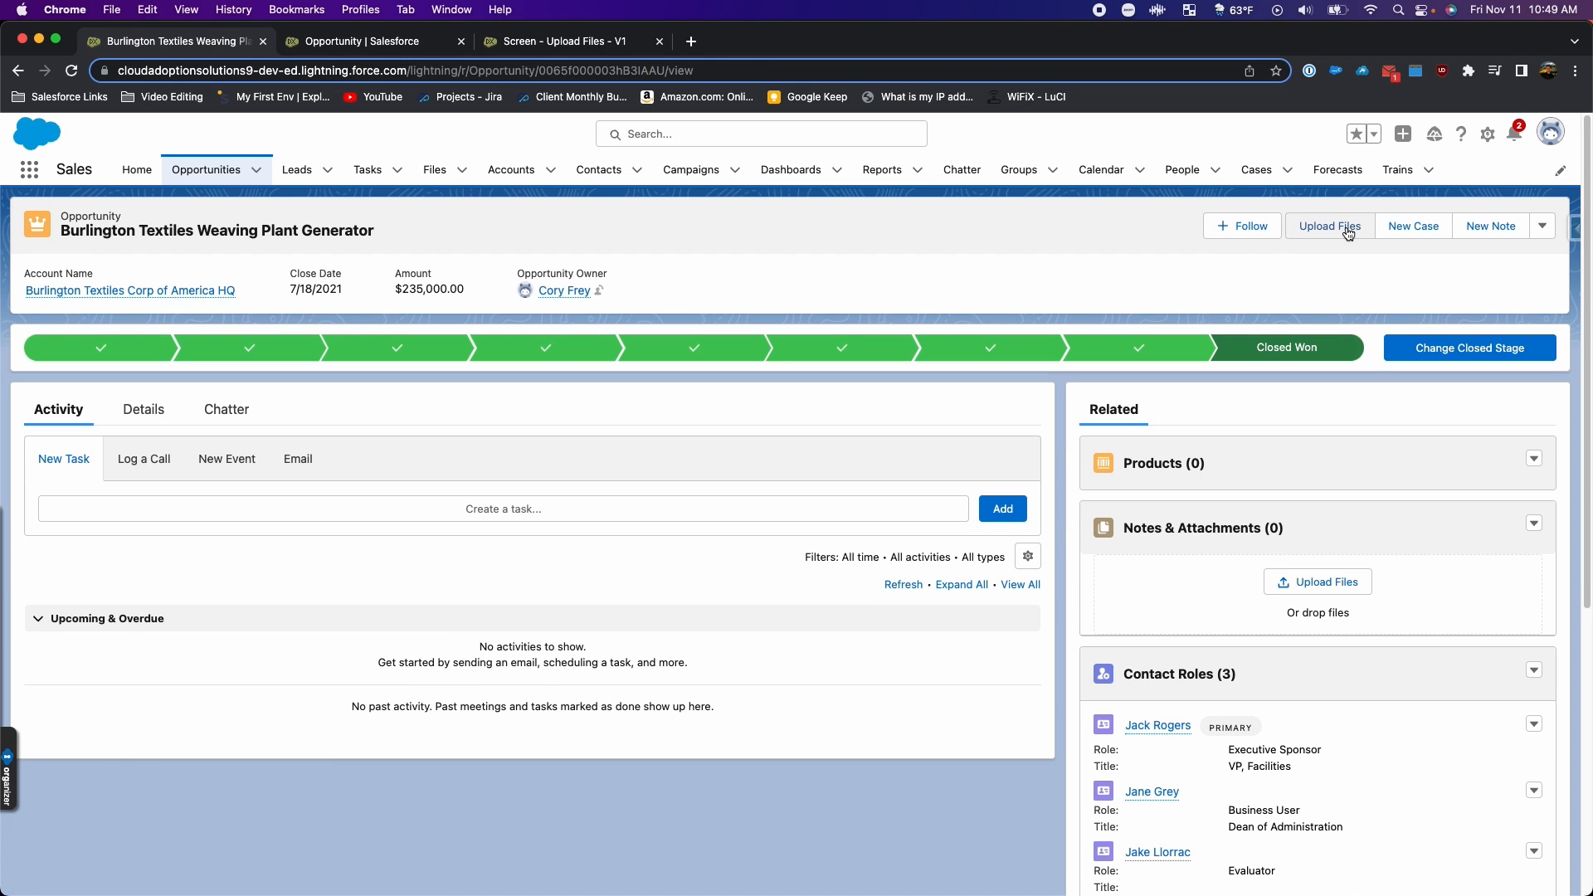
Step: Launch the Upload Files action and choose to upload files from the computer
left_click(1331, 225)
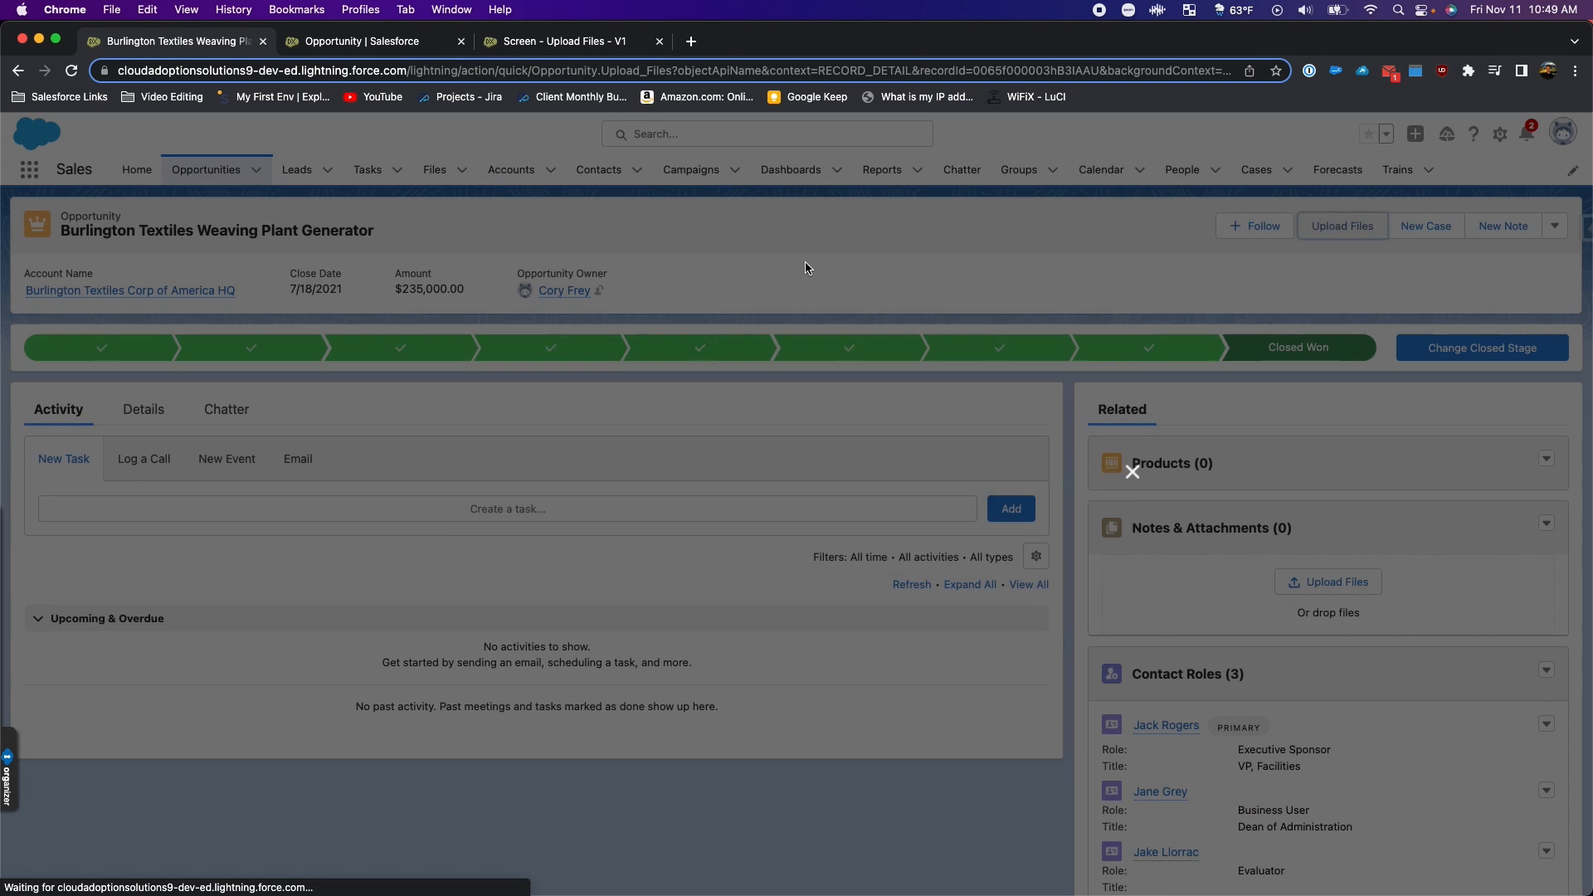
left_click(1342, 226)
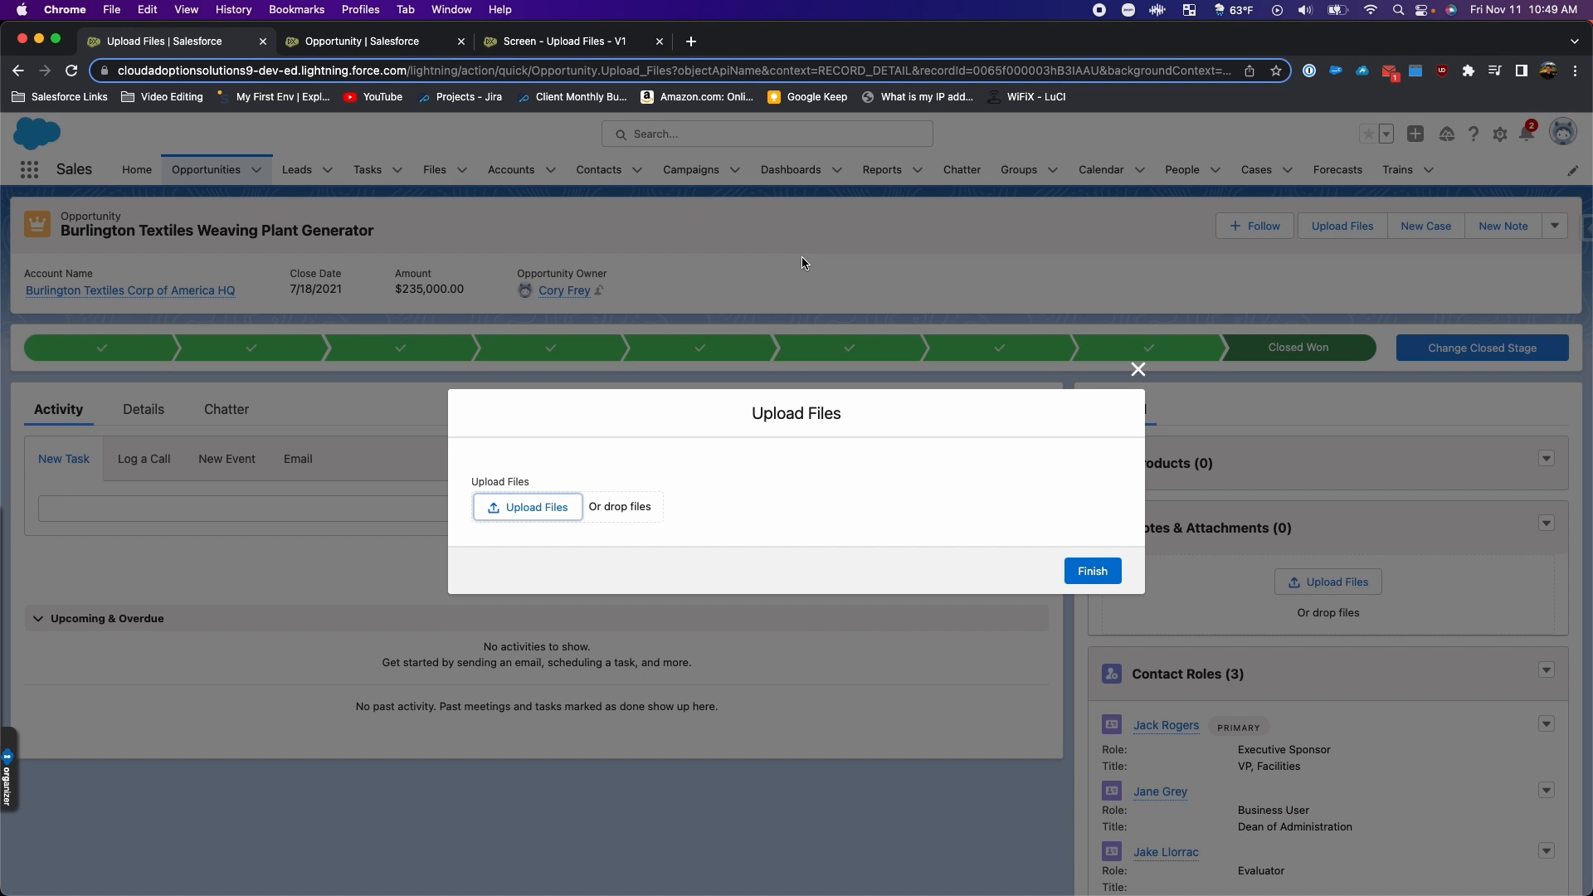
mouse_move(780, 534)
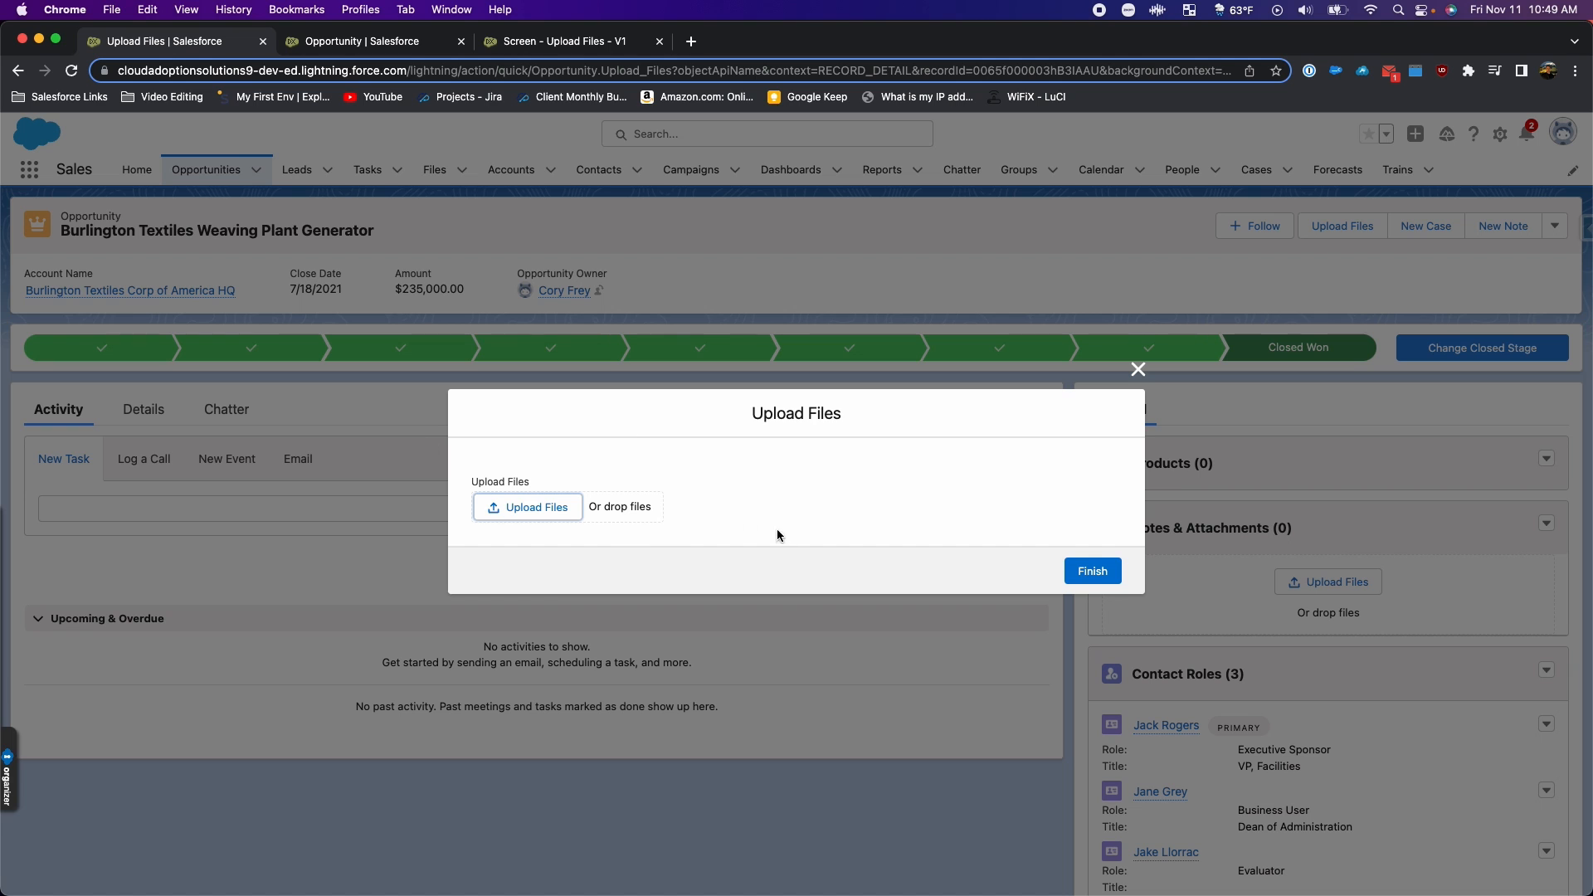
mouse_move(594, 538)
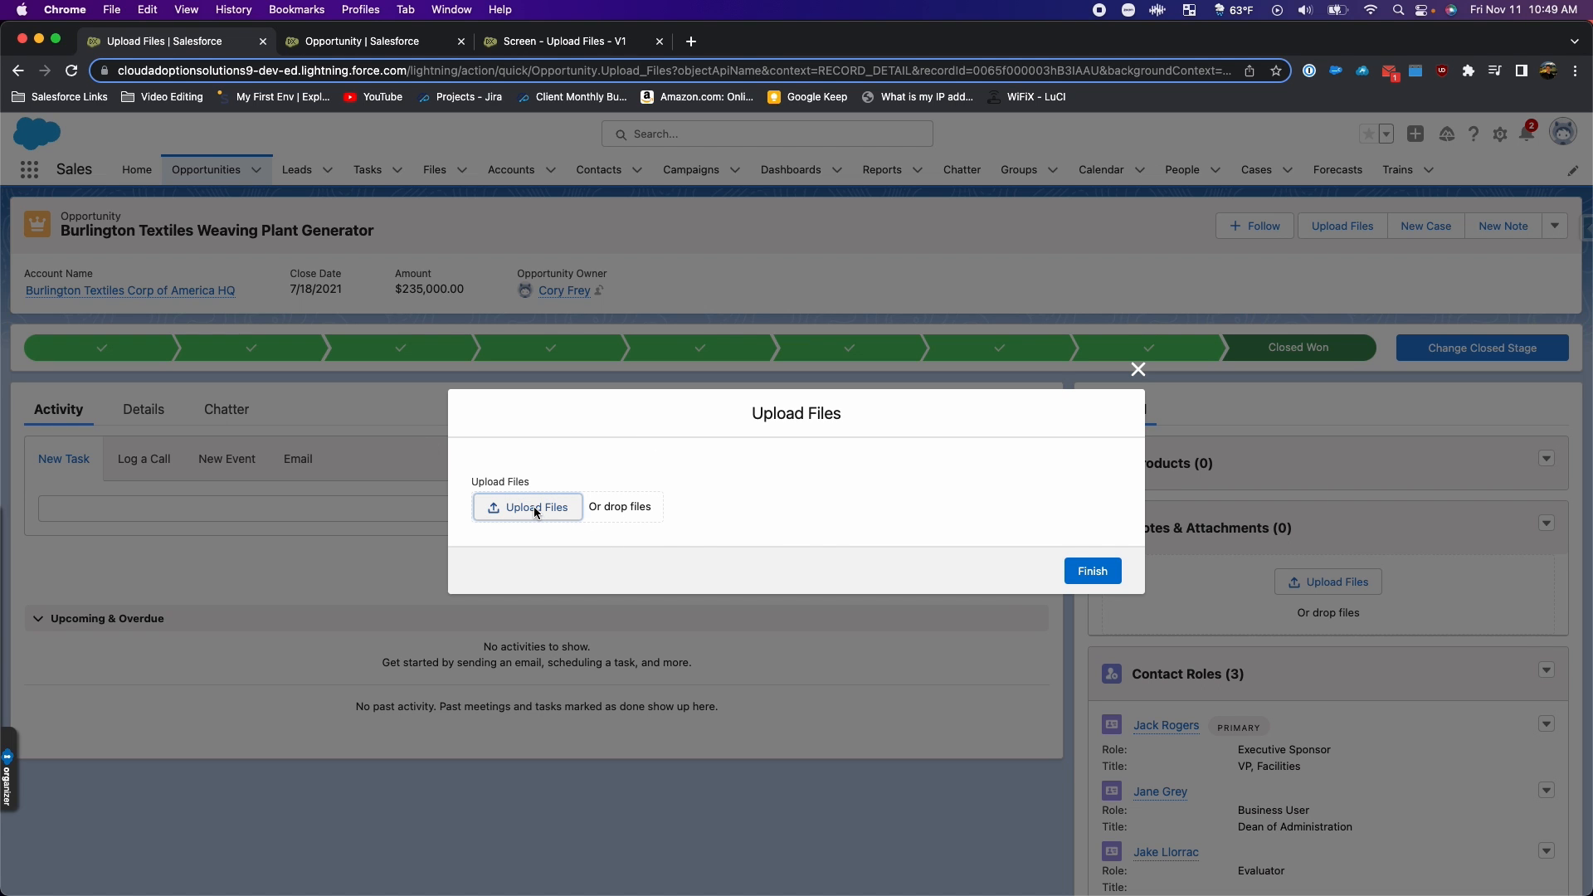
left_click(528, 508)
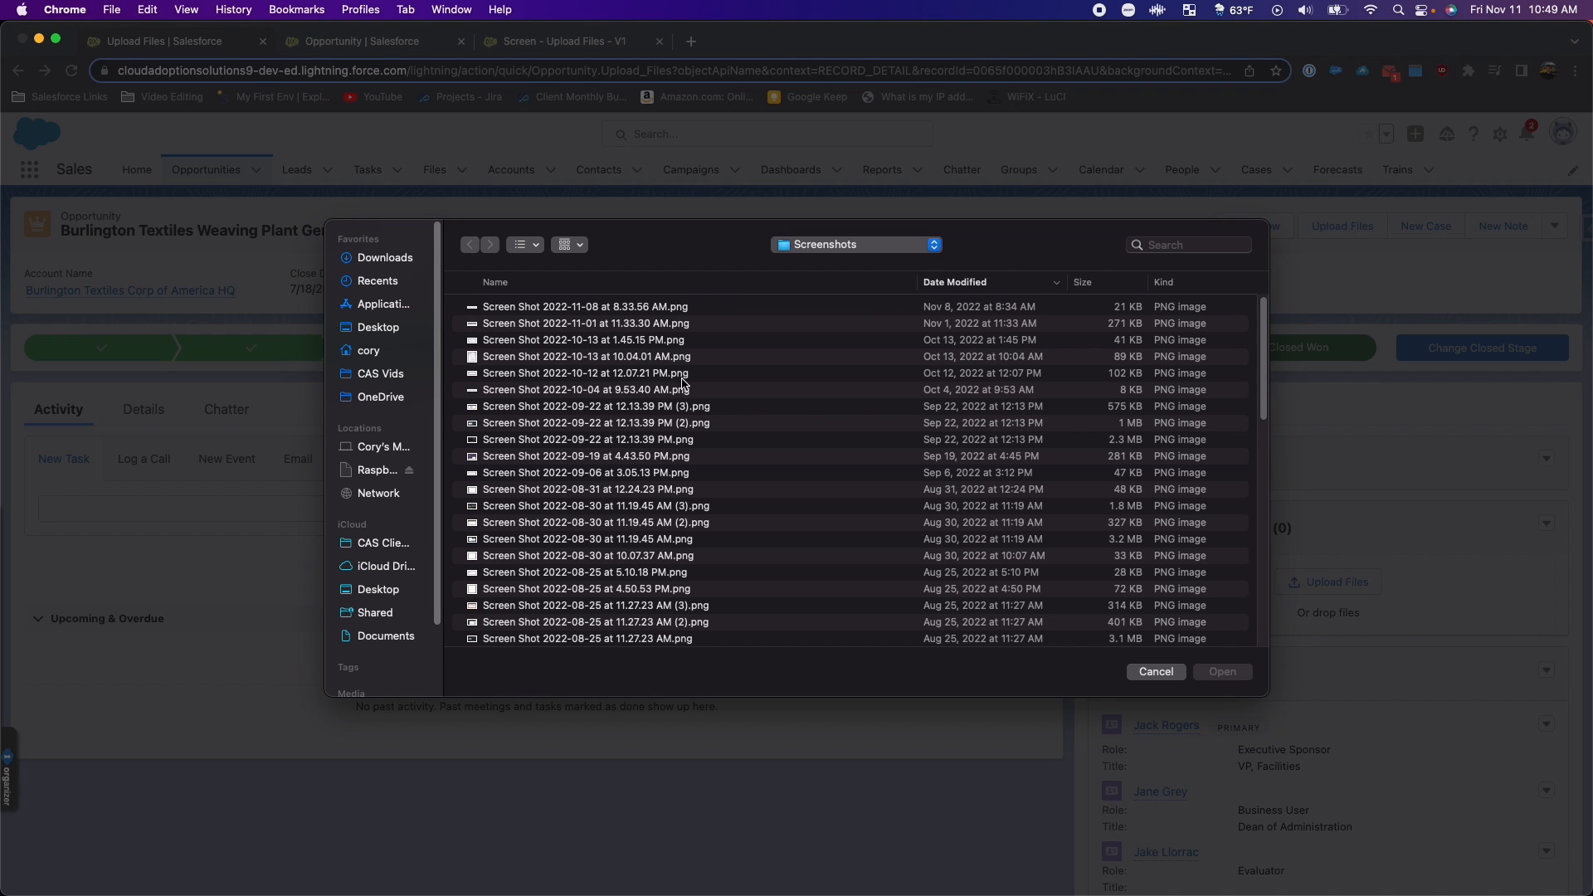
mouse_move(710, 239)
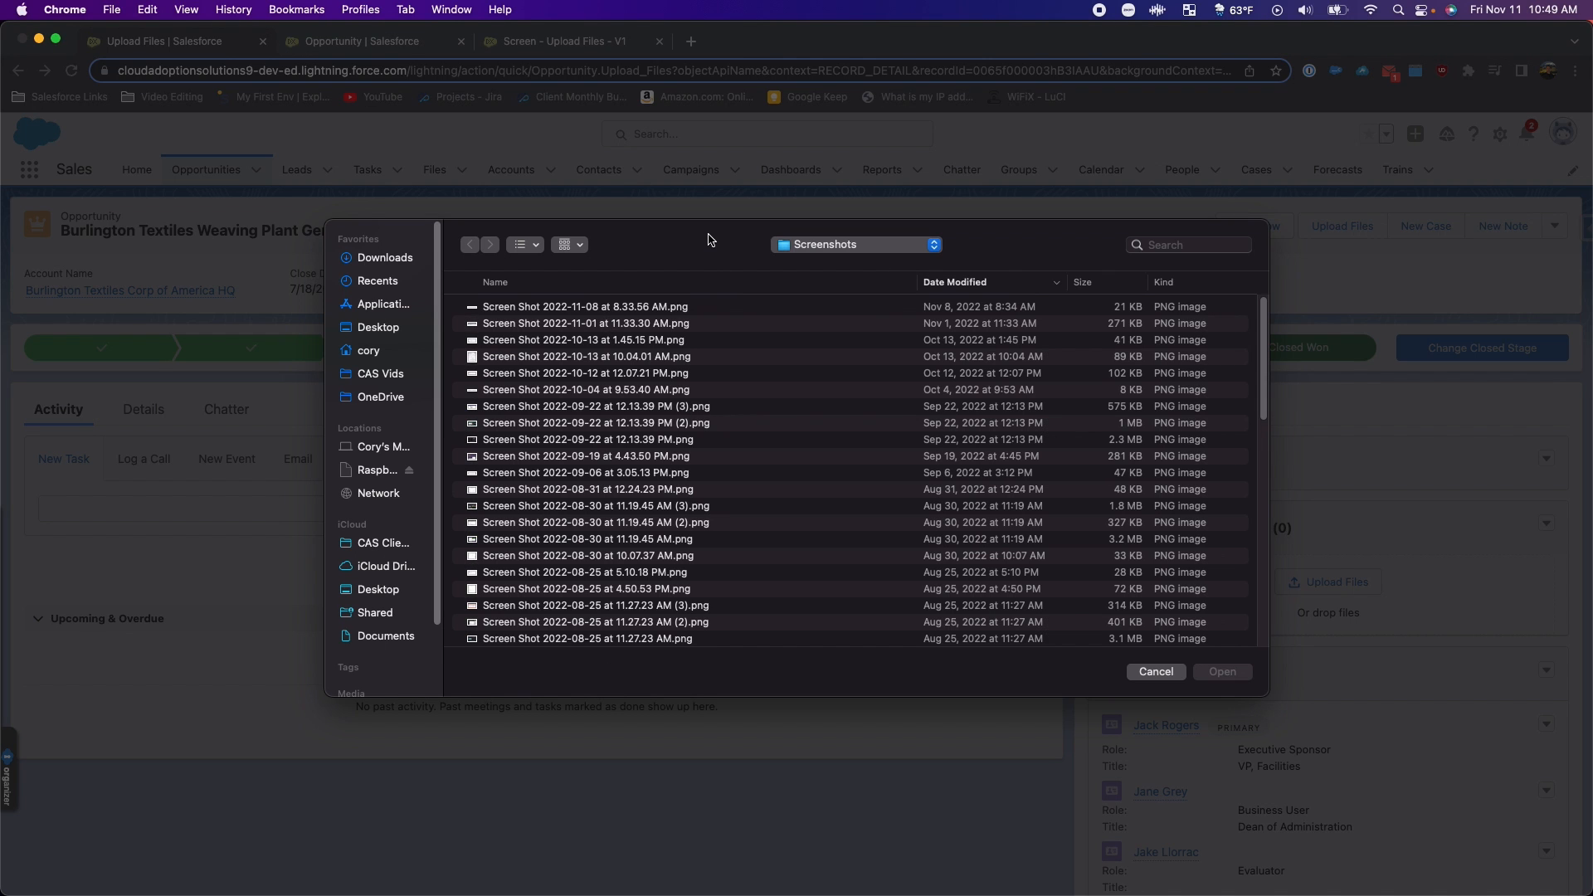
mouse_move(649, 312)
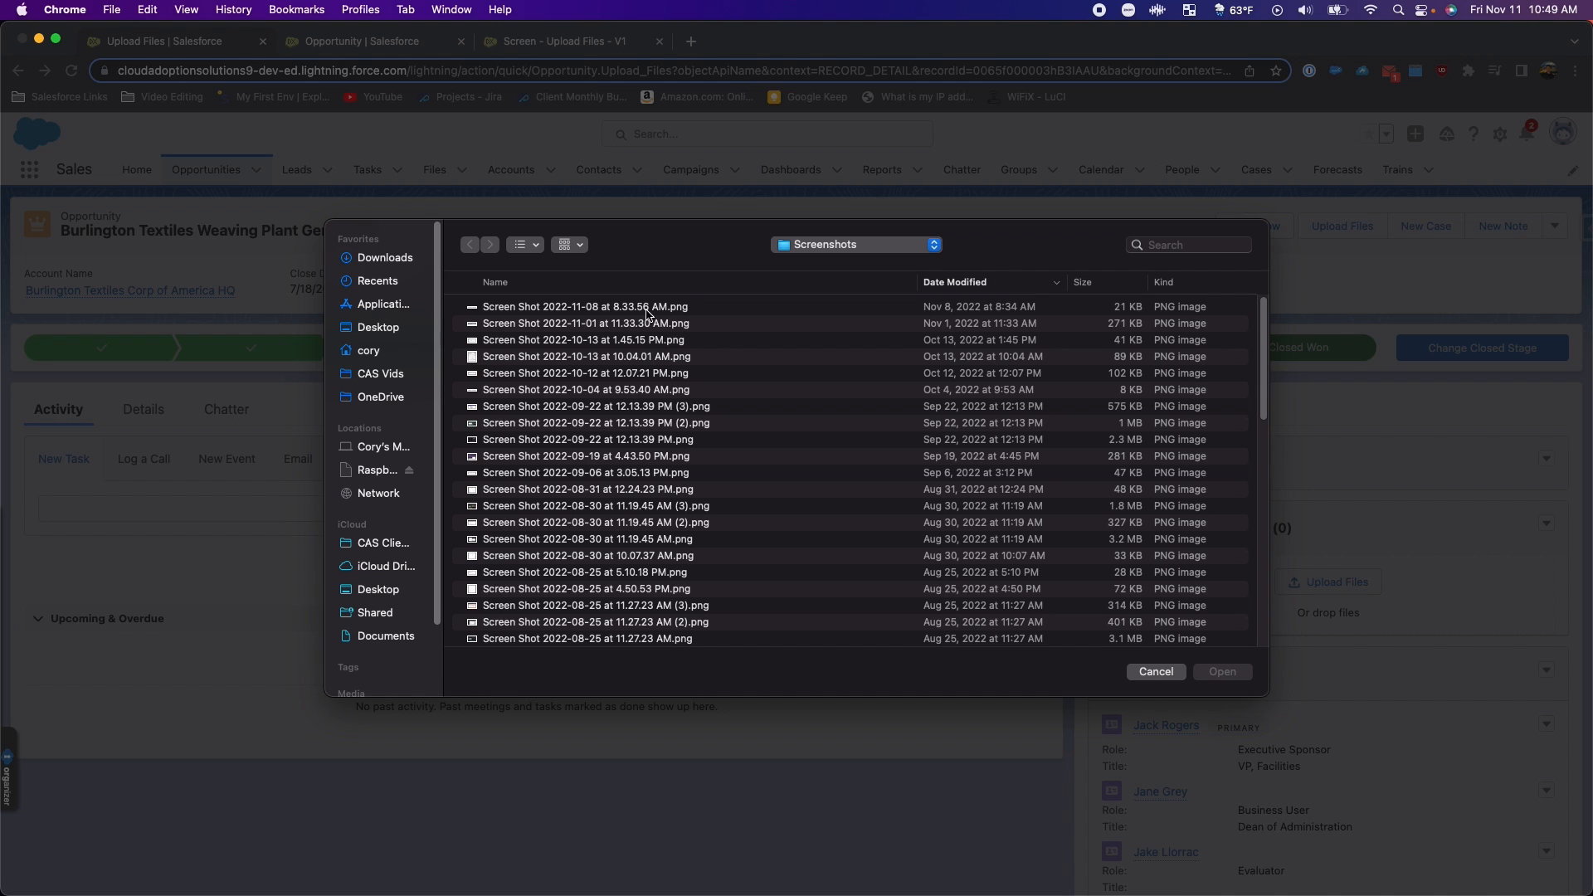
Step: Select five screenshots from the Screenshots folder, upload them and dismiss the summary
left_click(585, 305)
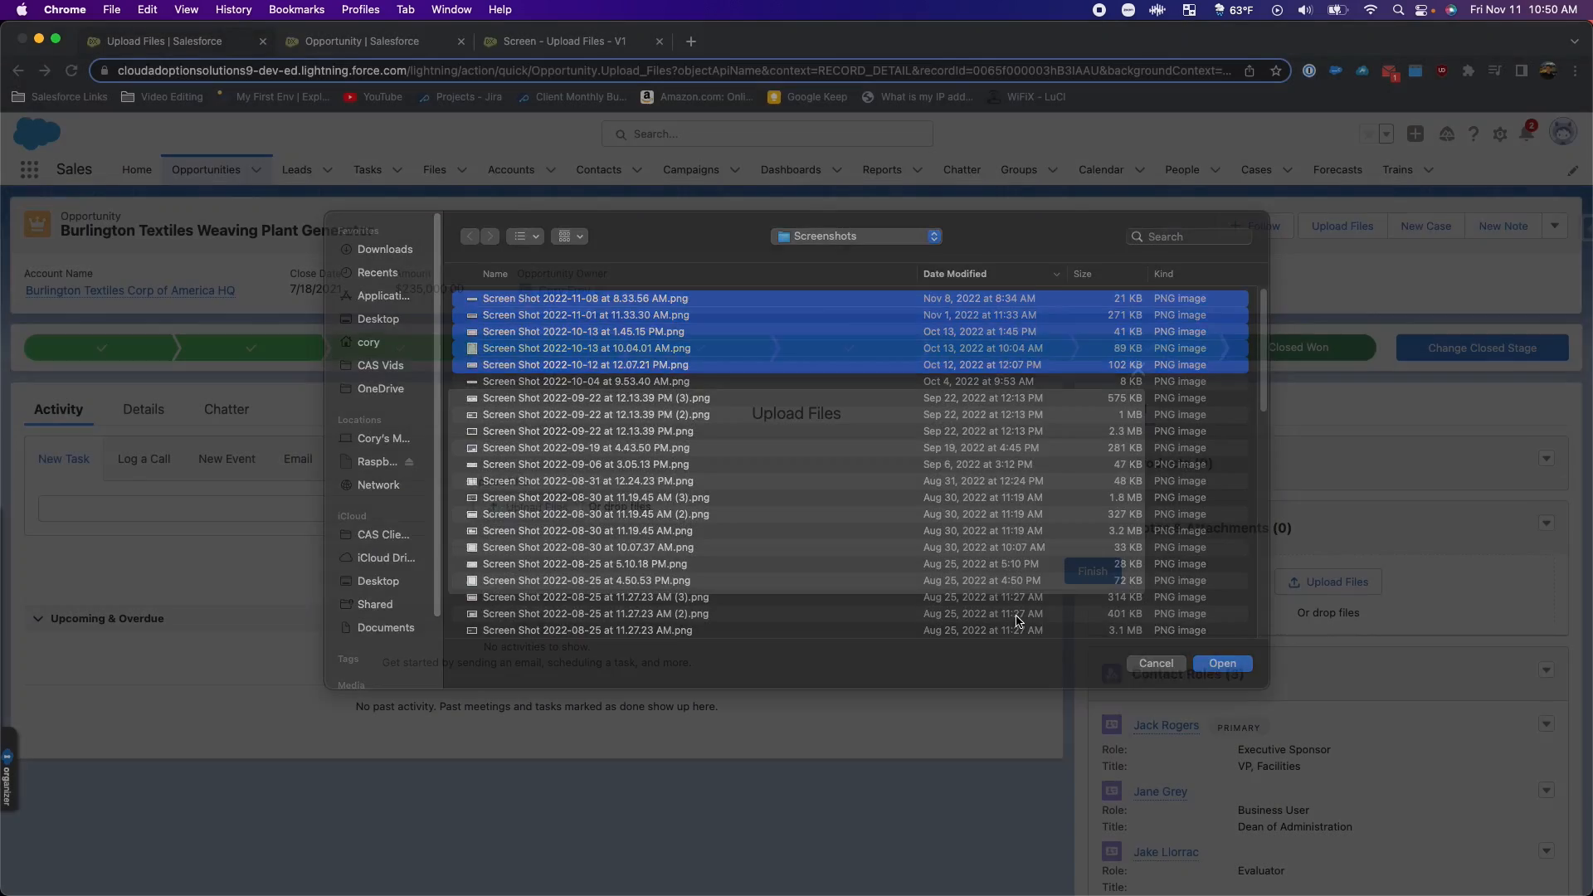
left_click(1222, 664)
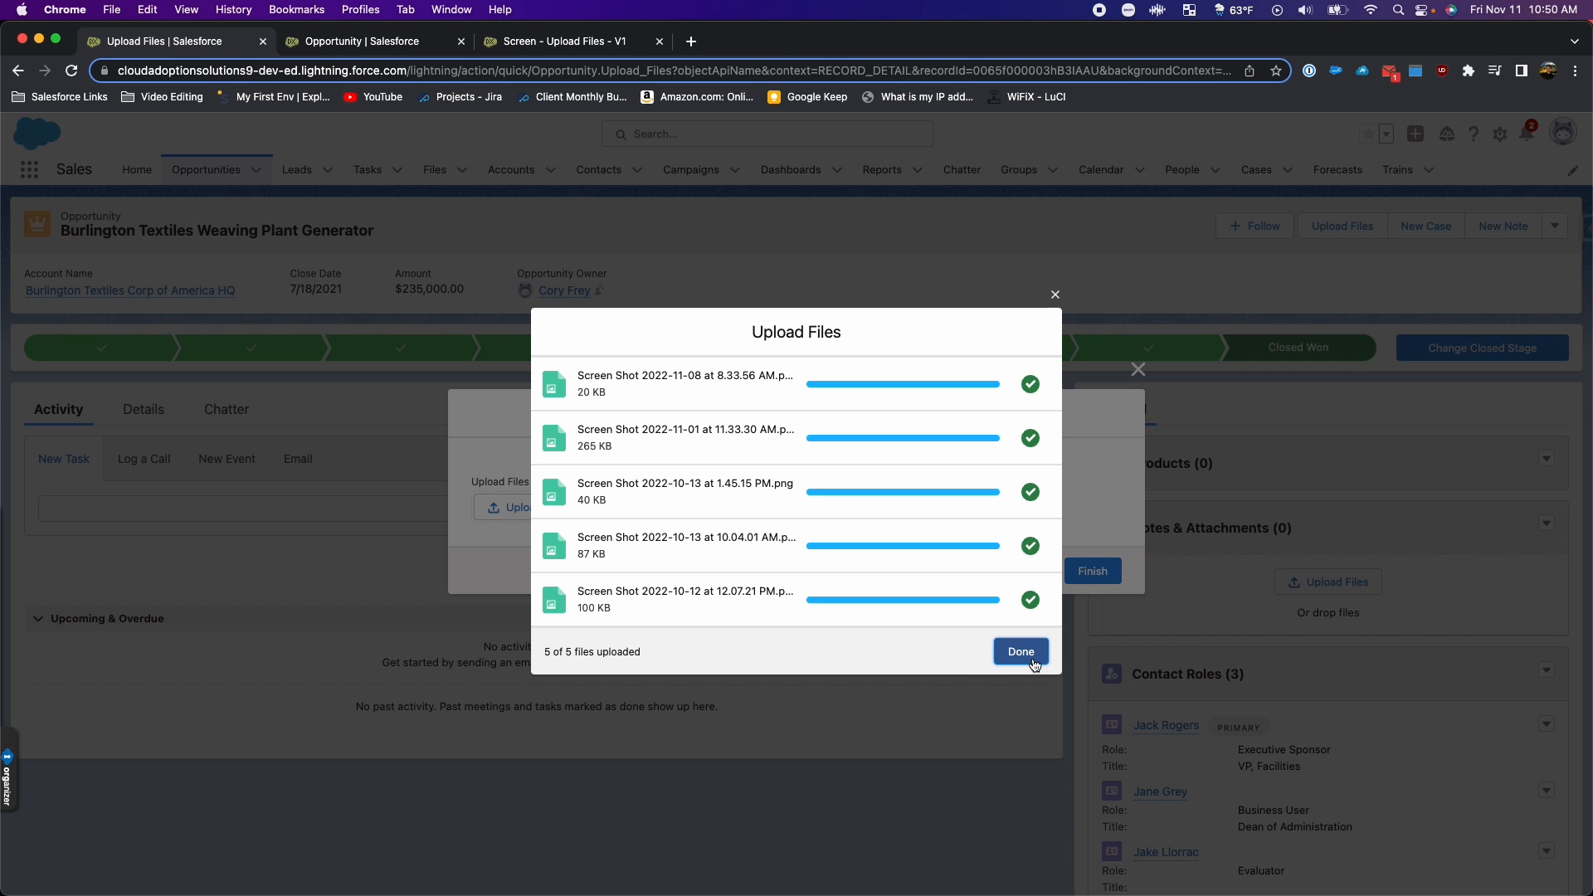
left_click(1021, 651)
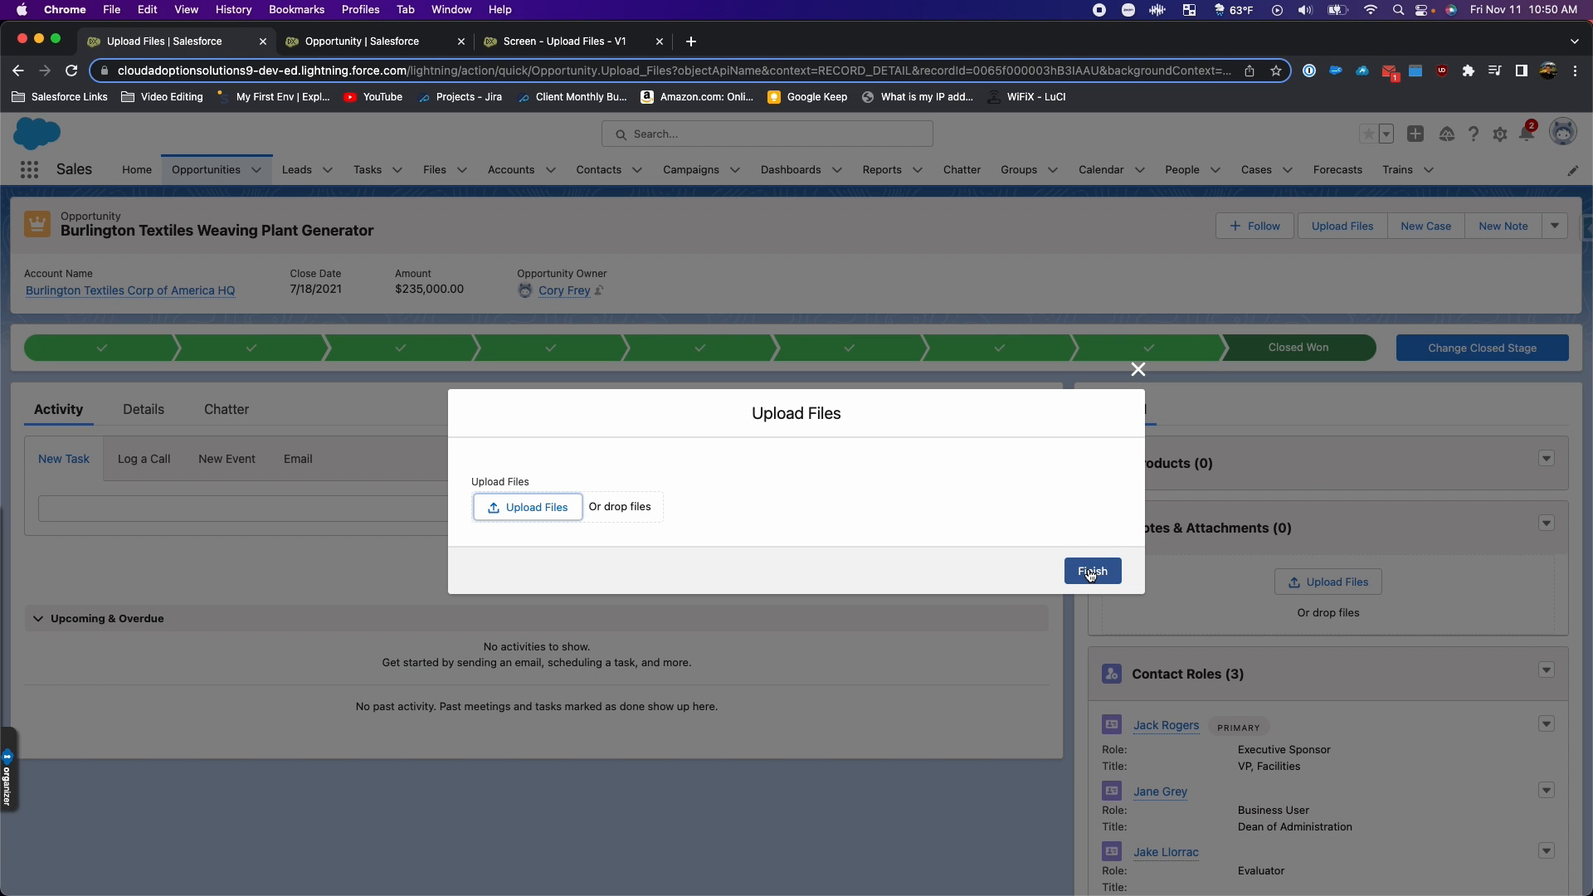
Step: Finish the flow, review the five files under Notes & Attachments, and return to the record
left_click(1092, 571)
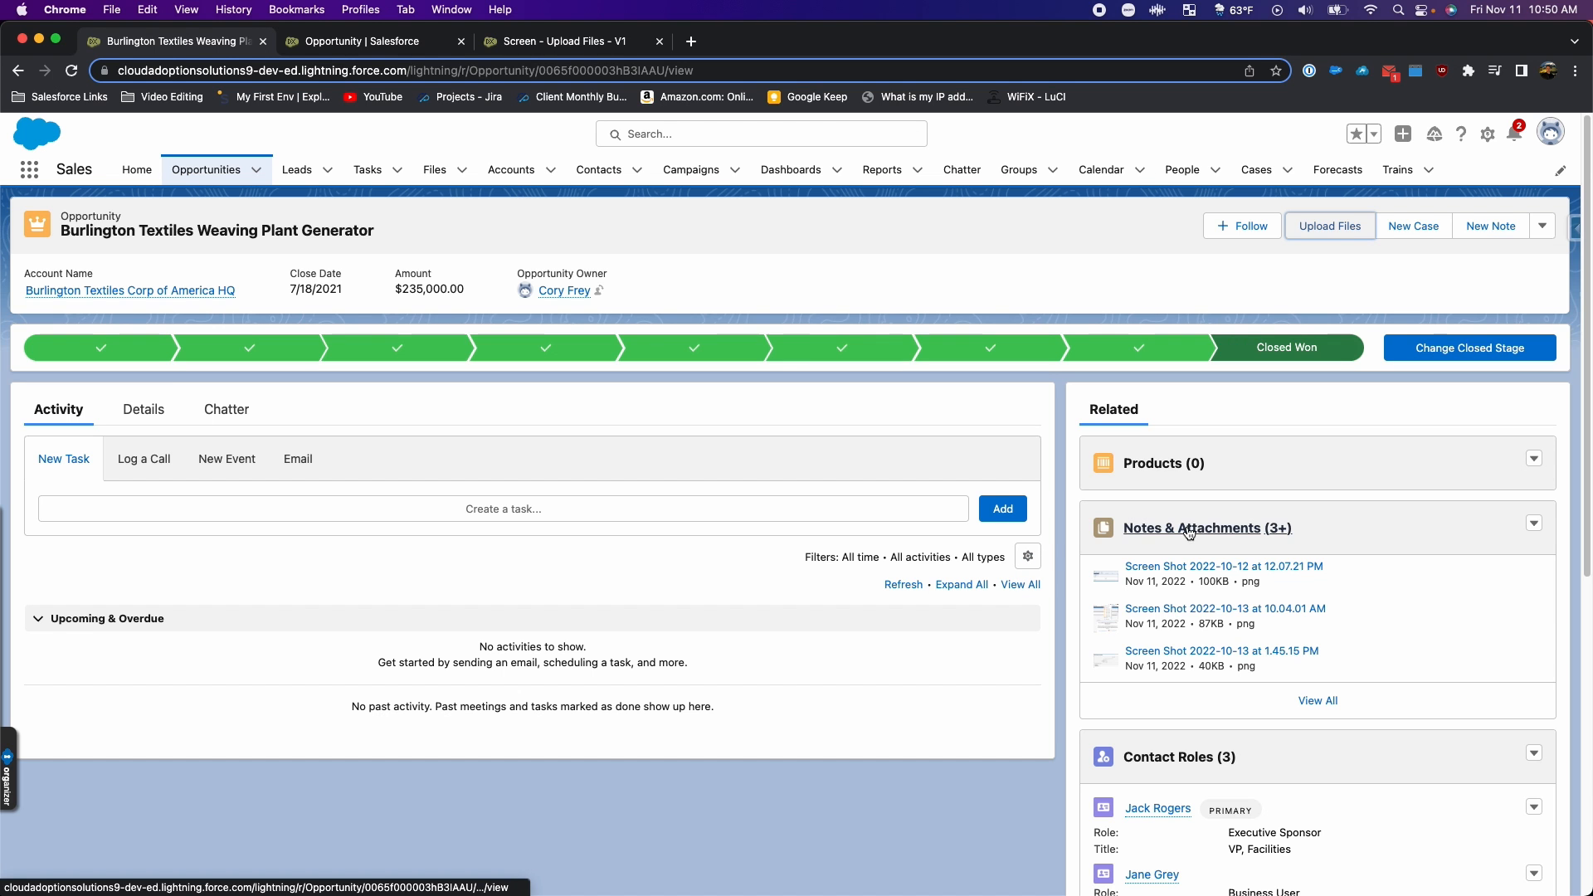
scroll("down", 3)
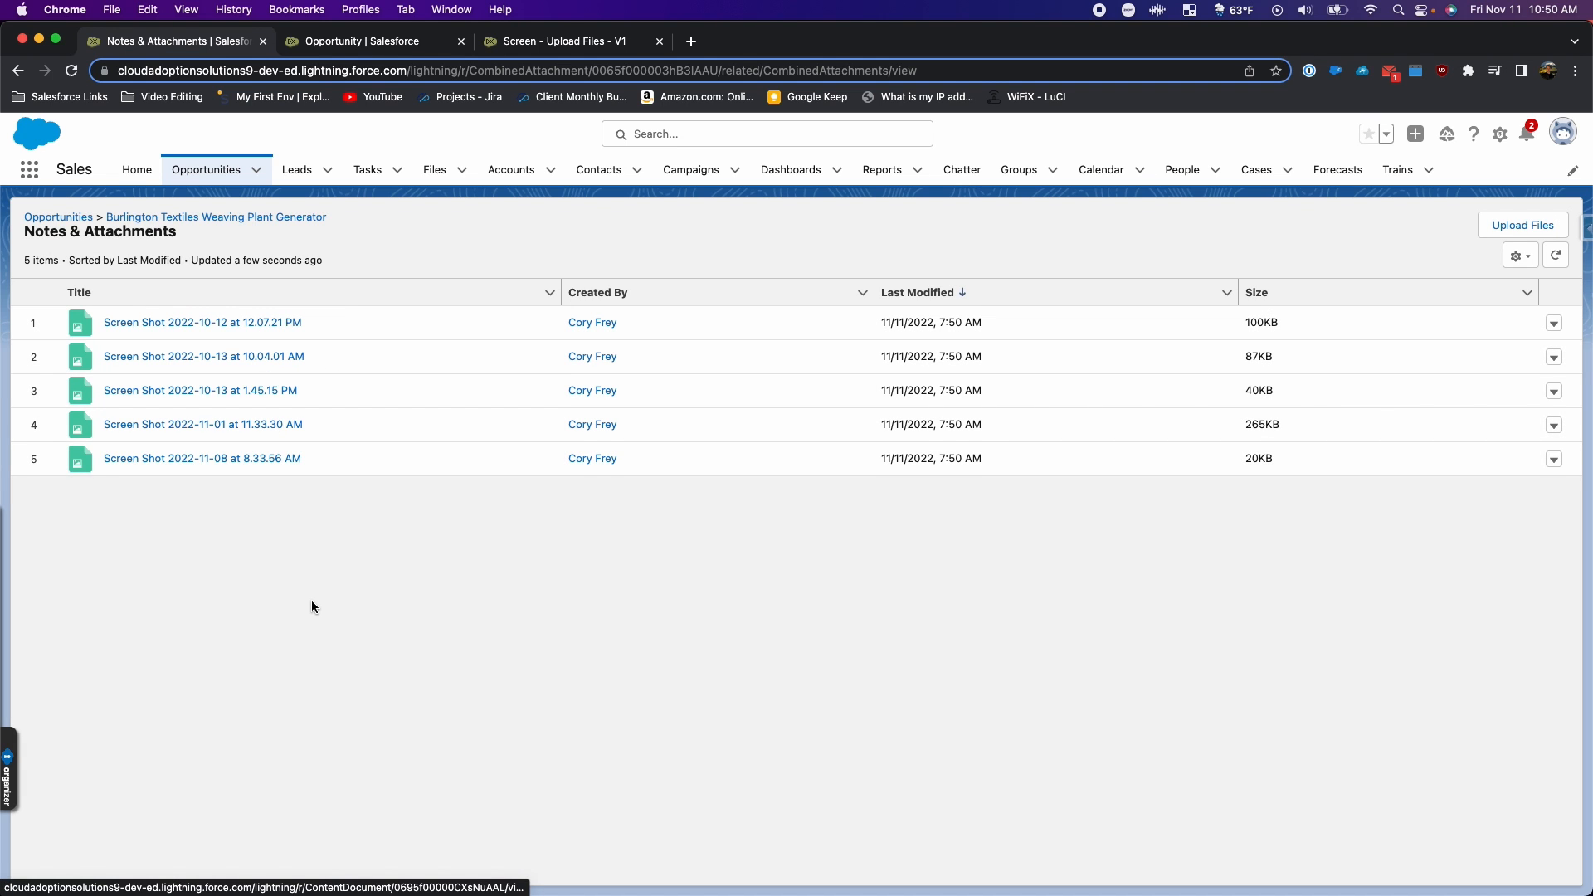
left_click(215, 216)
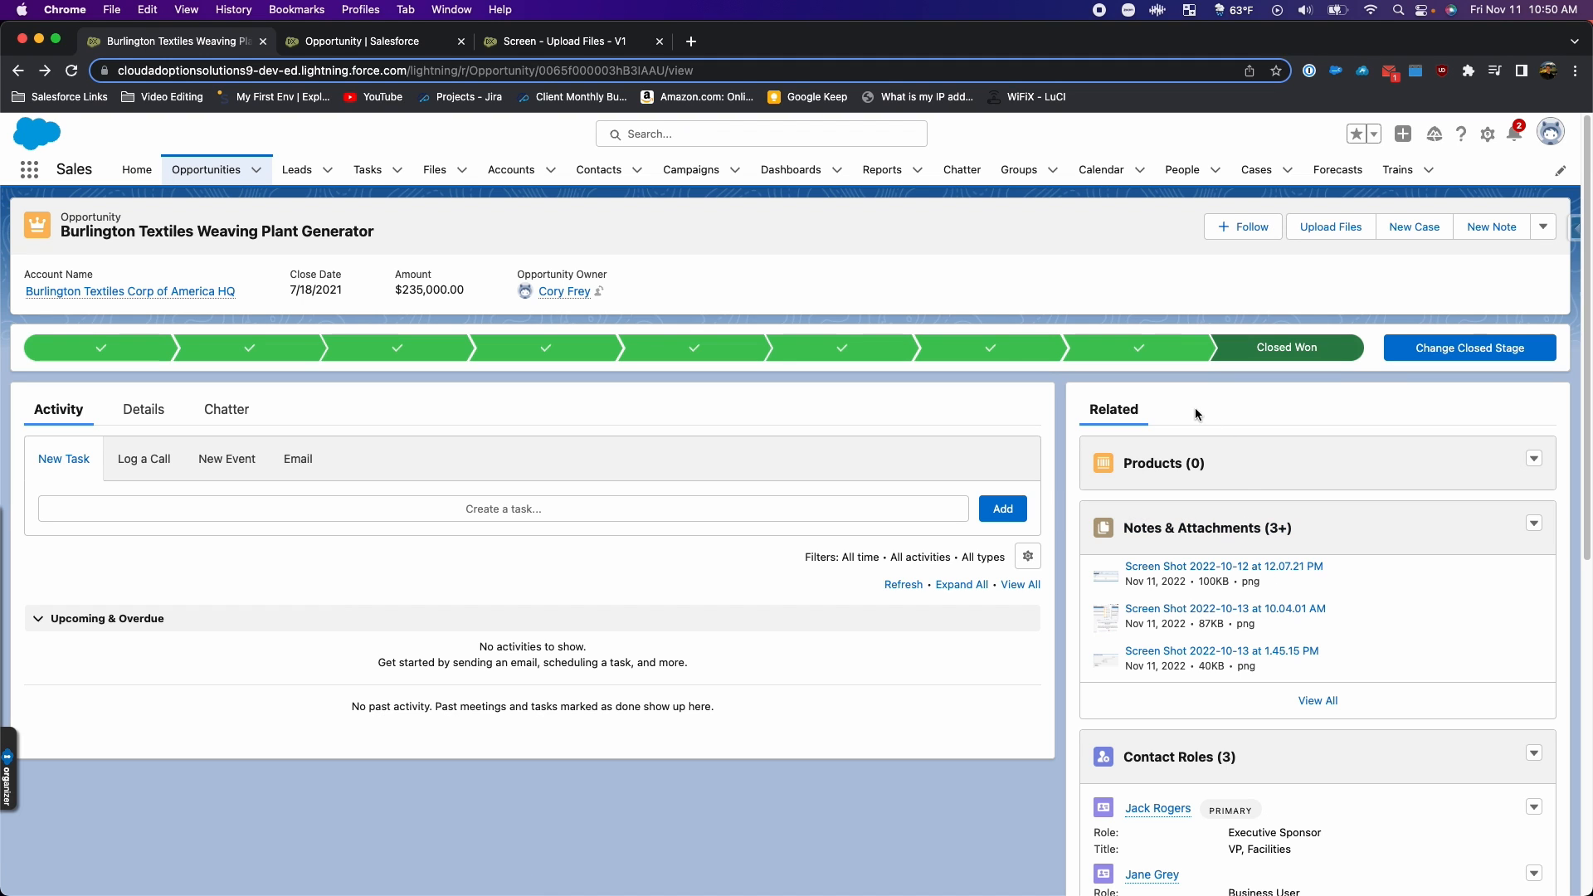
mouse_move(581, 398)
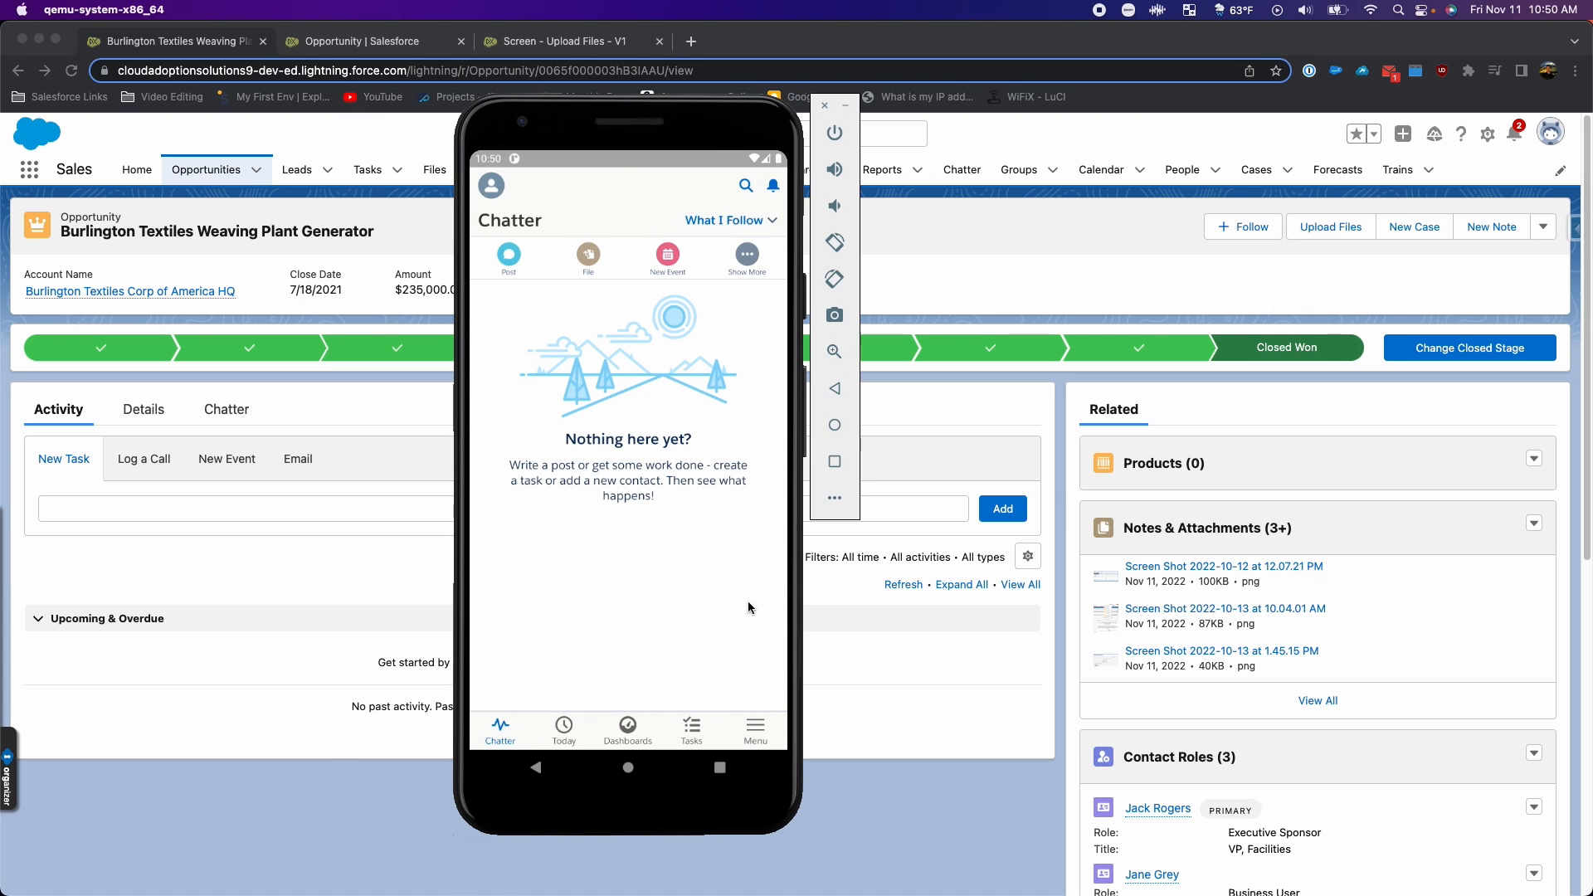
mouse_move(589, 332)
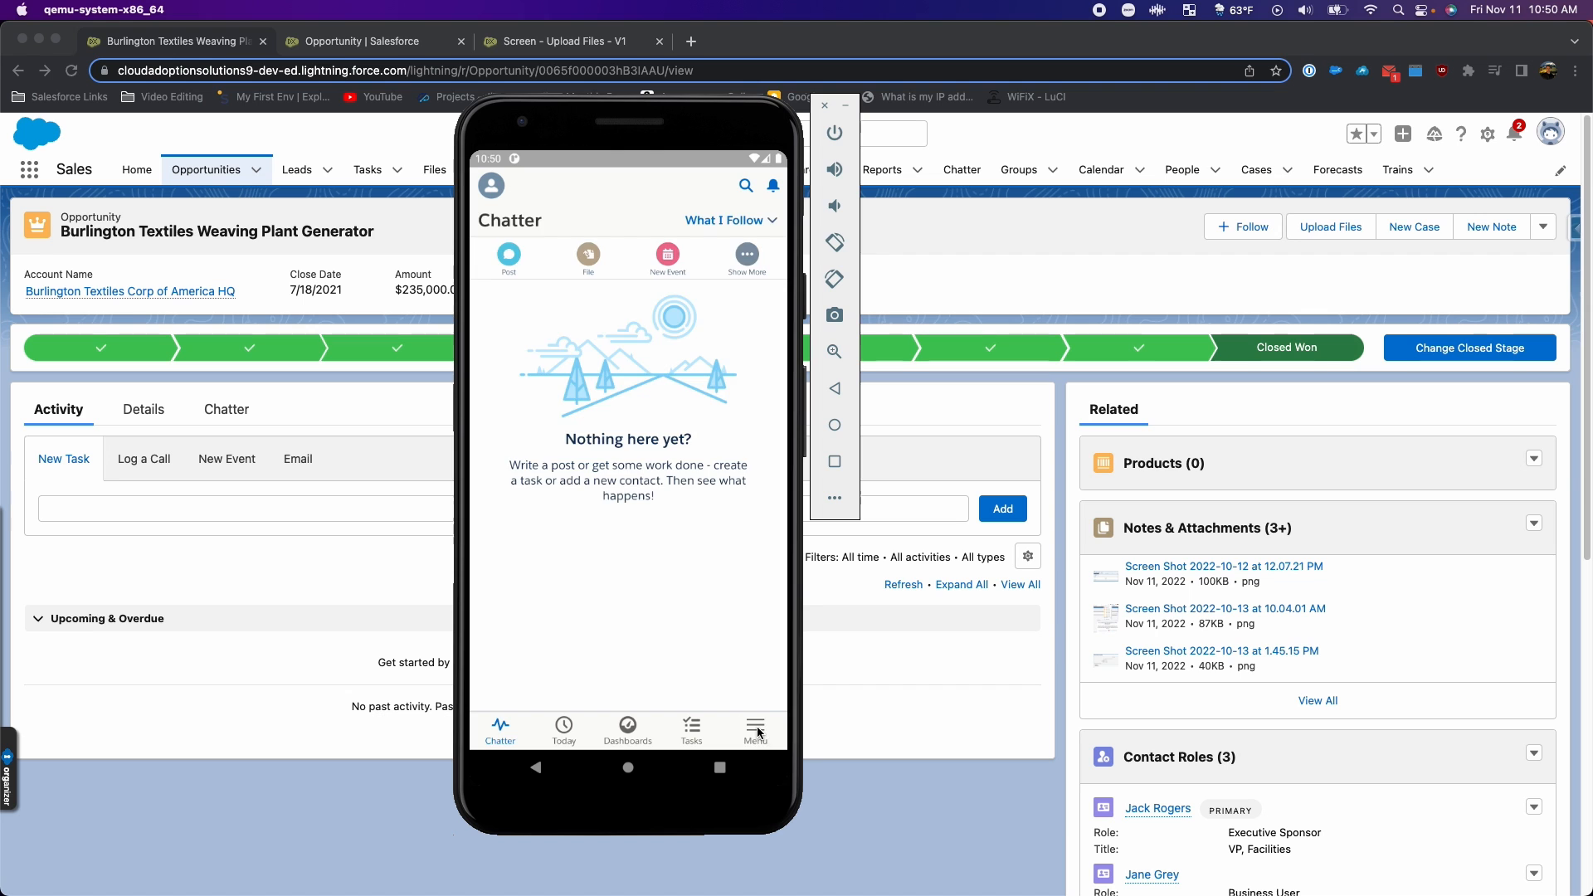
Step: Navigate via the mobile app menu to the Opportunities list showing Burlington Textiles Weaving Plant Generator
left_click(755, 726)
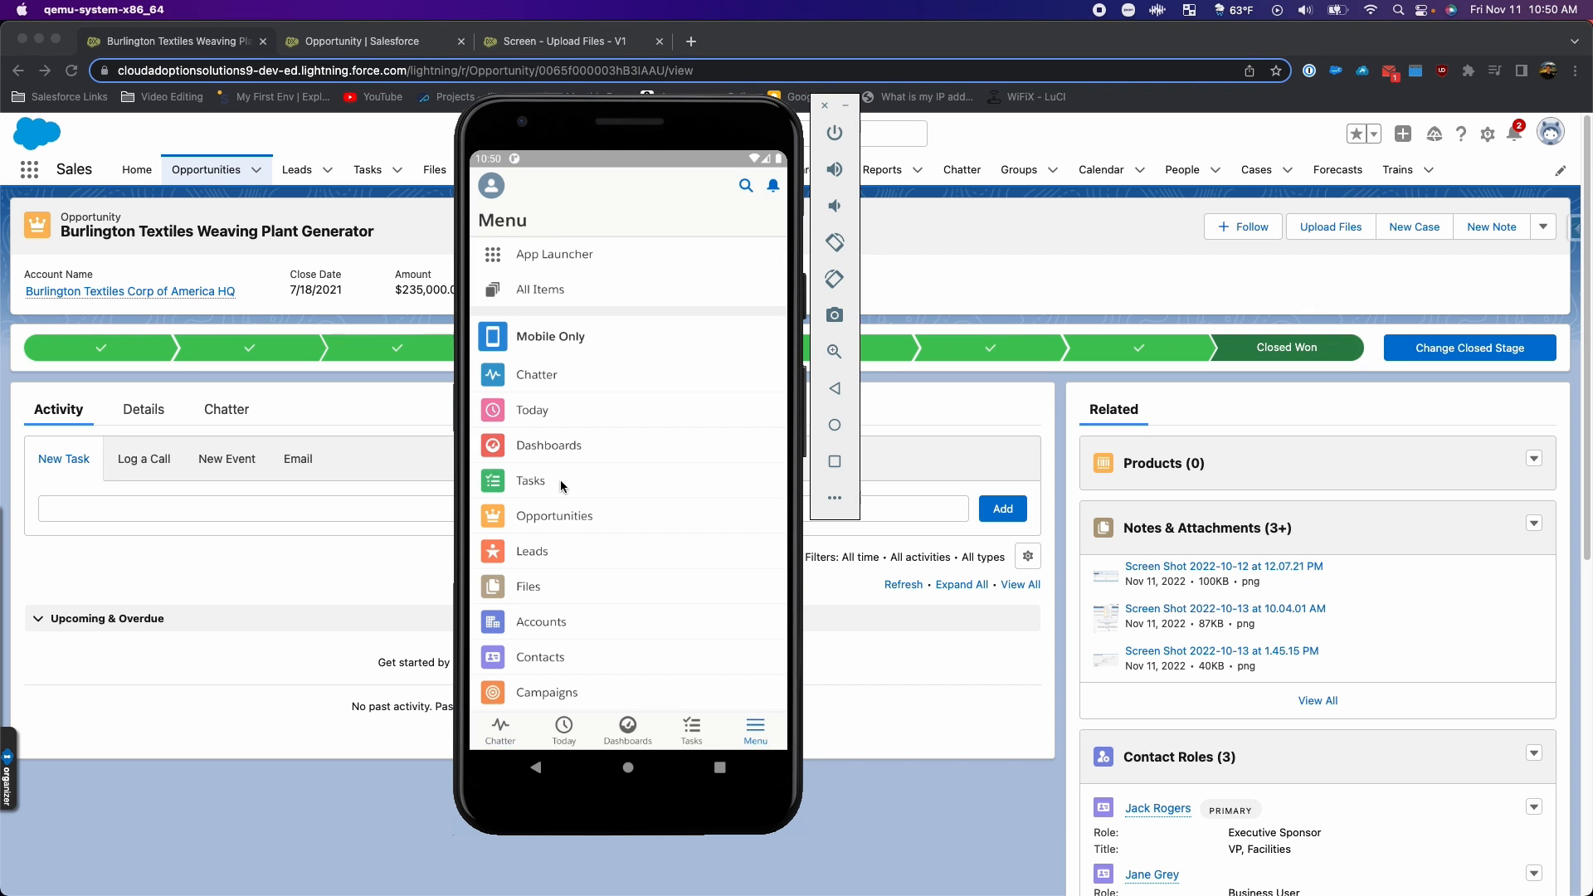
left_click(555, 514)
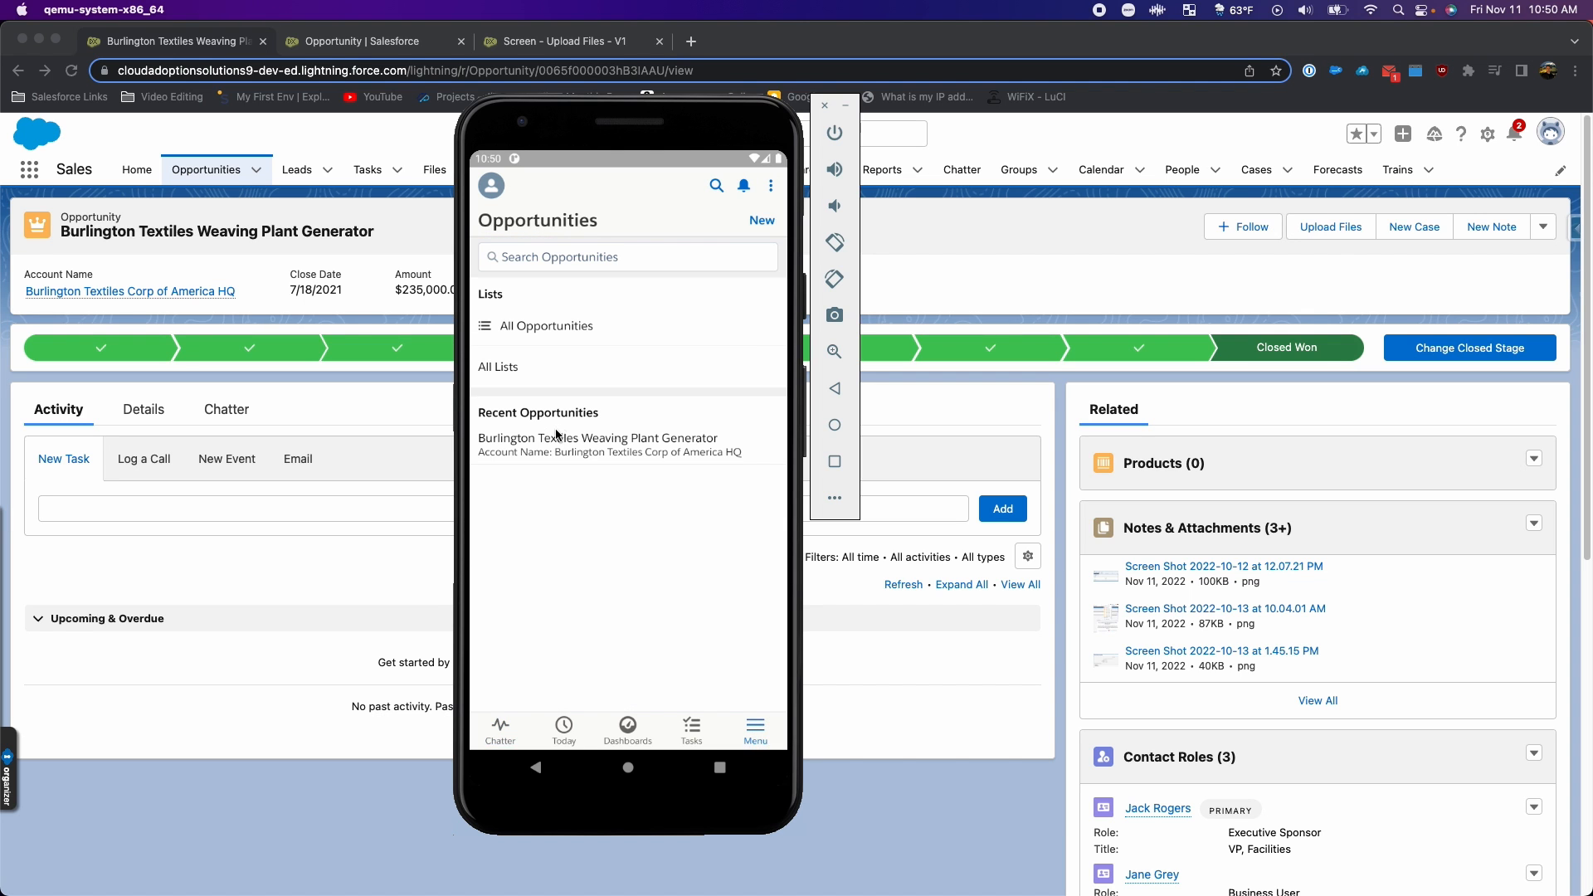
mouse_move(569, 445)
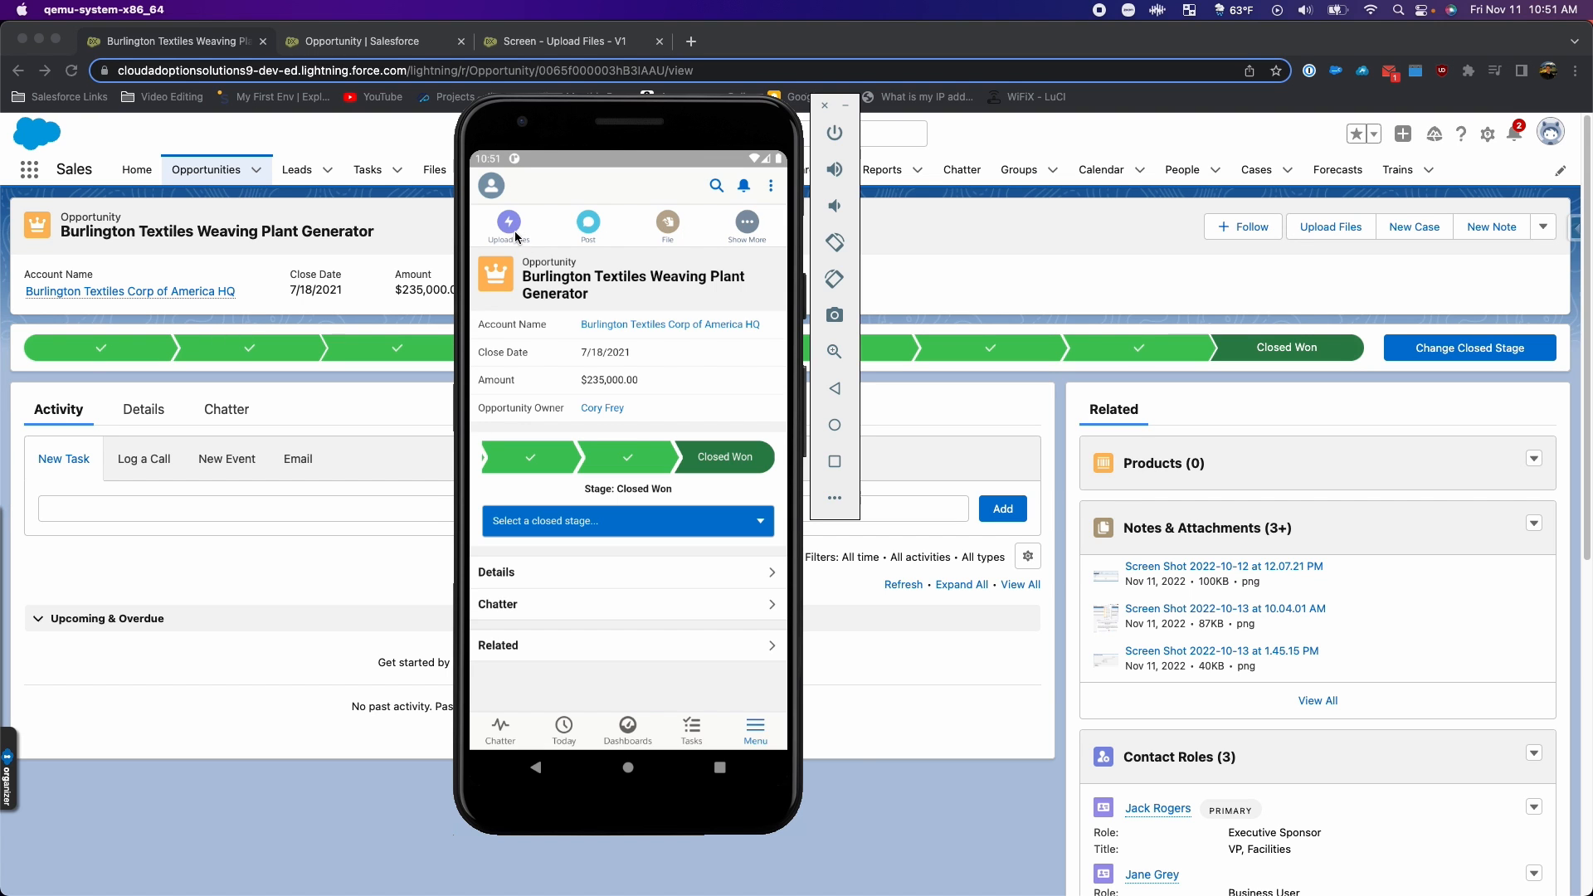
mouse_move(521, 289)
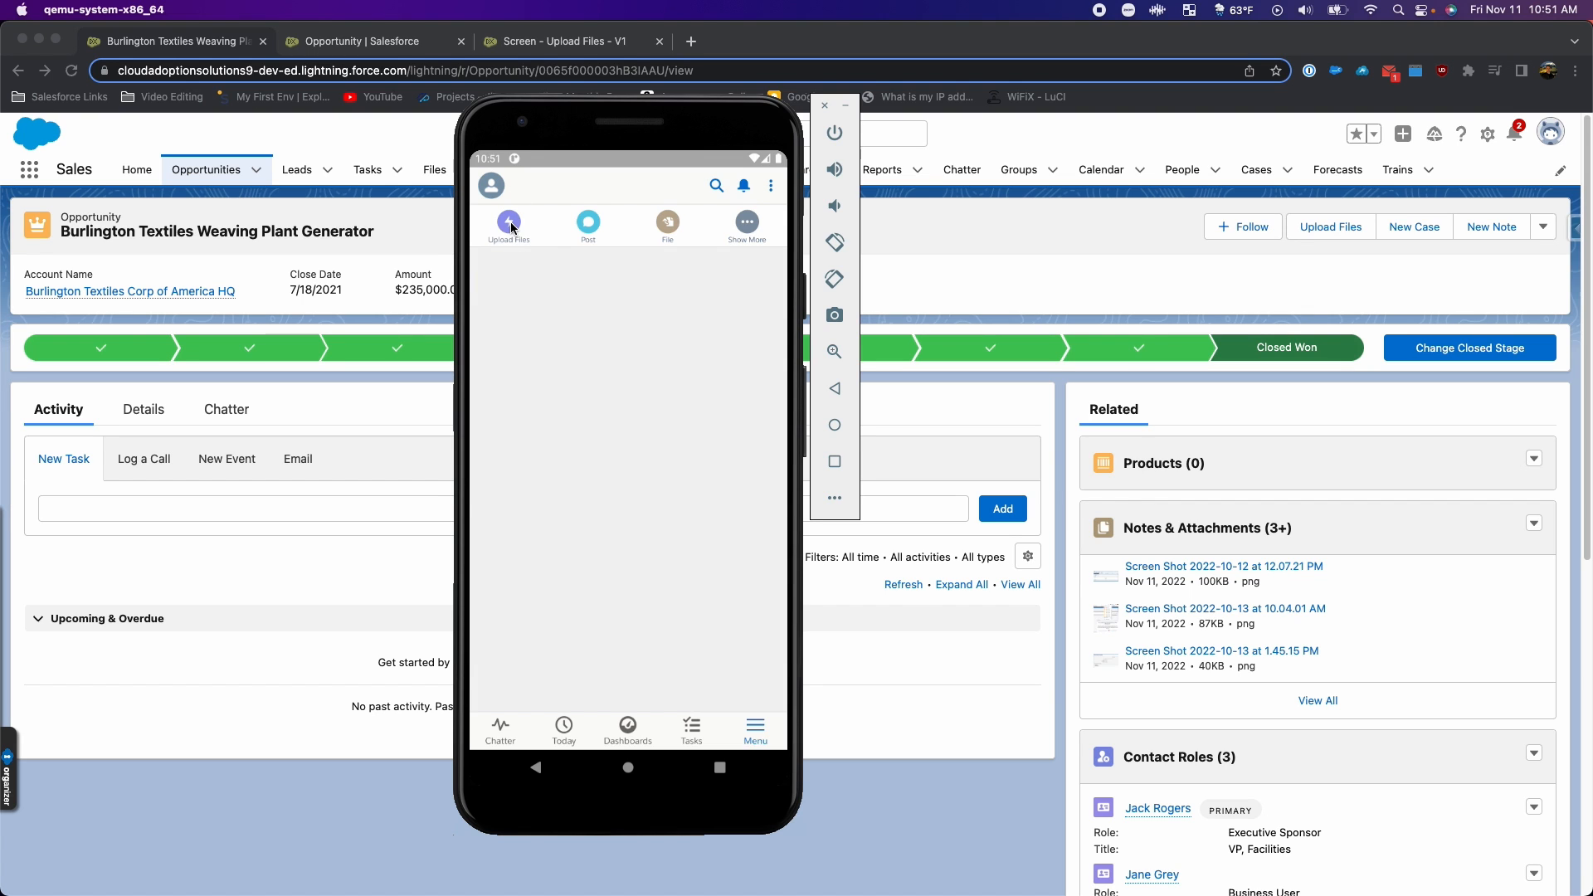
Step: Run the Upload Files action, browse the device's empty Recent files in File Chooser, then close the emulator
left_click(509, 221)
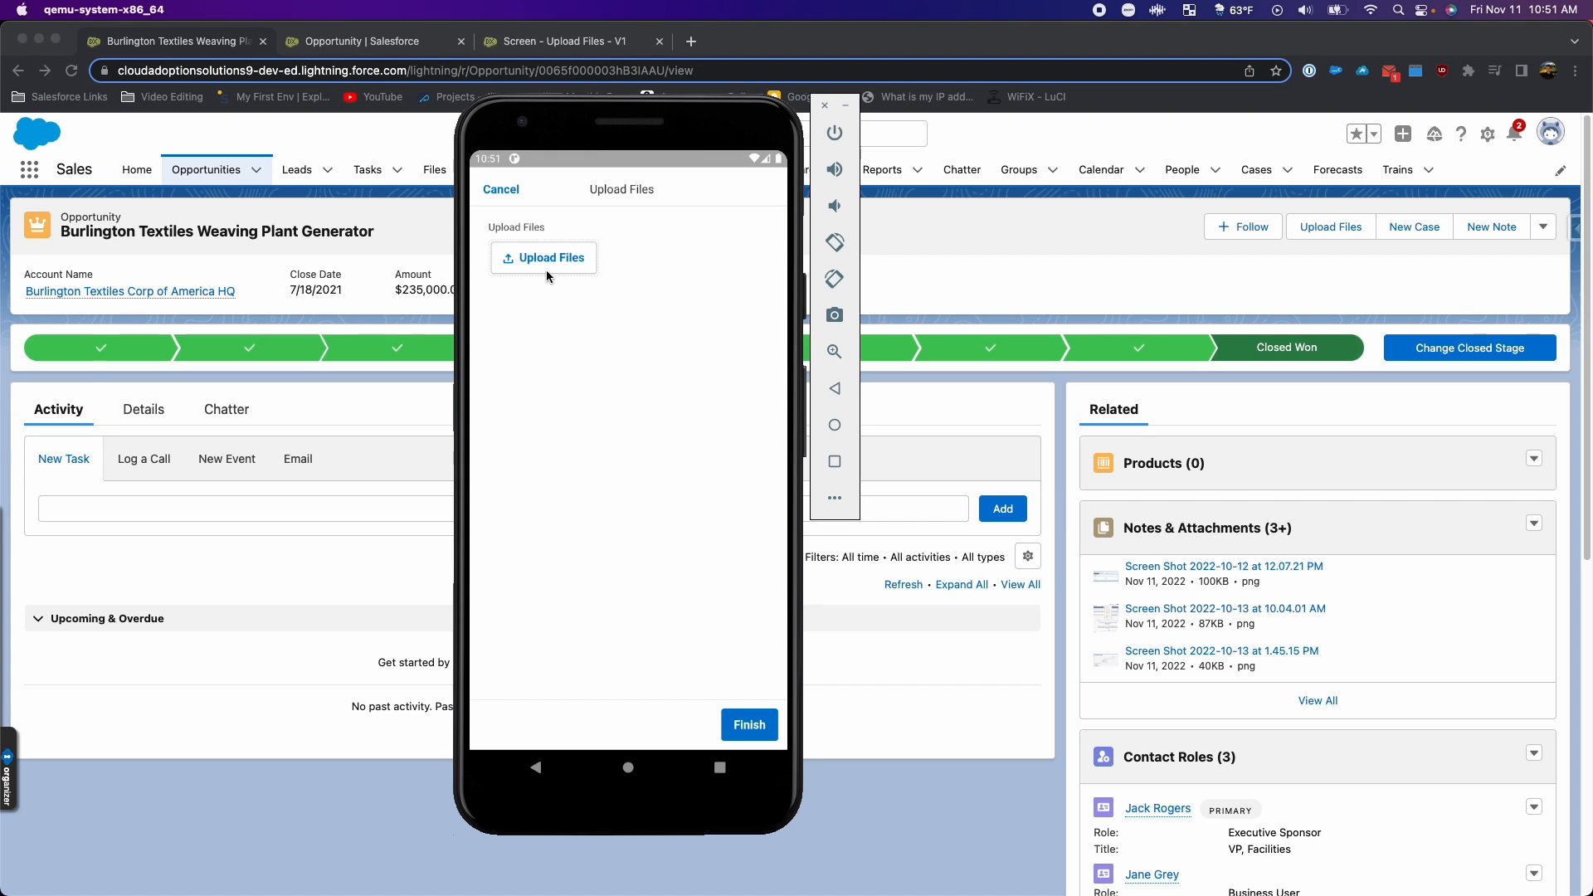
mouse_move(549, 263)
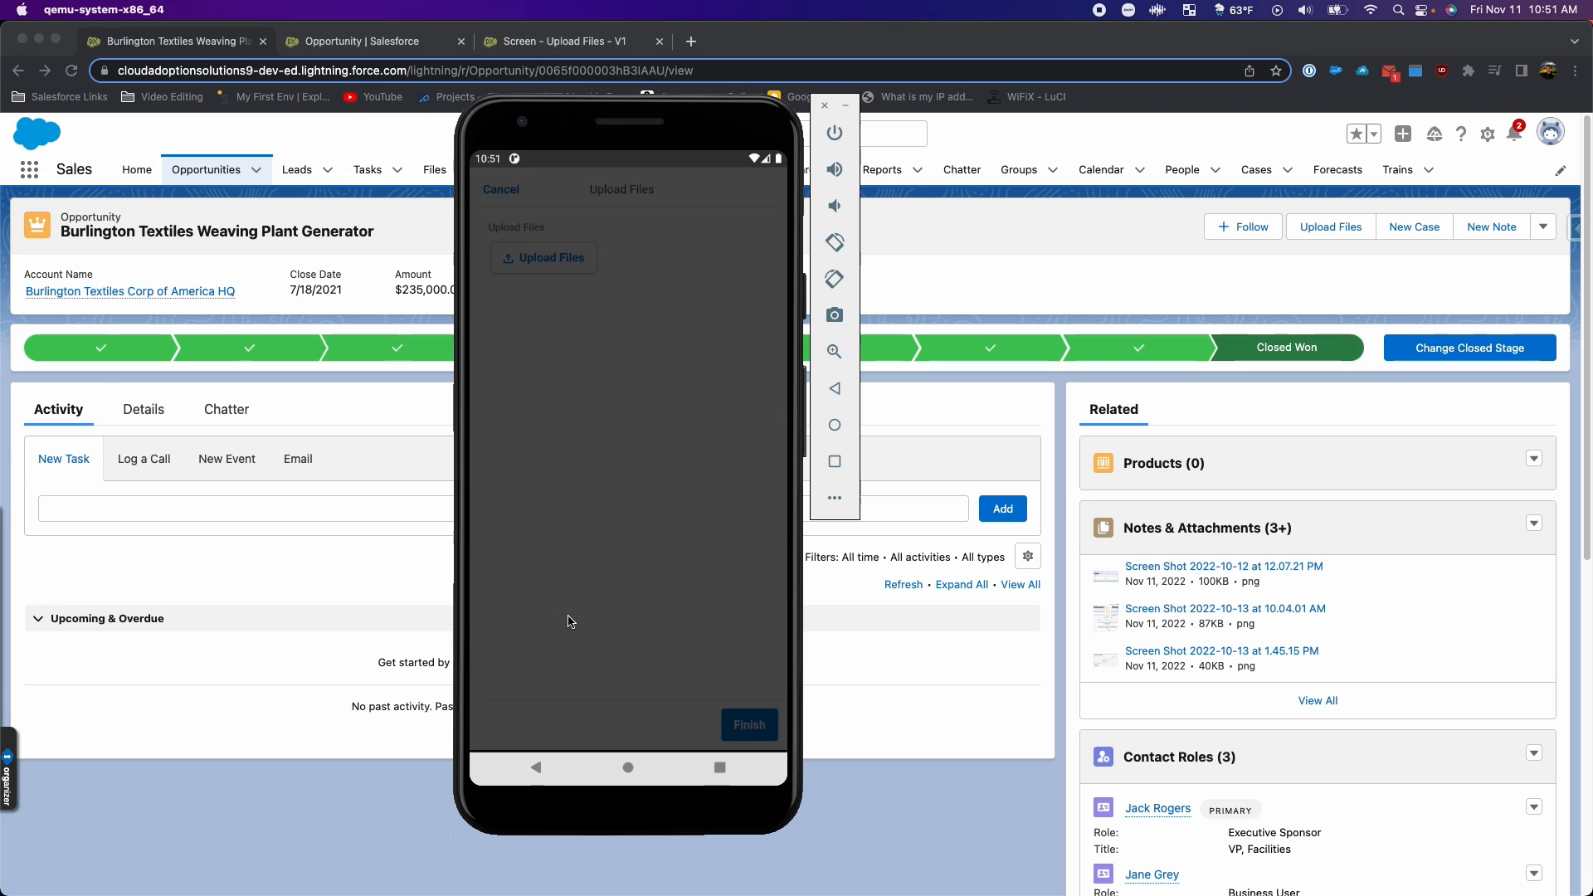
left_click(544, 257)
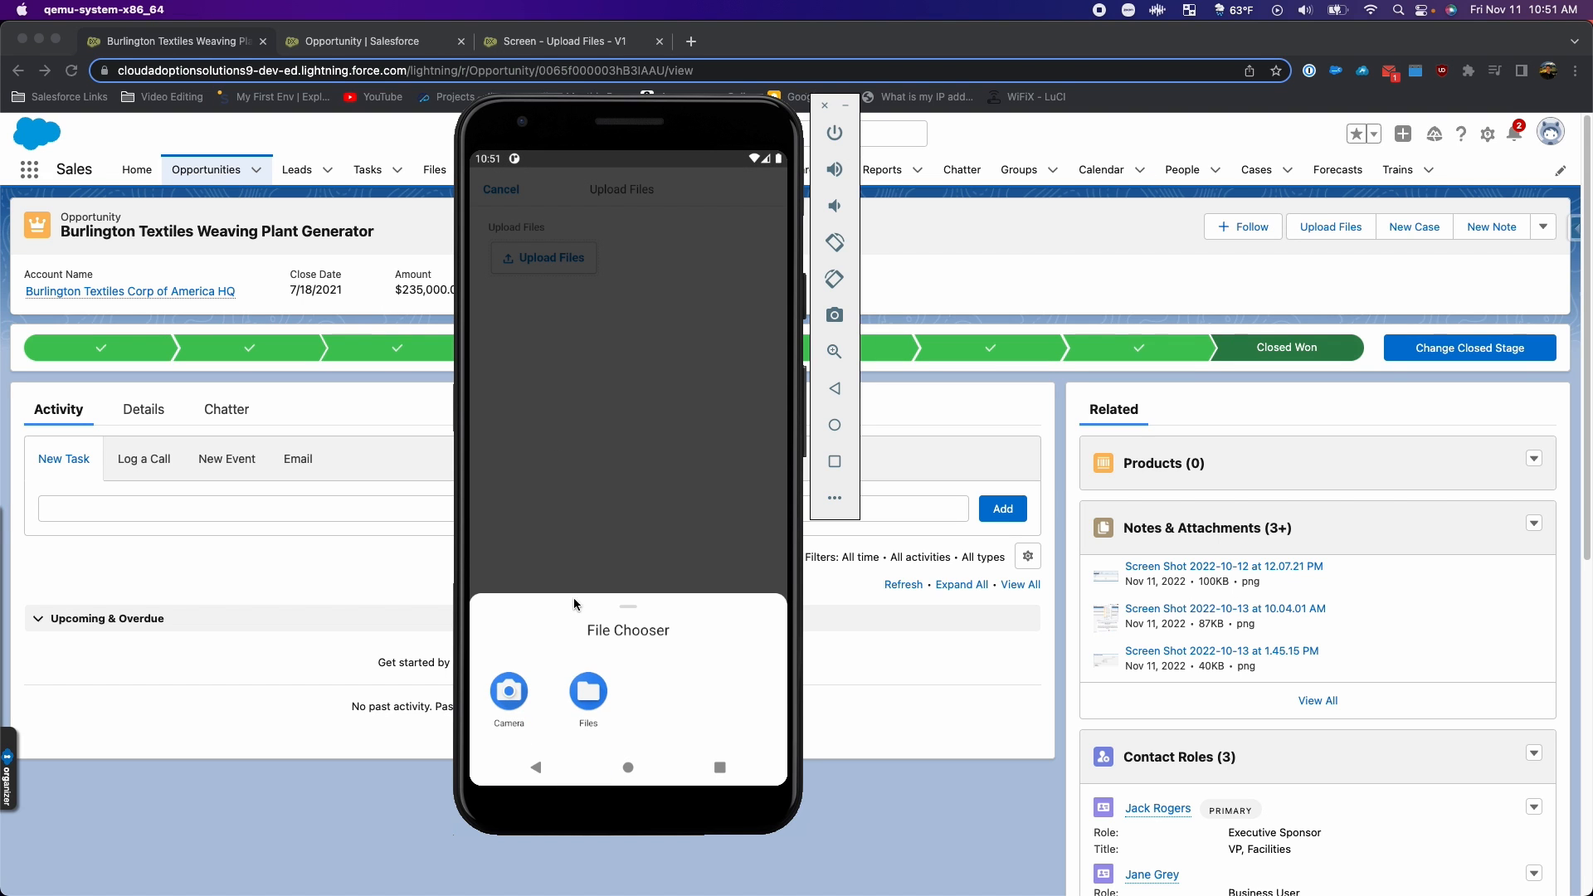
mouse_move(588, 695)
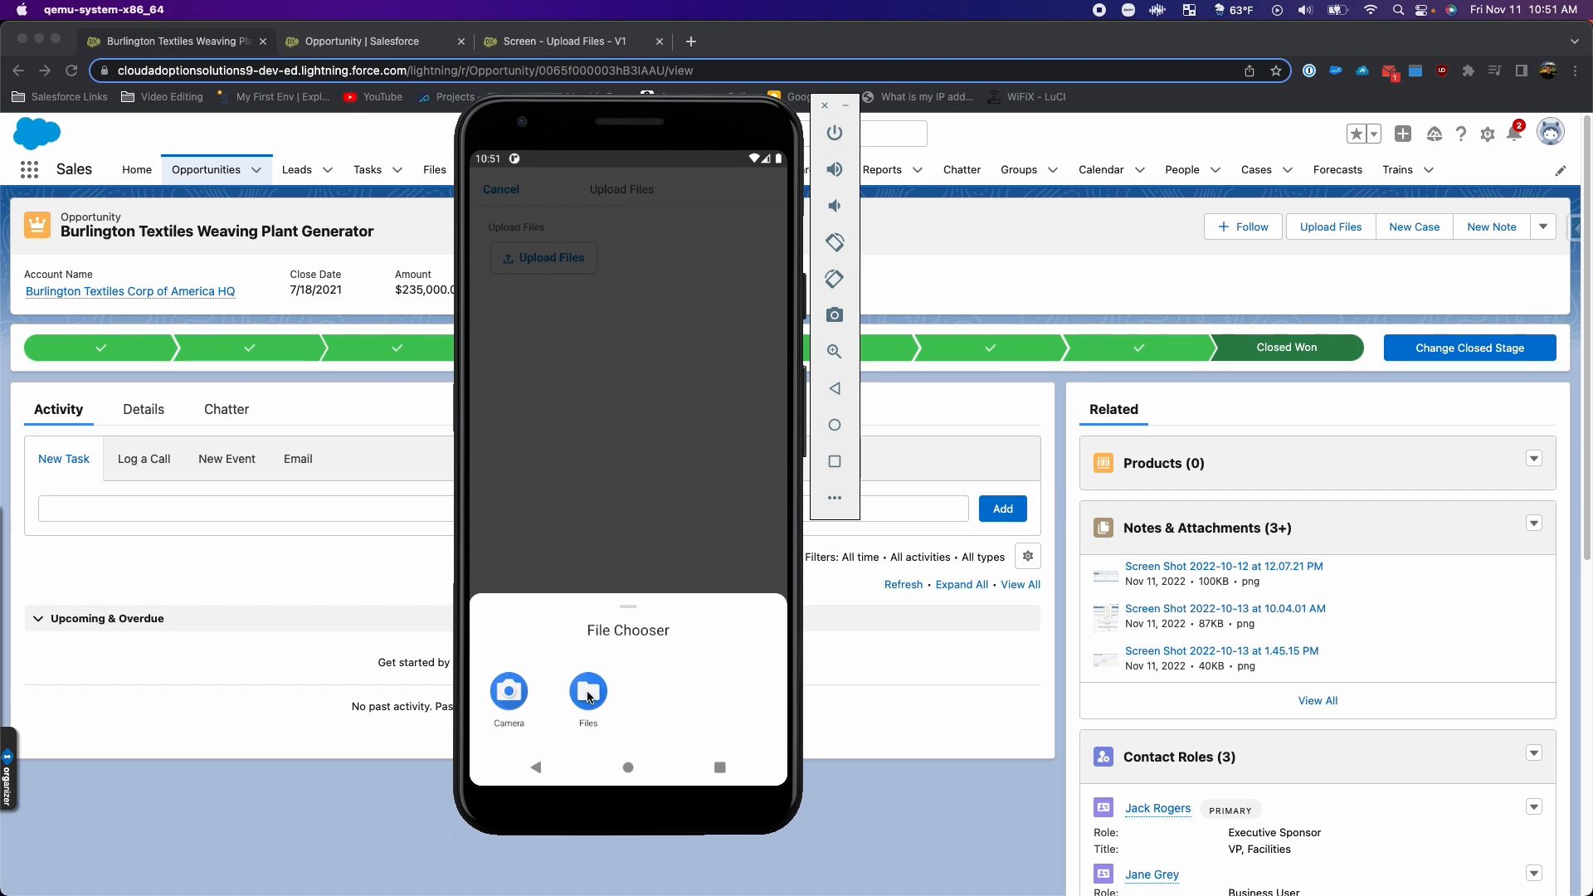
left_click(588, 691)
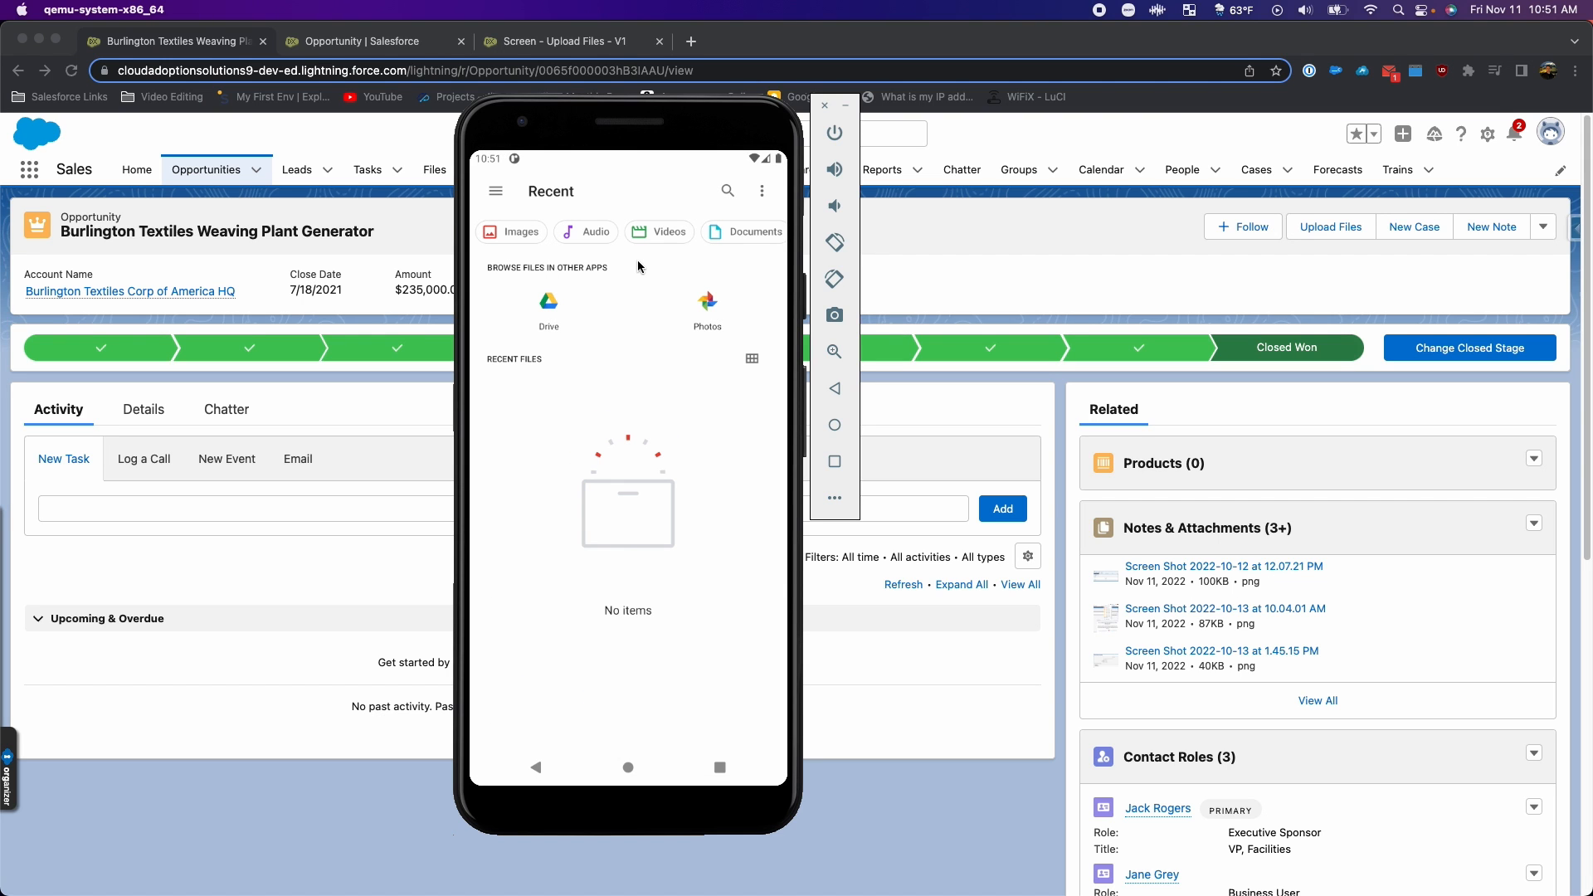
mouse_move(586, 295)
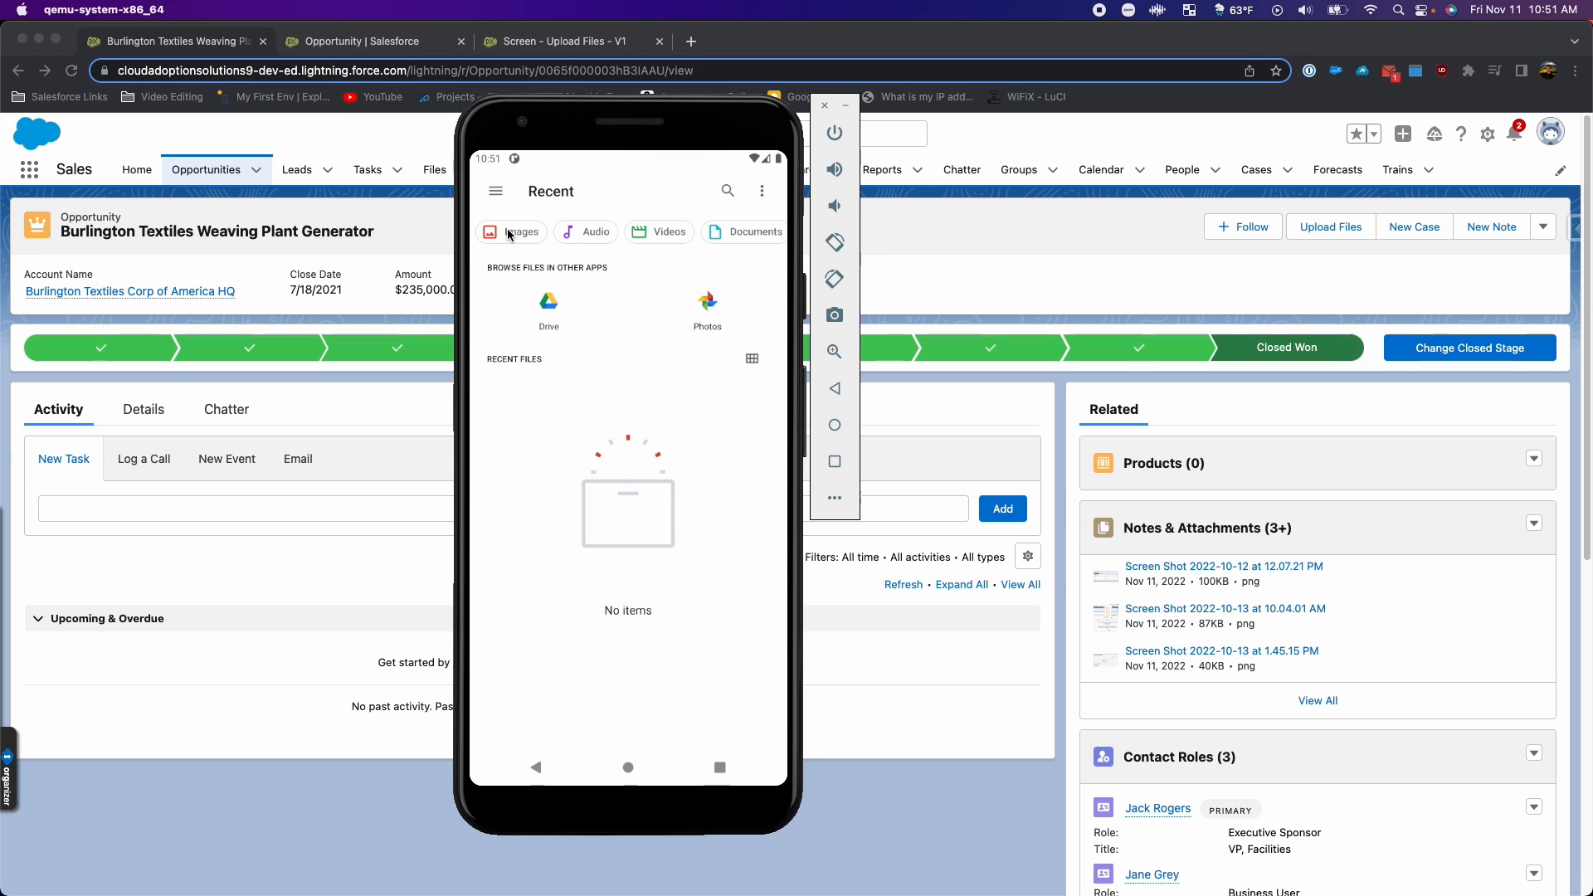
mouse_move(508, 204)
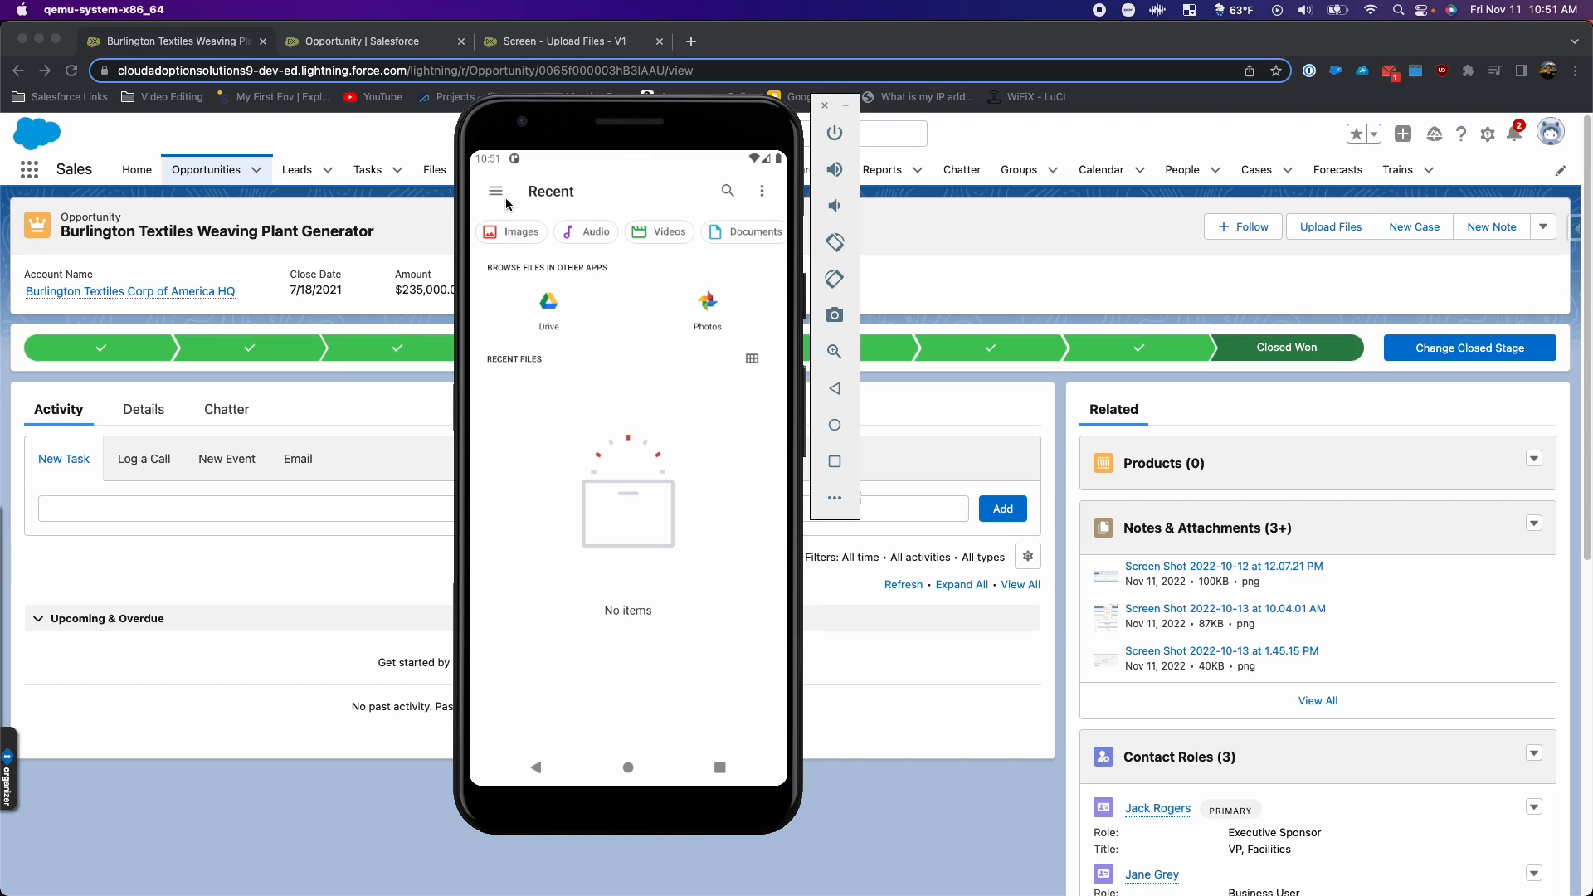
mouse_move(548, 274)
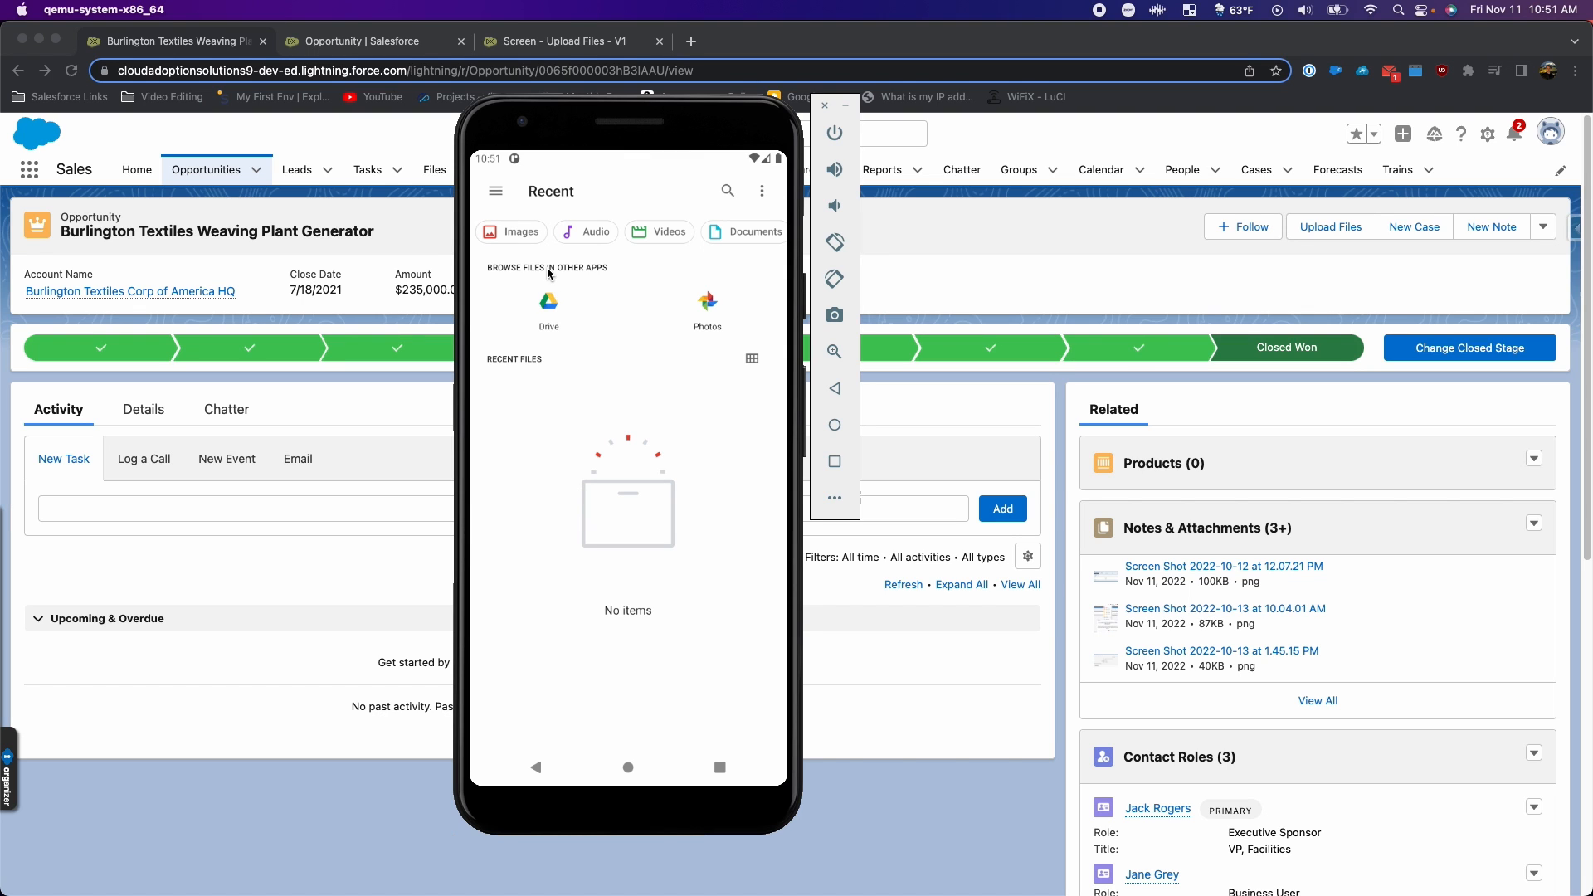
mouse_move(530, 194)
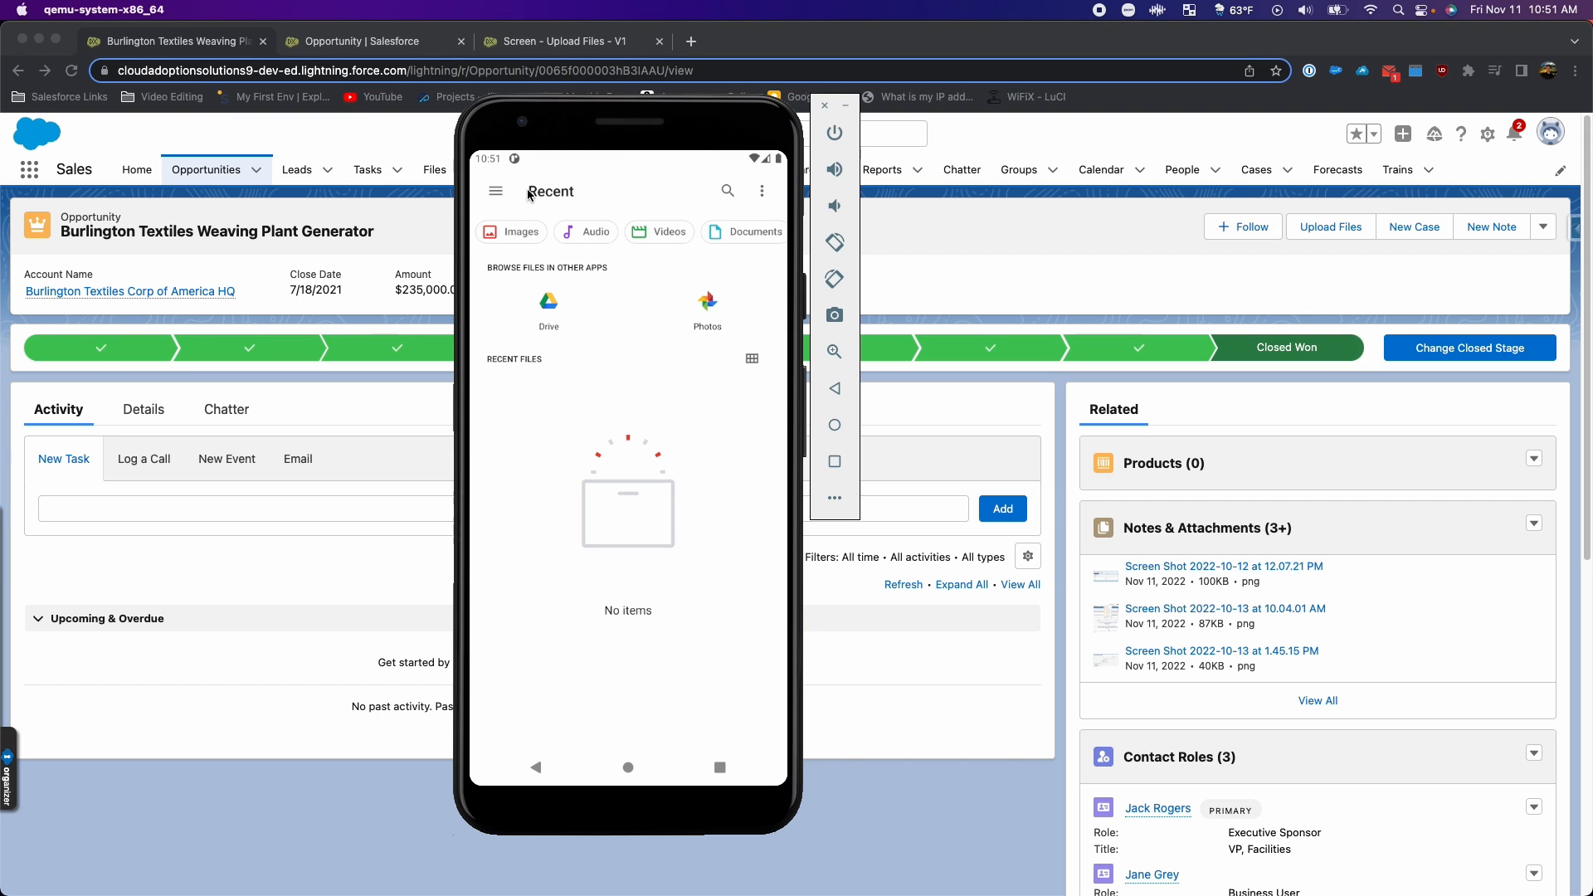
mouse_move(825, 106)
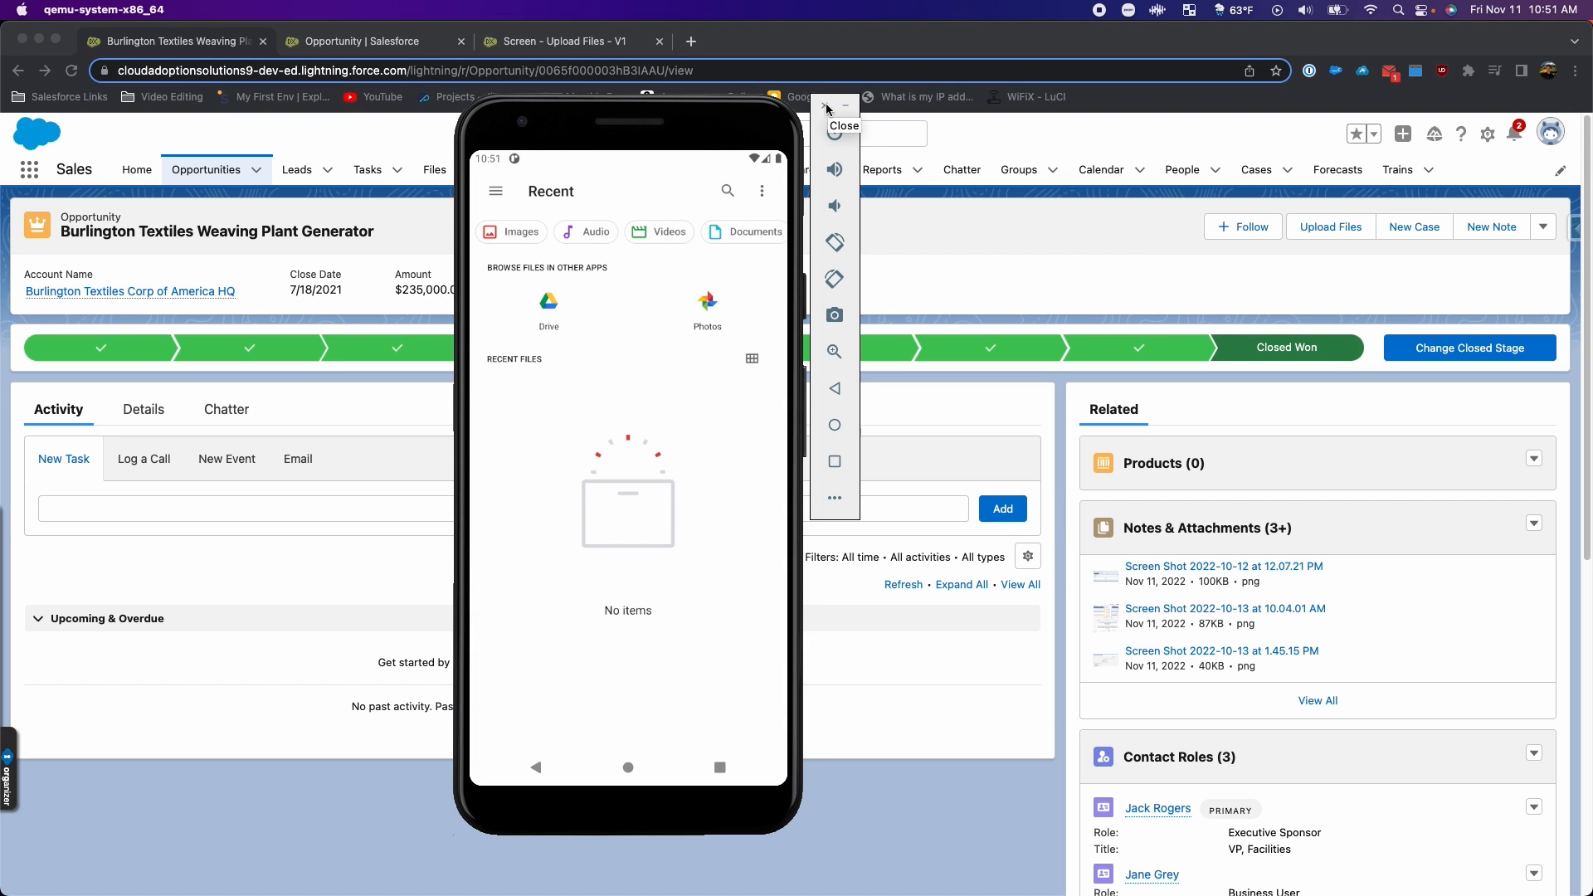
mouse_move(573, 214)
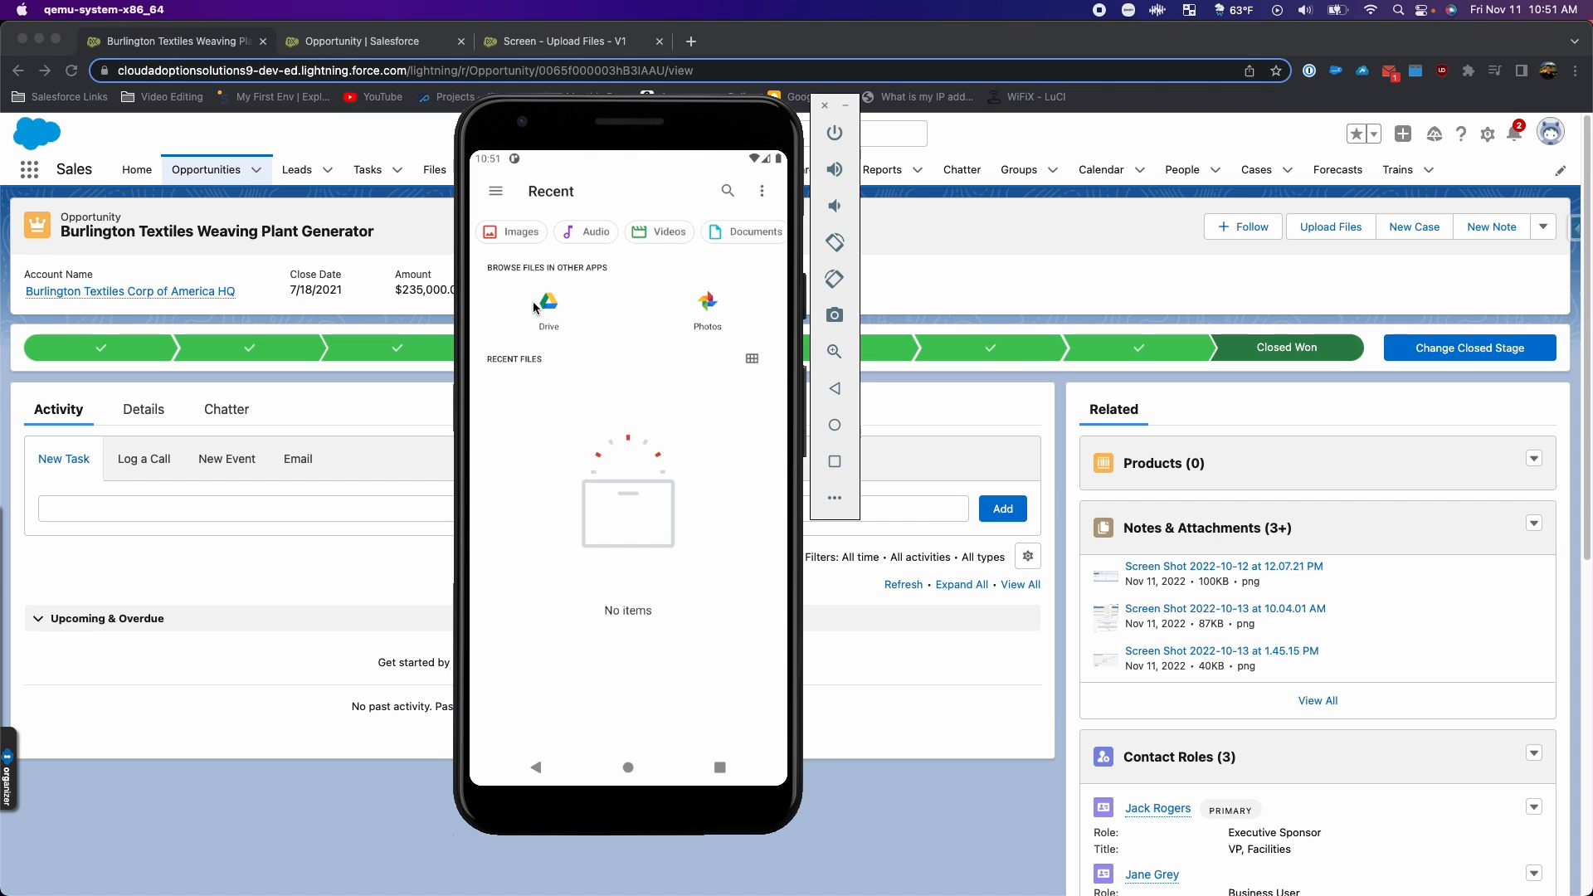
left_click(824, 107)
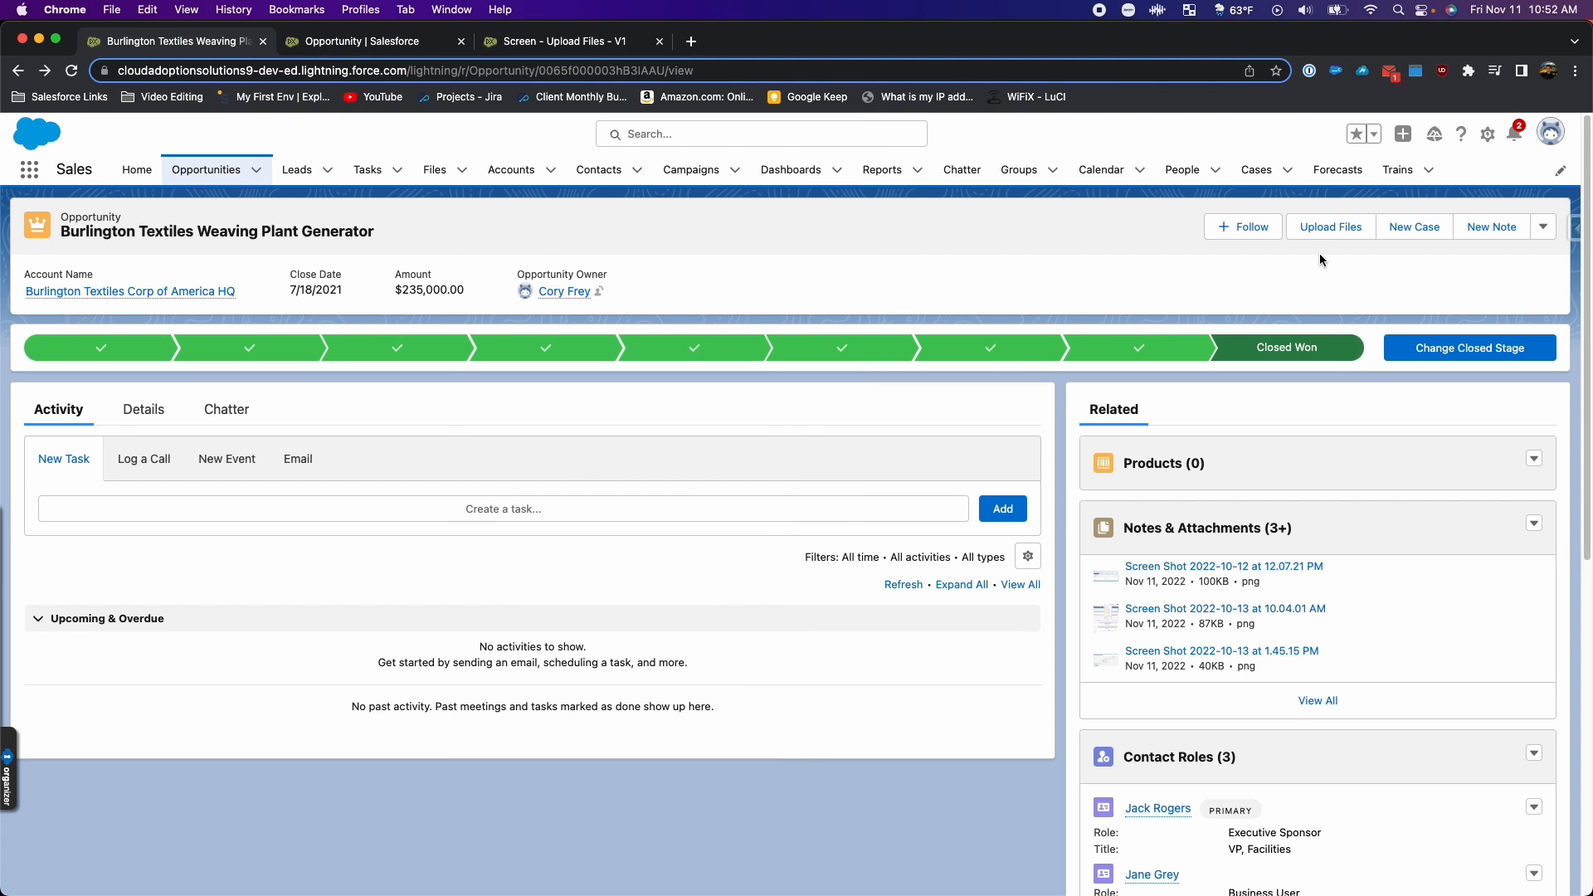
mouse_move(1321, 246)
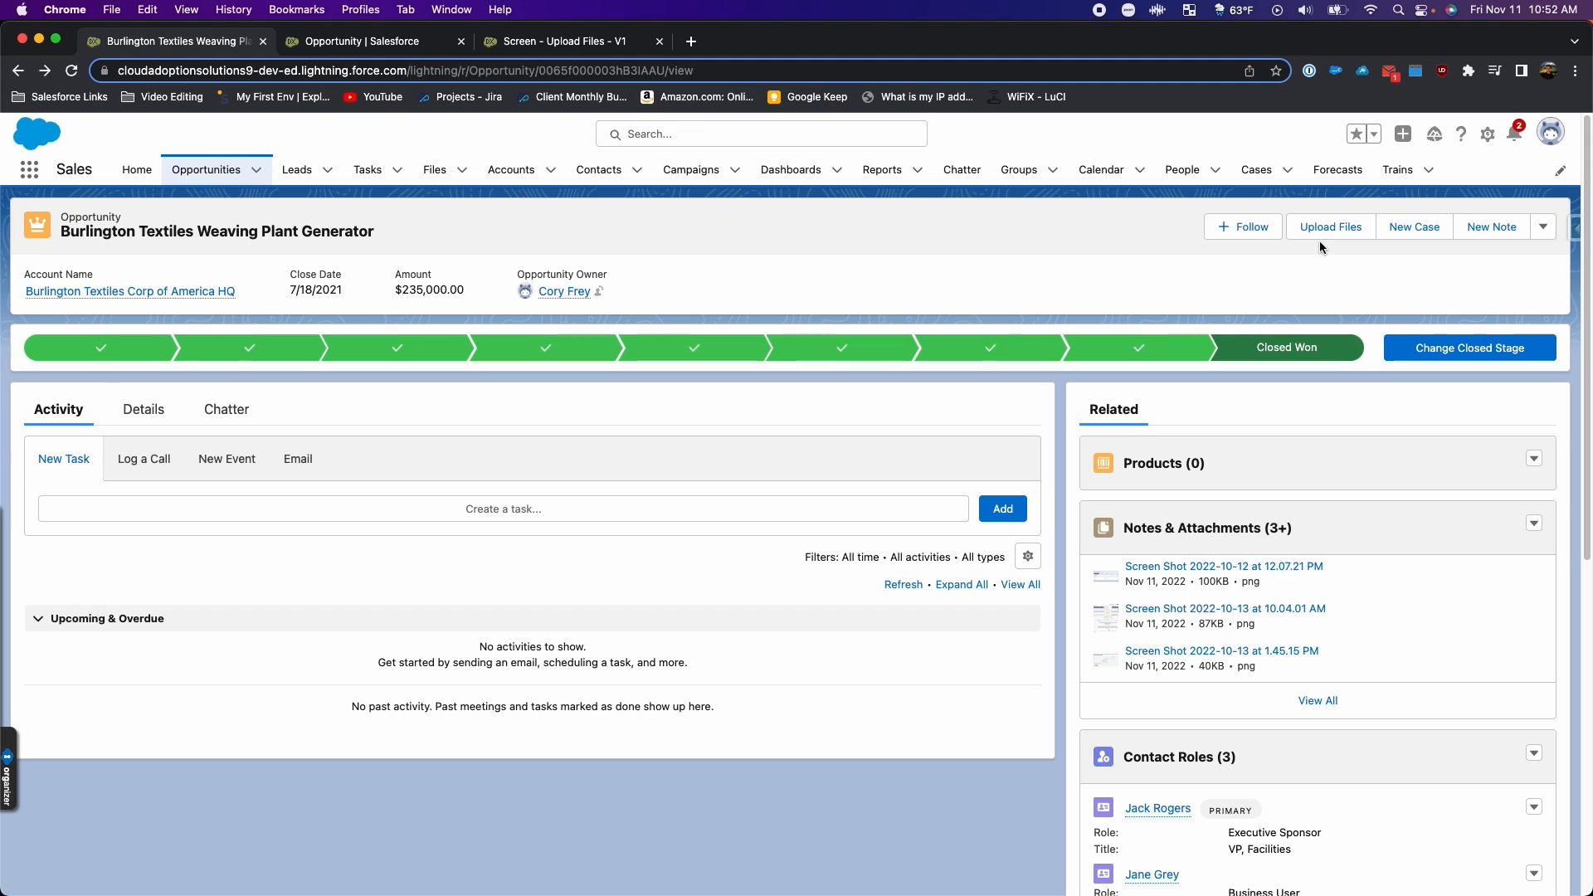